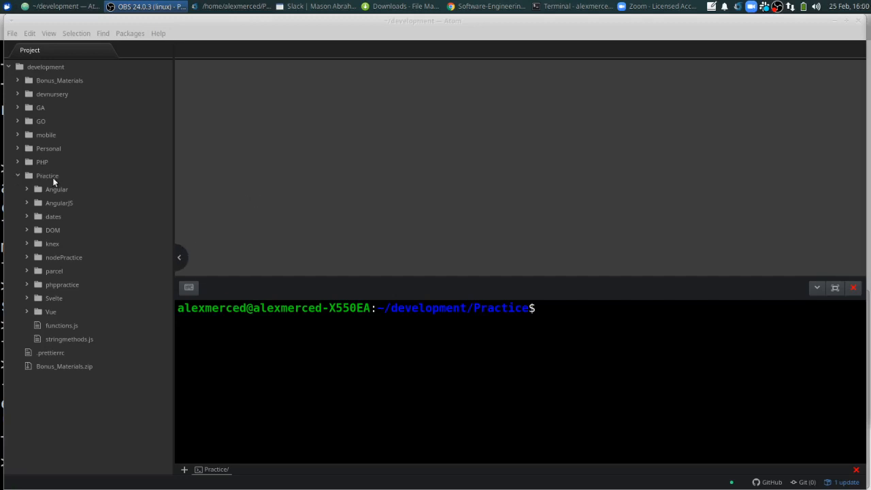
Create a new folder named lodash inside the Practice folder.
right_click(47, 175)
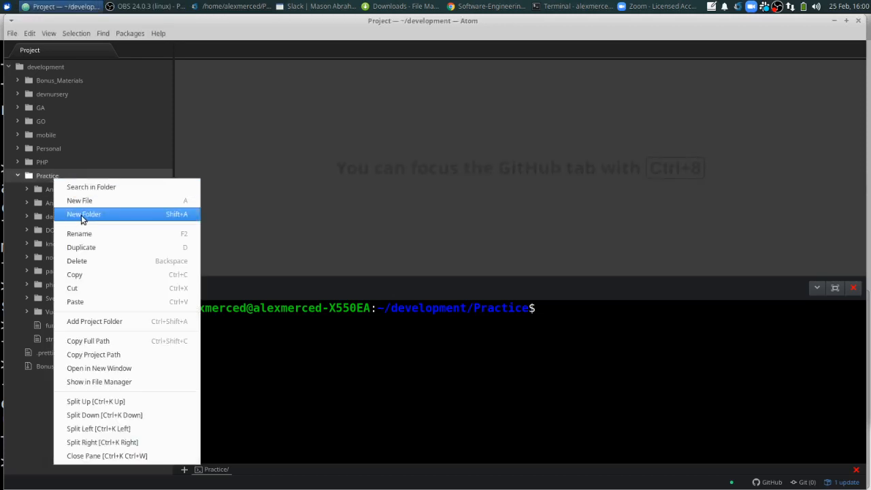
left_click(84, 214)
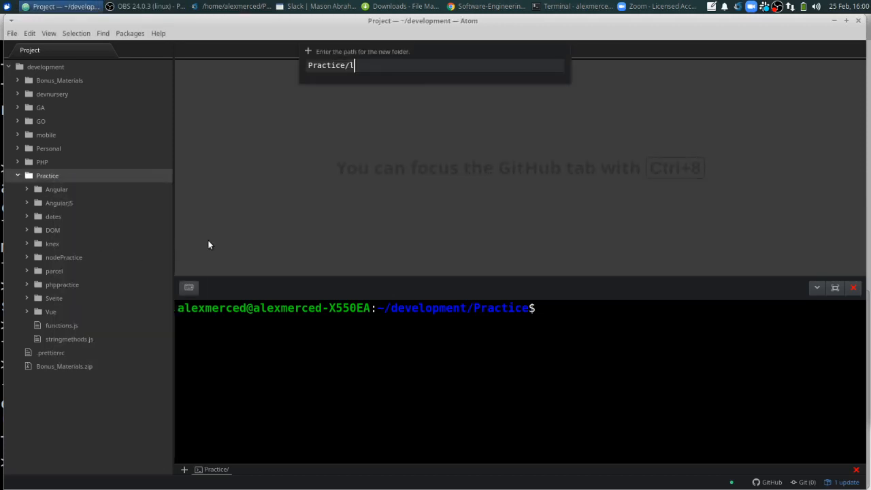
type("odash")
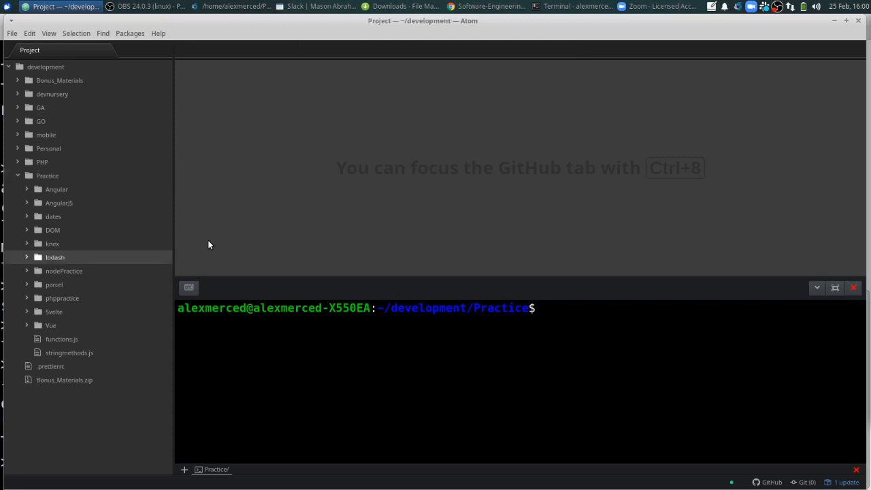
Move into lodash, run npm init -y, and attempt to install lodash.
type("cd lodash")
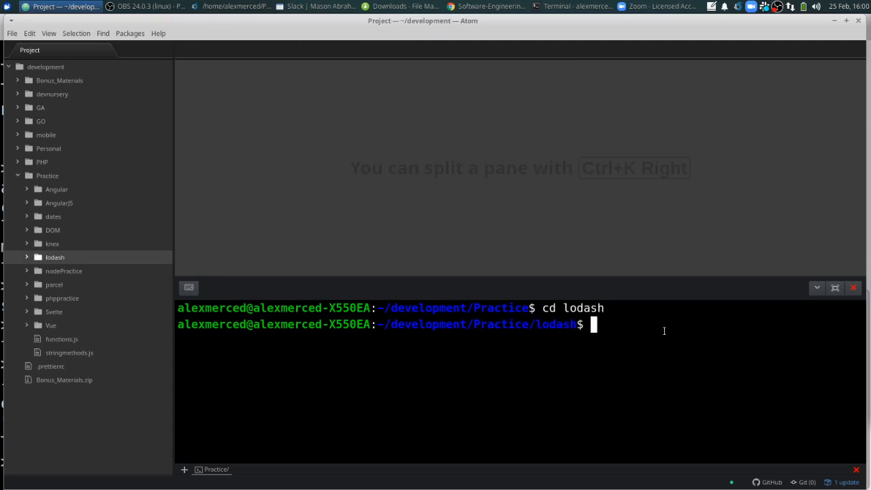
type("npm")
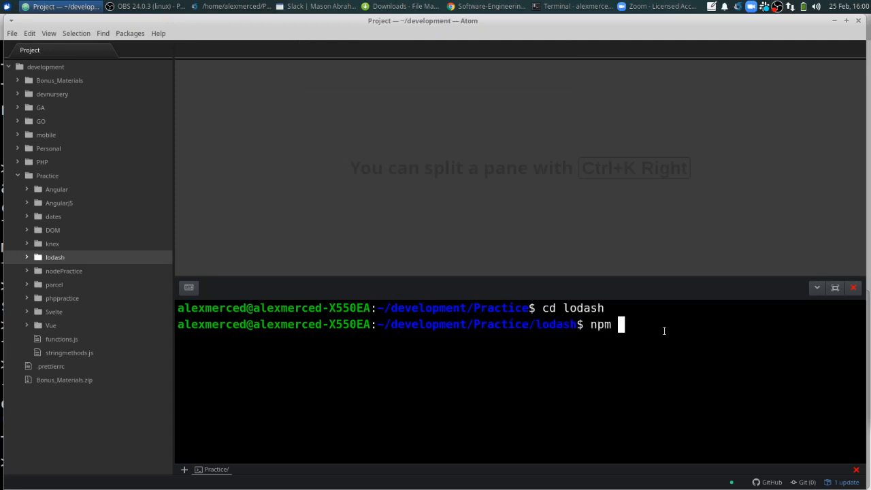
type("init")
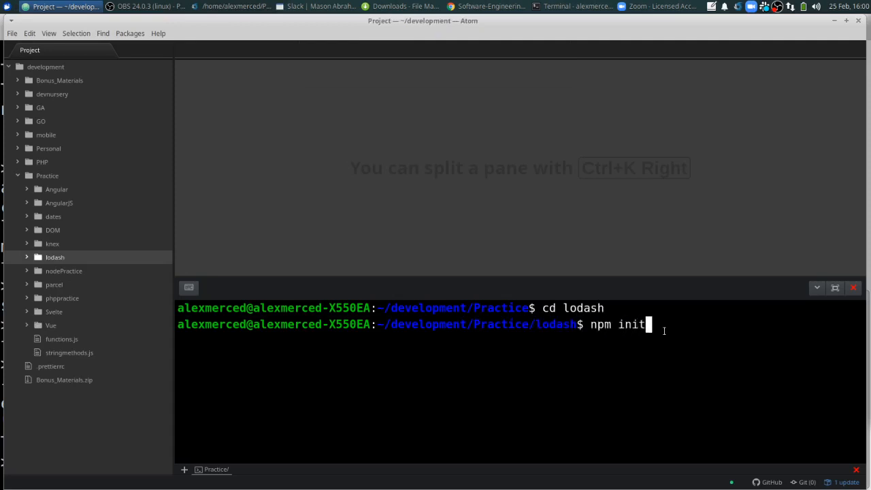
type("-y")
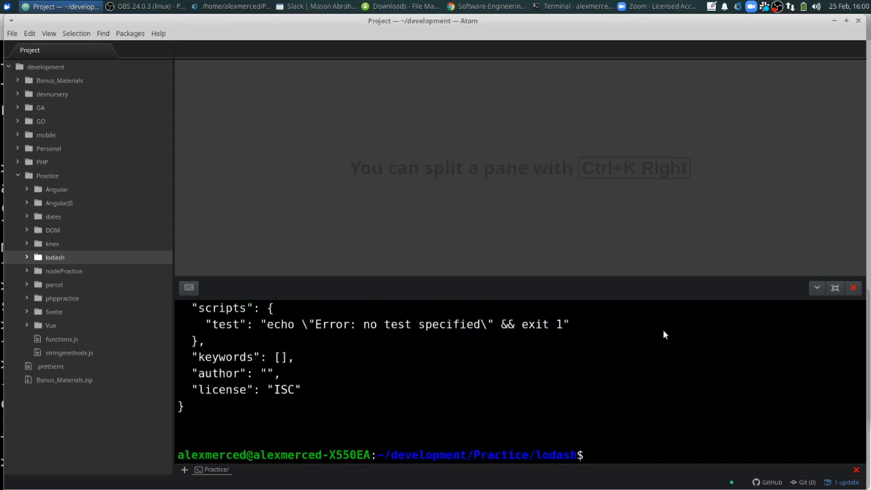
type("npm i")
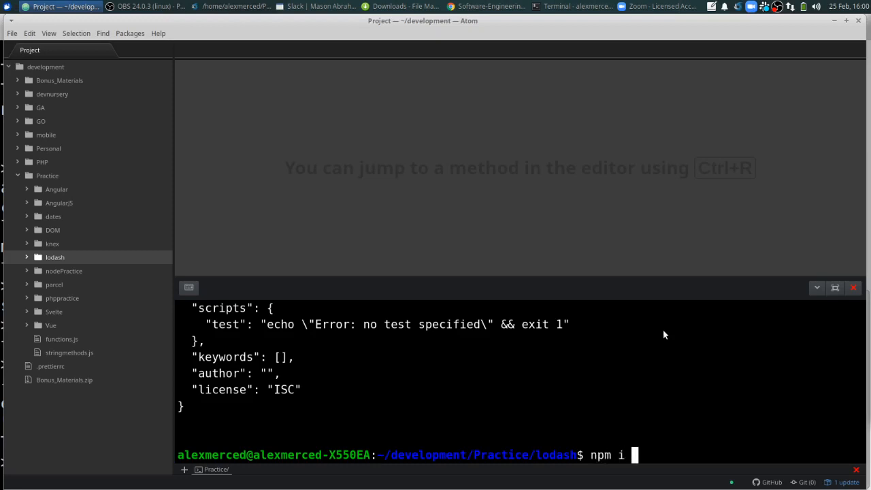
type("lodas")
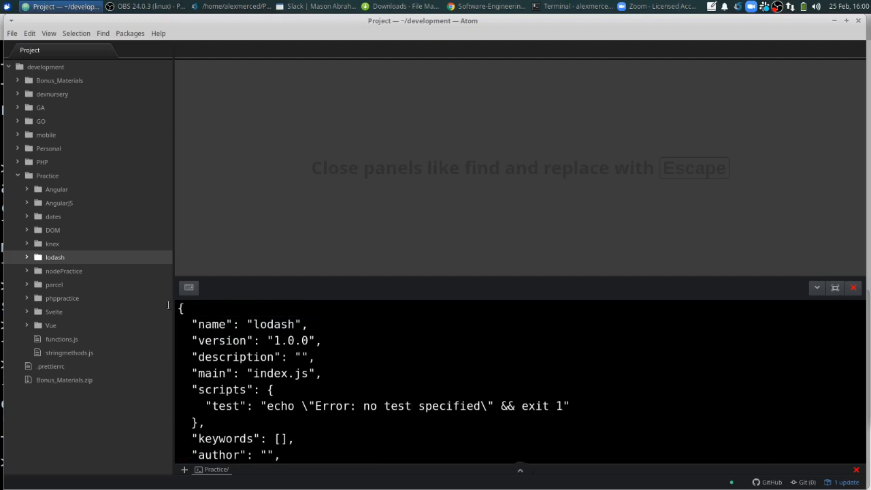
Rename the lodash folder to lodashPractice and navigate the terminal into it.
right_click(56, 258)
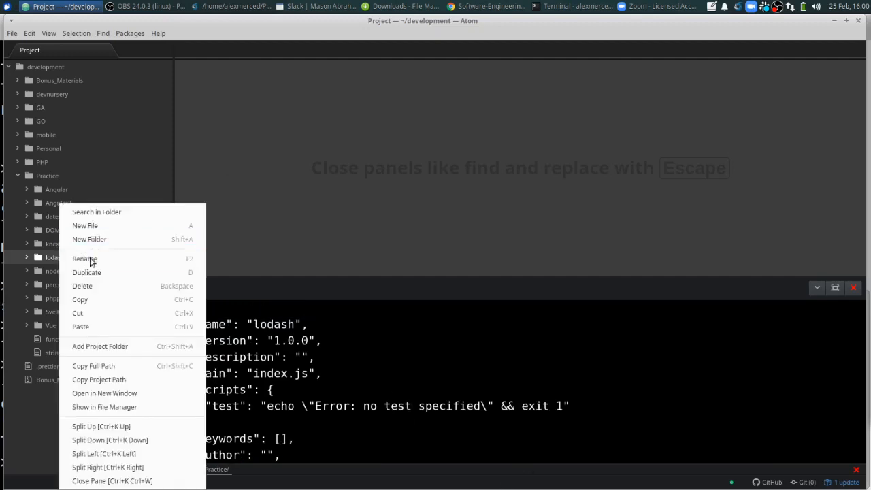
left_click(467, 71)
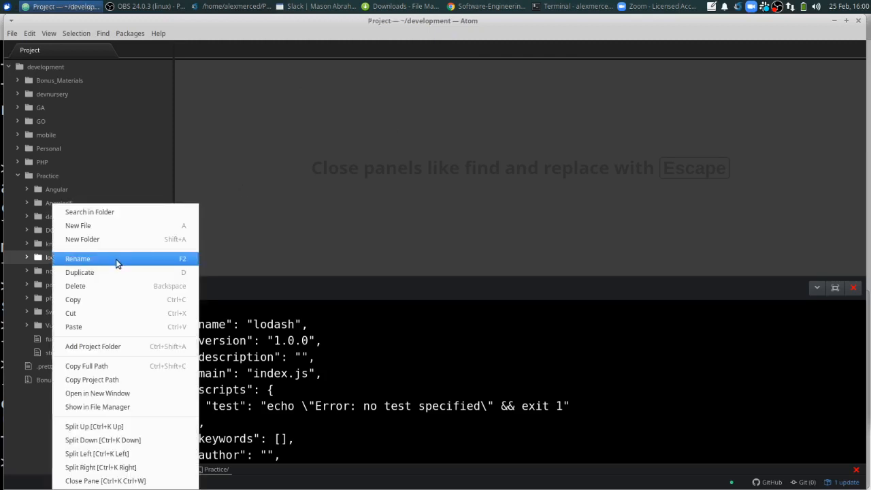
left_click(78, 259)
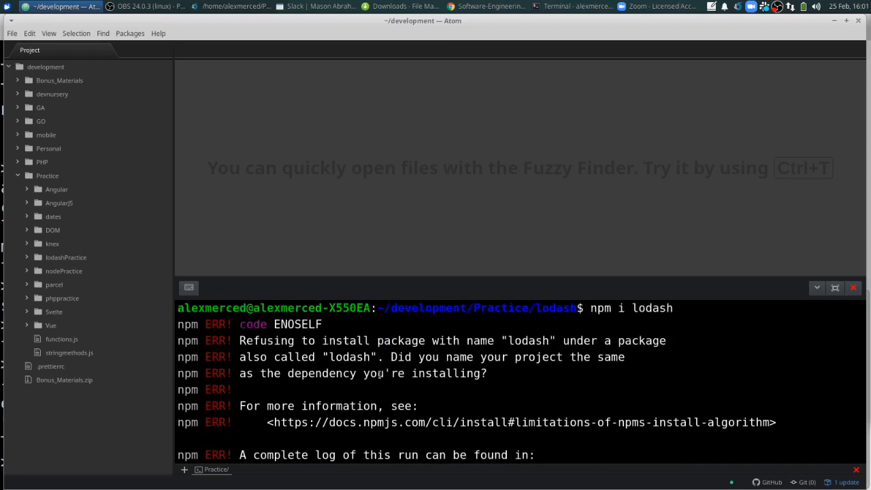
scroll("down", 3)
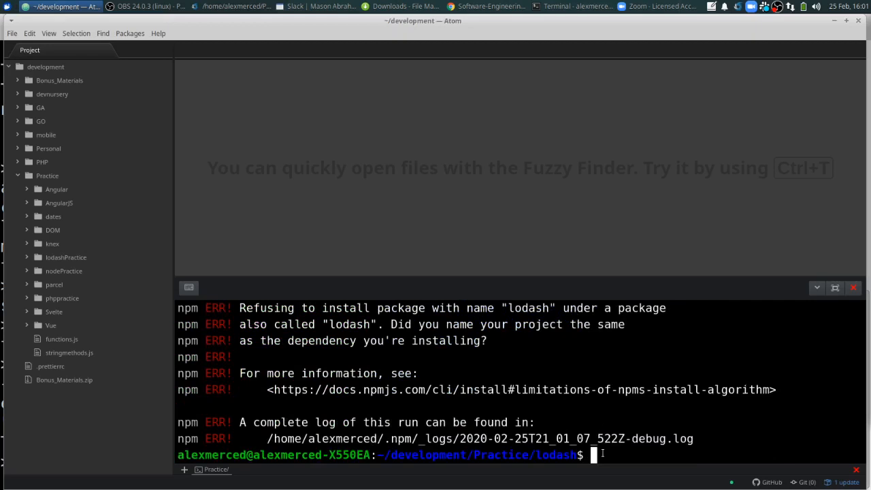
type("cd ..")
type("cd lodashPractice/")
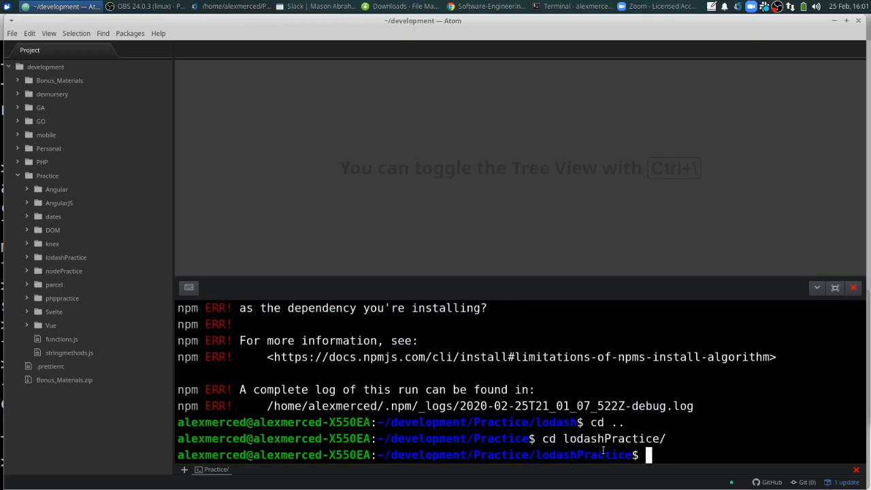
type("cd ..")
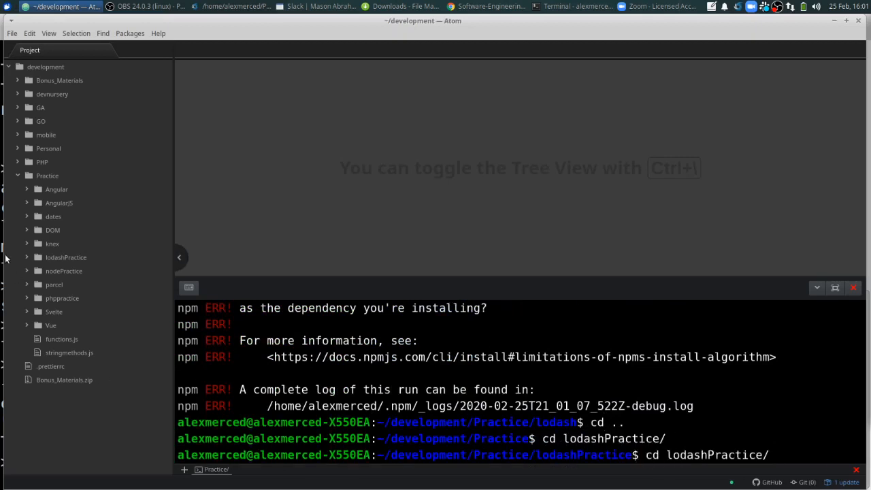
Set the package.json name to lodashPractice, then install lodash 4.17.15 with npm i.
left_click(66, 257)
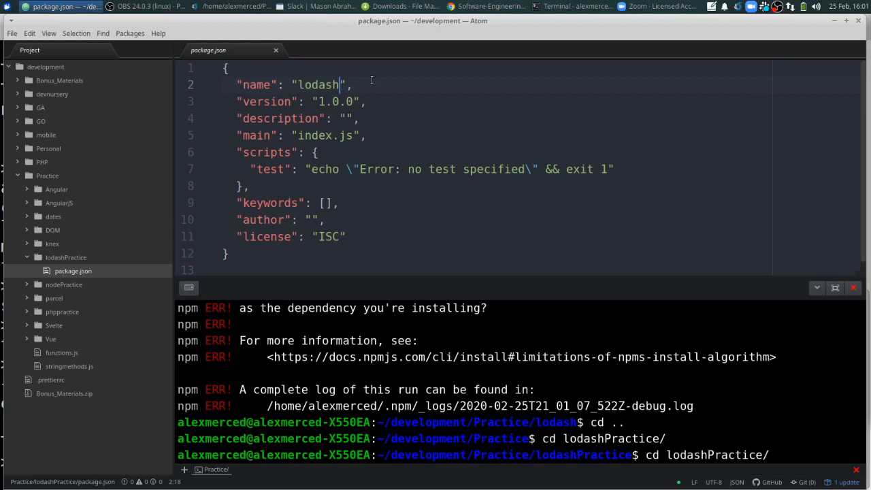
type("Pract")
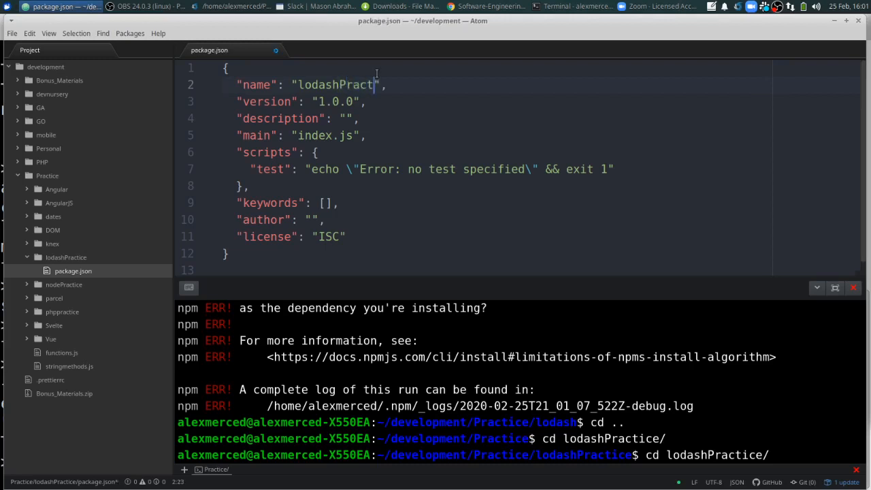
type("ice")
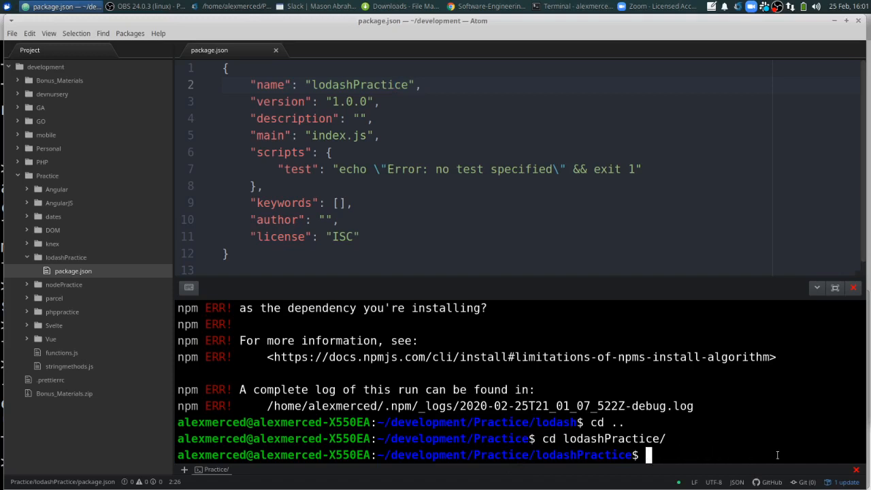
type("npm i lodash")
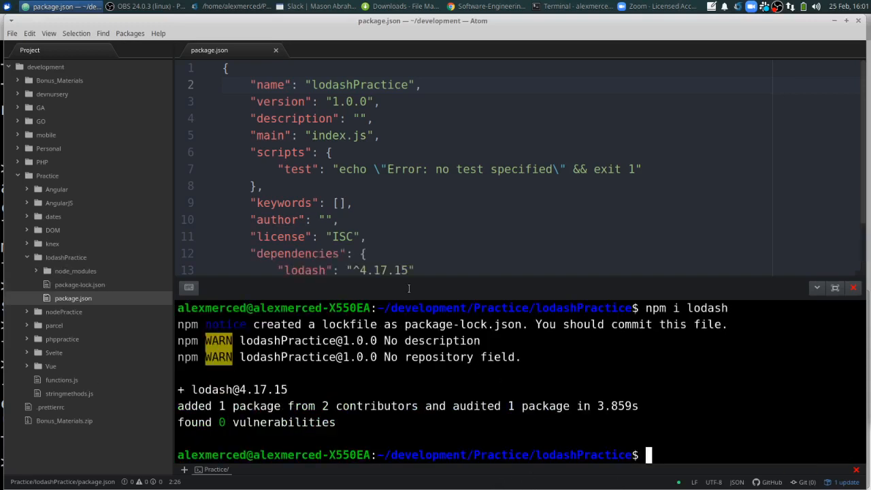
scroll("down", 3)
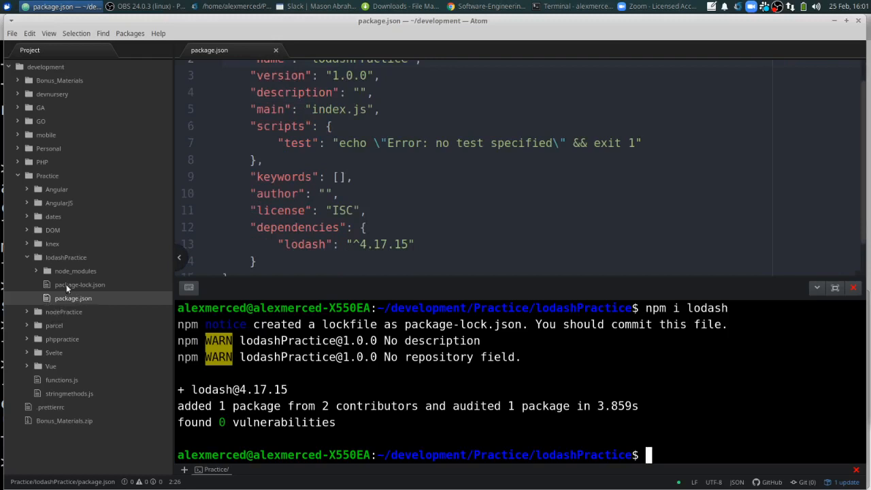
Create index.js in lodashPractice that requires lodash and logs it.
right_click(66, 257)
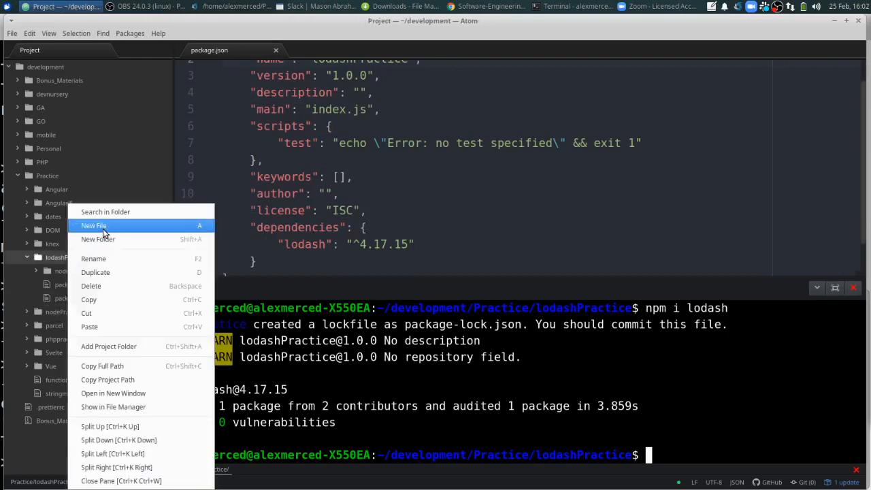
left_click(94, 225)
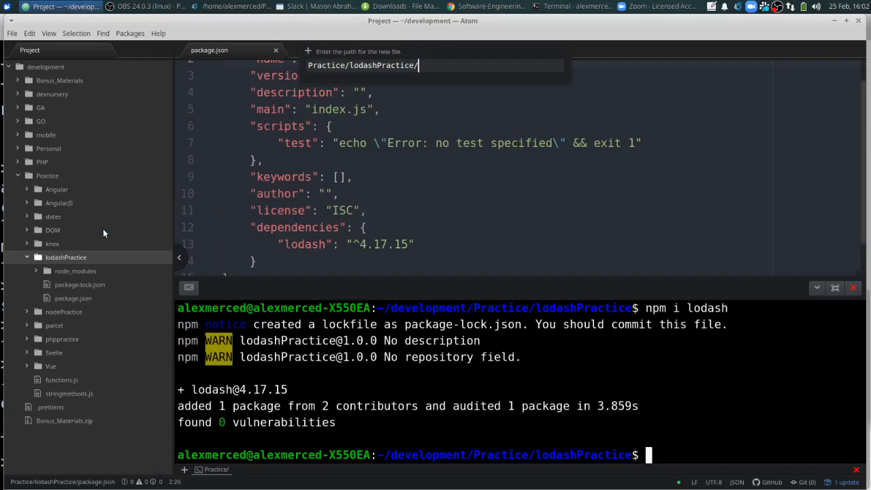
type("index.j")
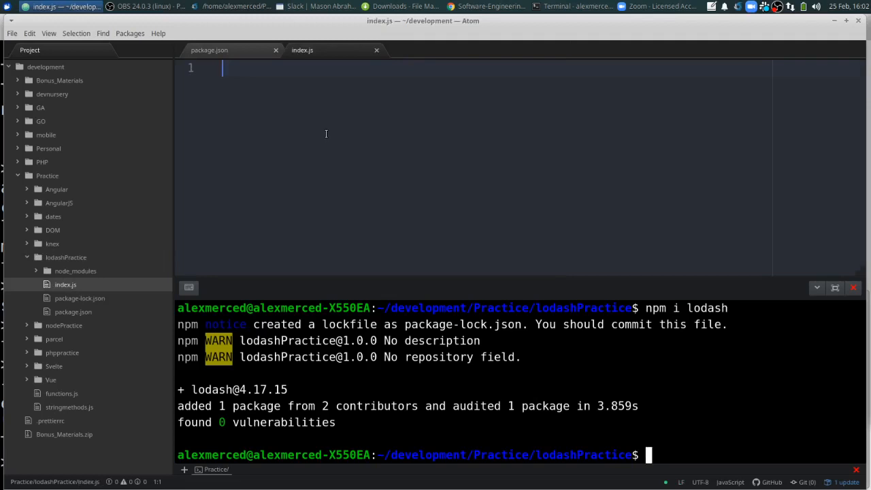
type("const _ =")
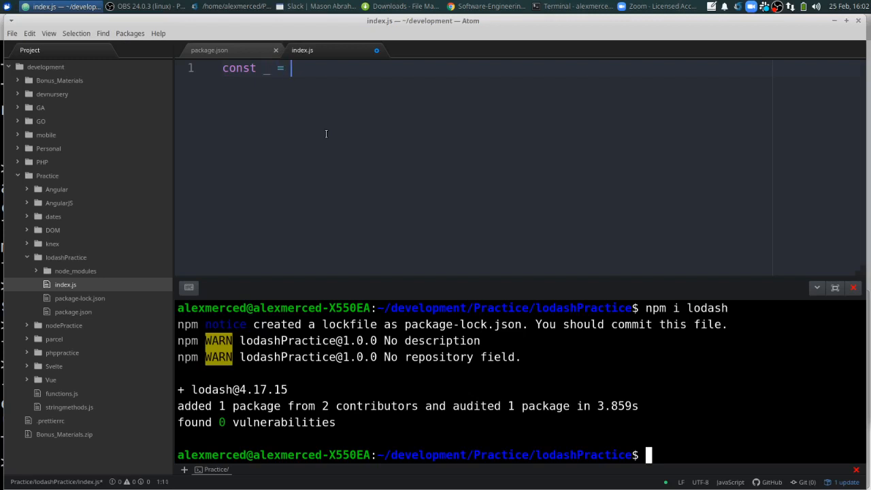
type("require")
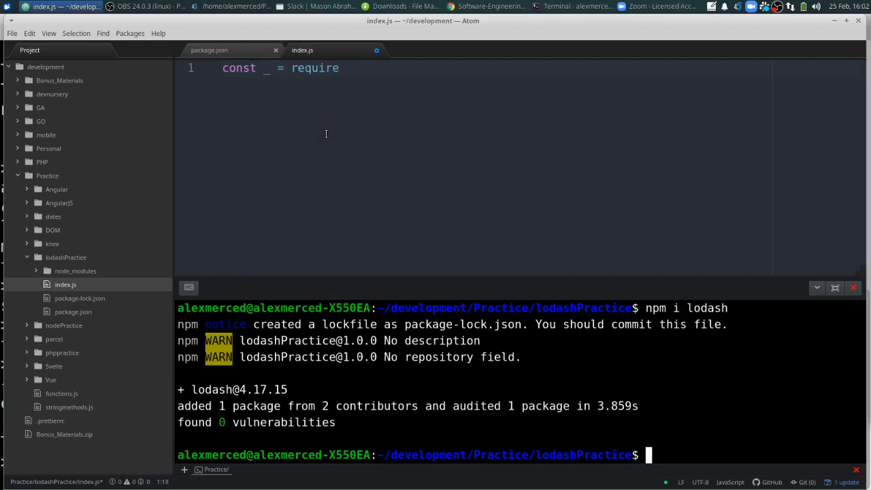
type("('loda'")
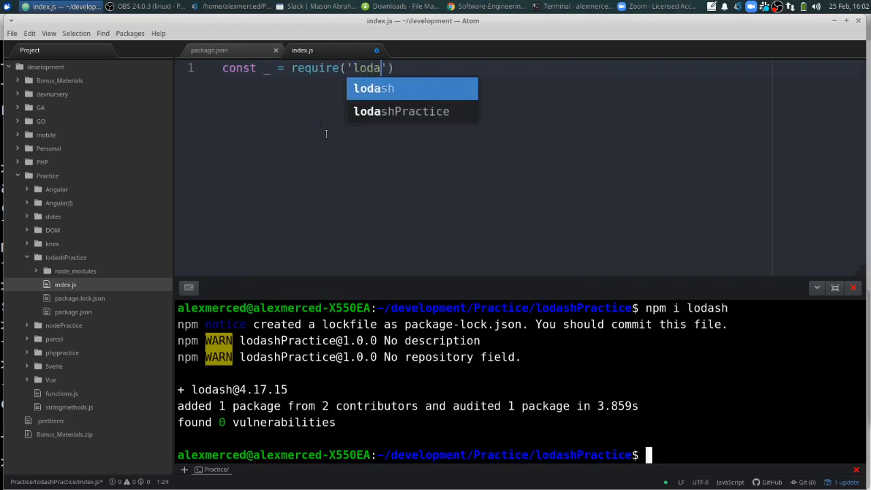
key("Tab")
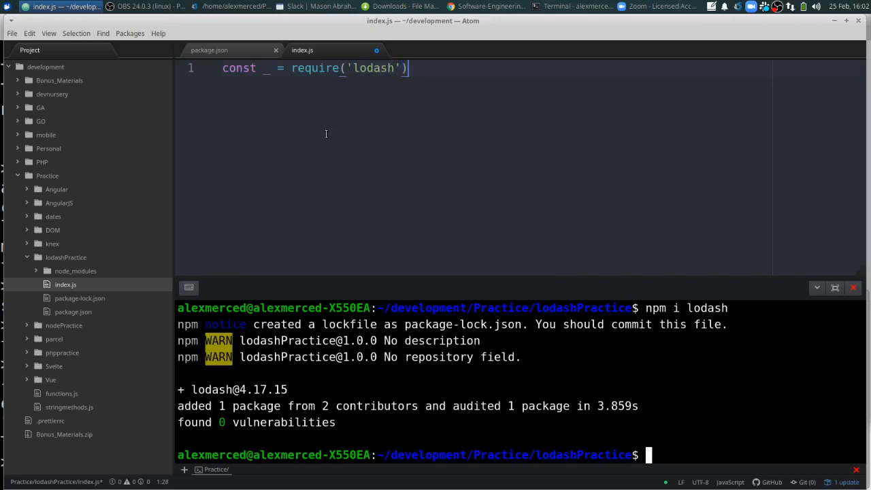
type("conso")
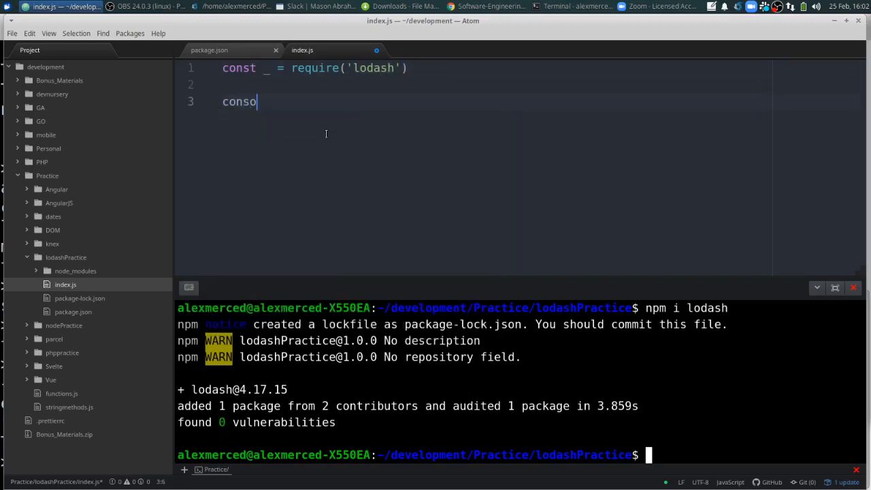
type("le.log(_")
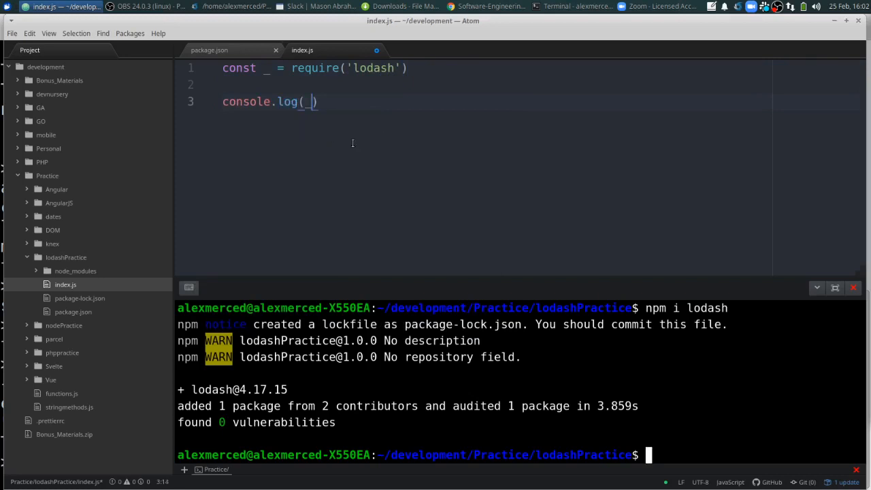
Run node index.js in the integrated terminal to print lodash's functions.
left_click(11, 32)
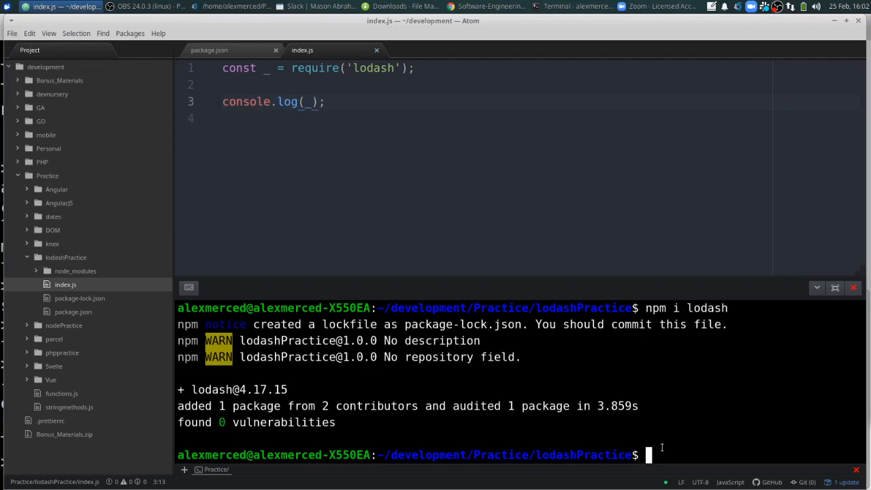
type("node ind")
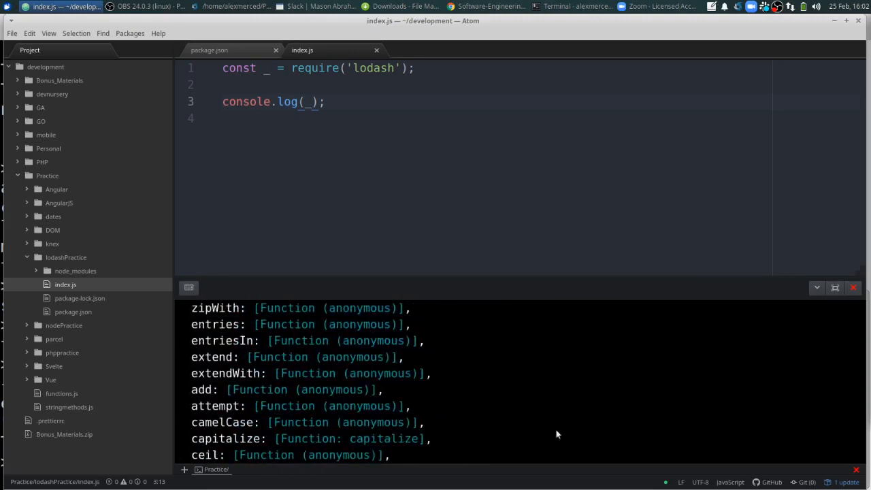
left_click(574, 6)
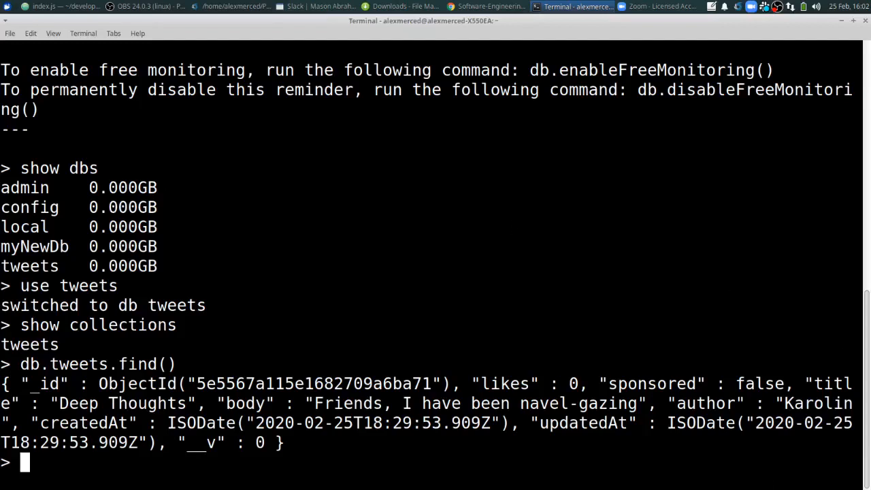
Exit the MongoDB shell and close the standalone Terminal window.
scroll("down", 3)
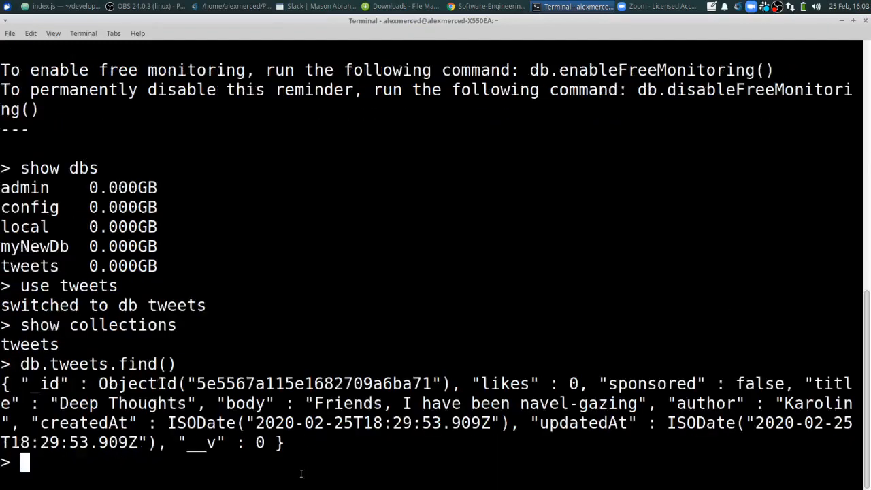
type("exit")
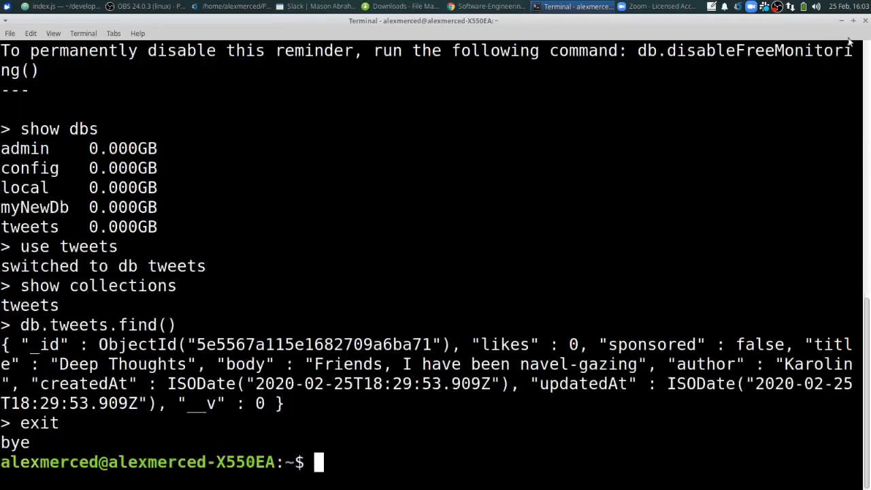
left_click(68, 6)
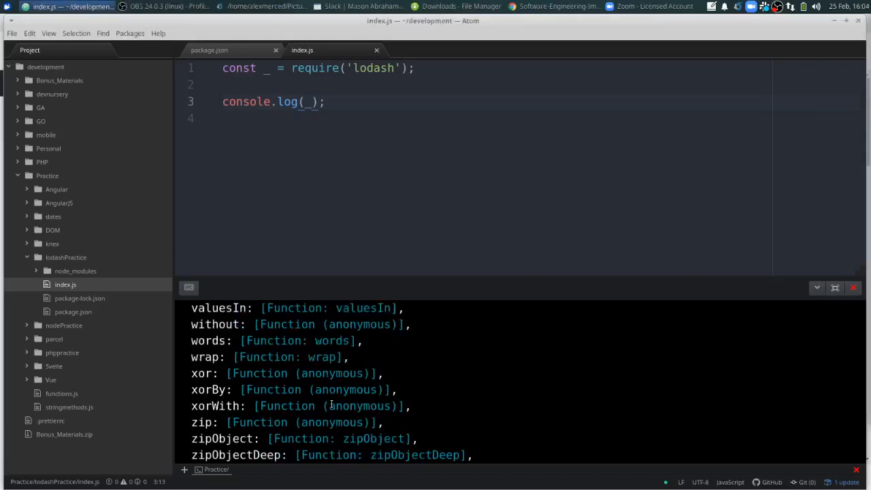
scroll("up", 3)
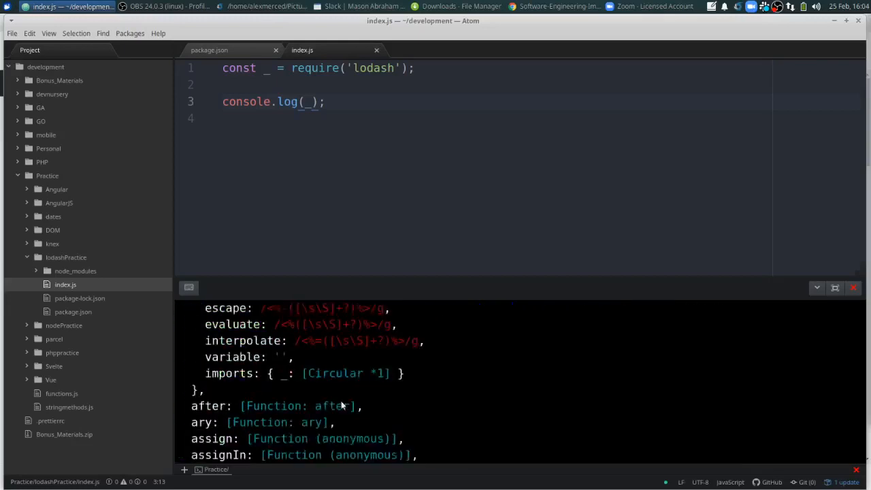
scroll("down", 3)
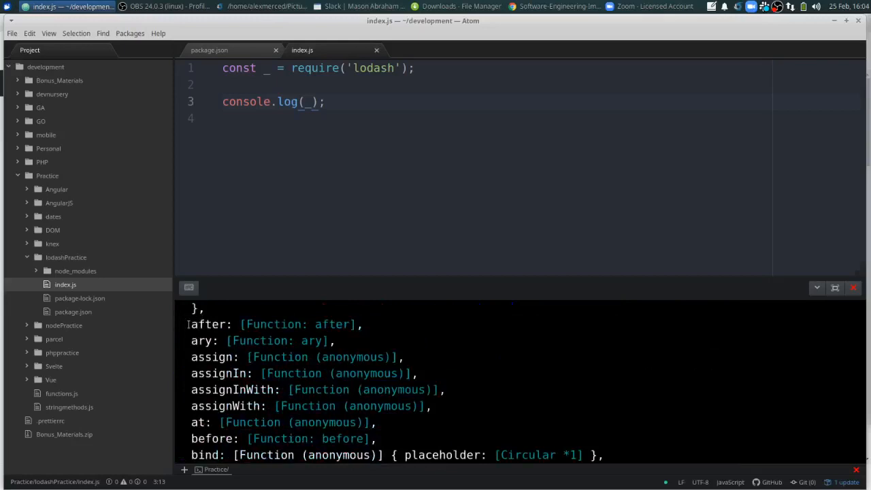
scroll("down", 3)
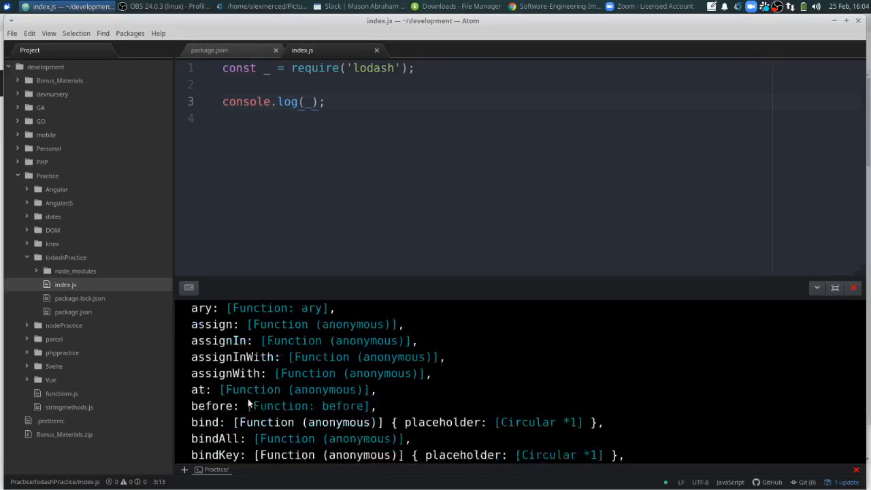
scroll("down", 3)
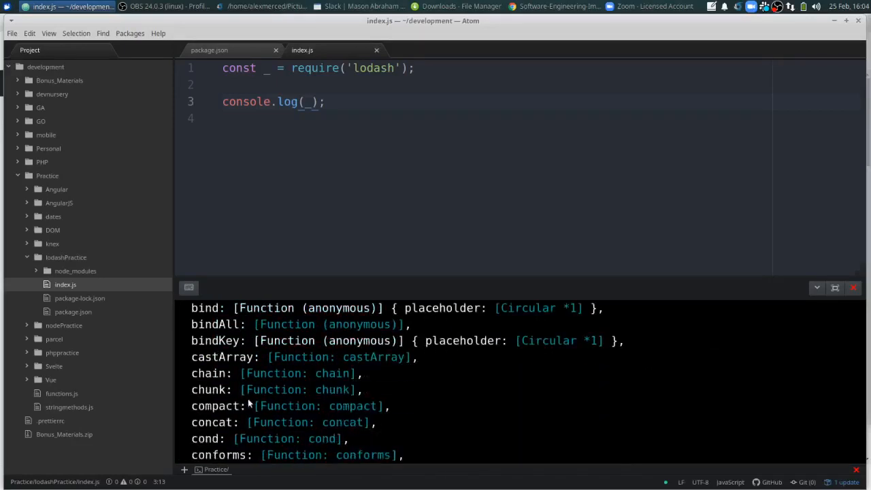
scroll("down", 3)
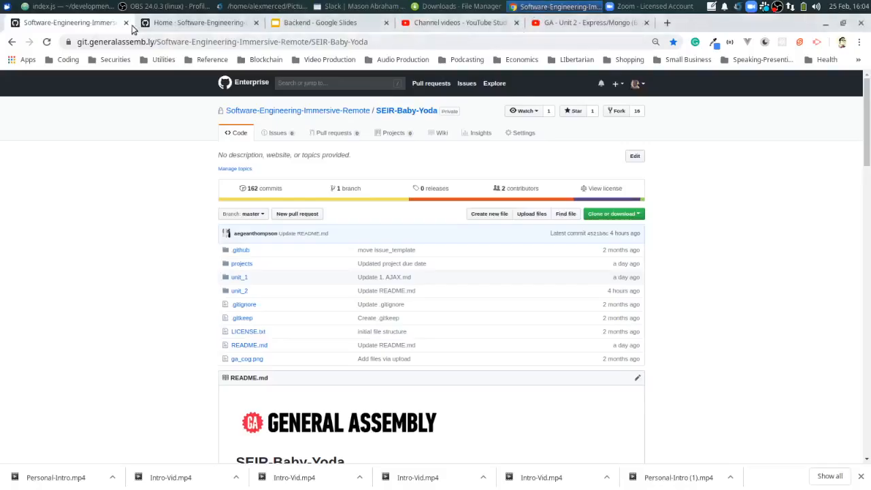
Close the course repository tab and open lodash.com's documentation at the _.chunk entry.
left_click(441, 133)
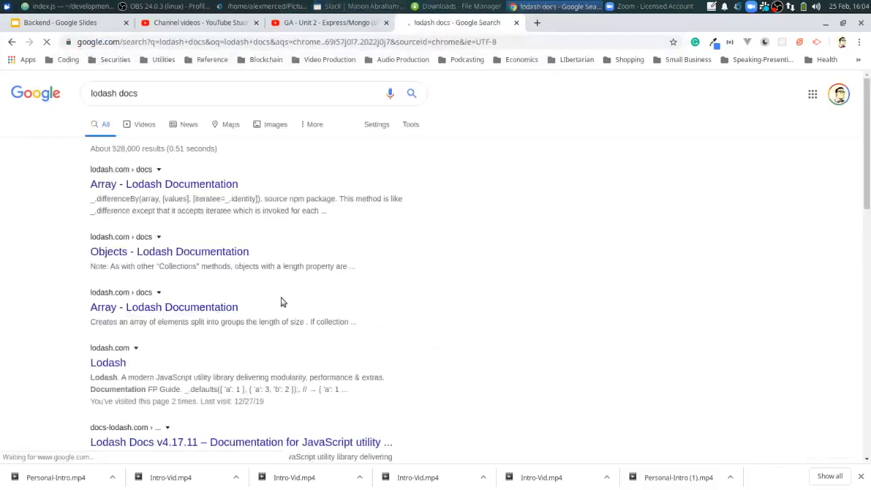
scroll("down", 3)
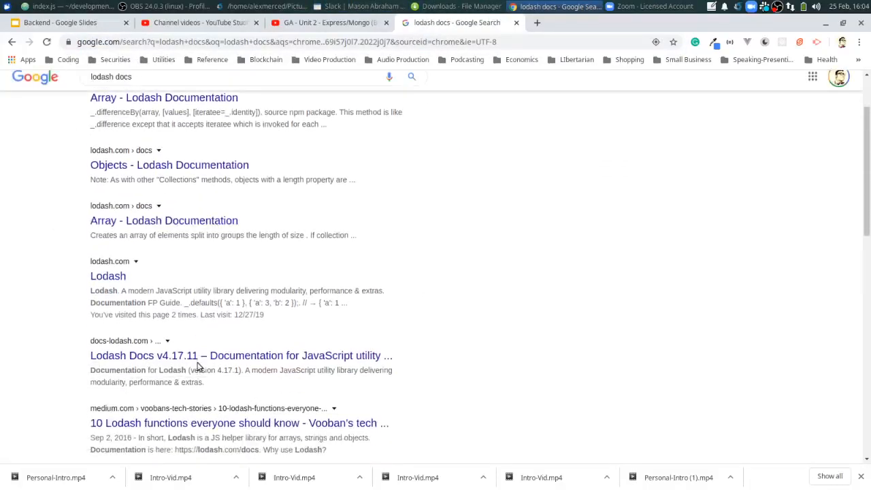
left_click(108, 276)
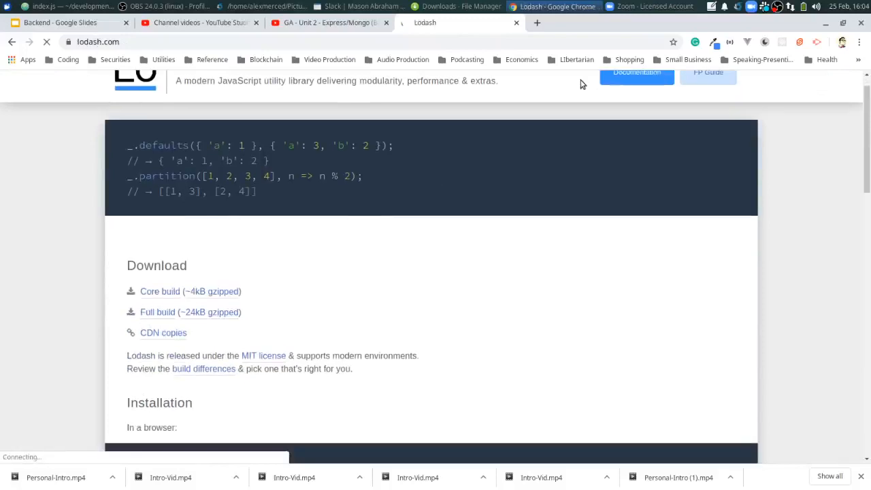
left_click(636, 73)
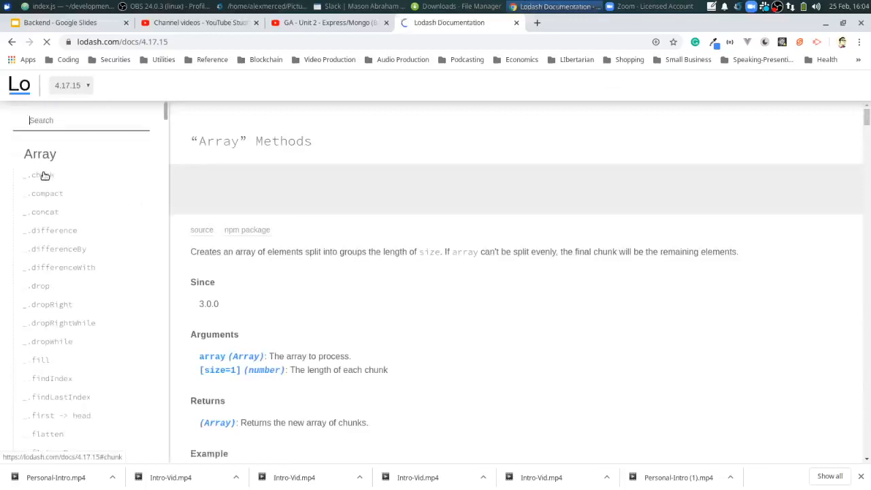
left_click(42, 175)
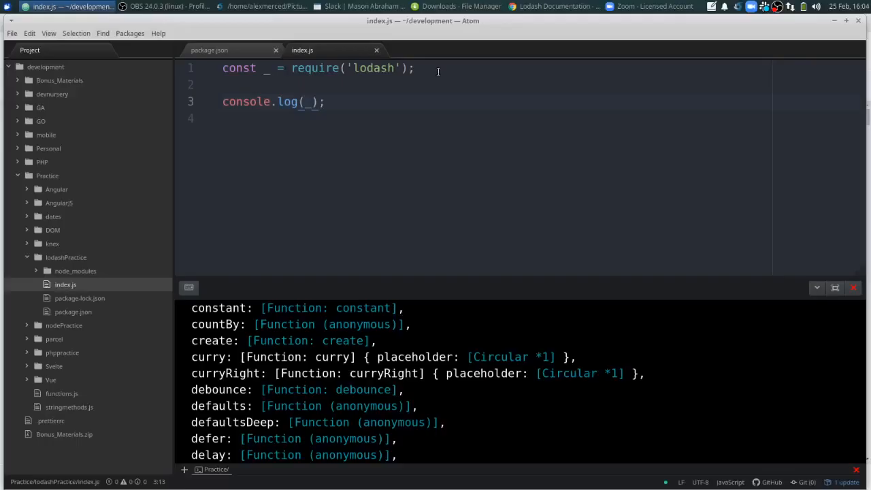
Add const myArr = [1,2,3,4,5,6,7] after the lodash import and save.
left_click(413, 67)
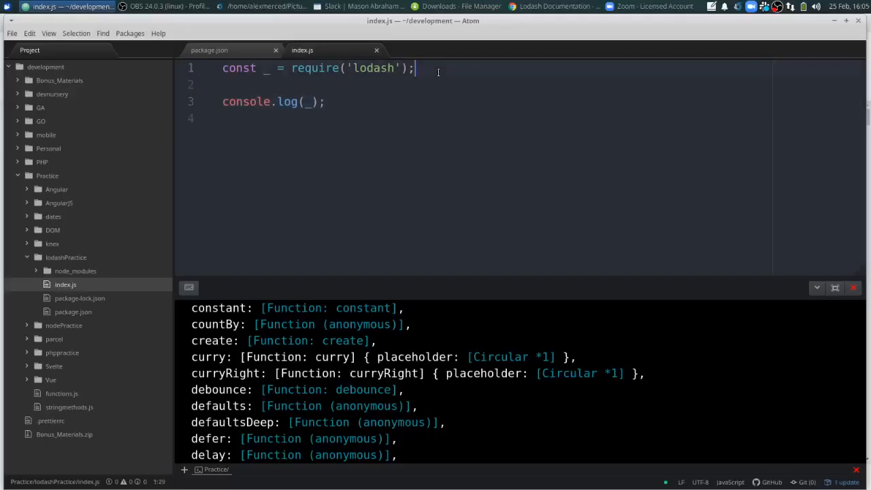
type("const my")
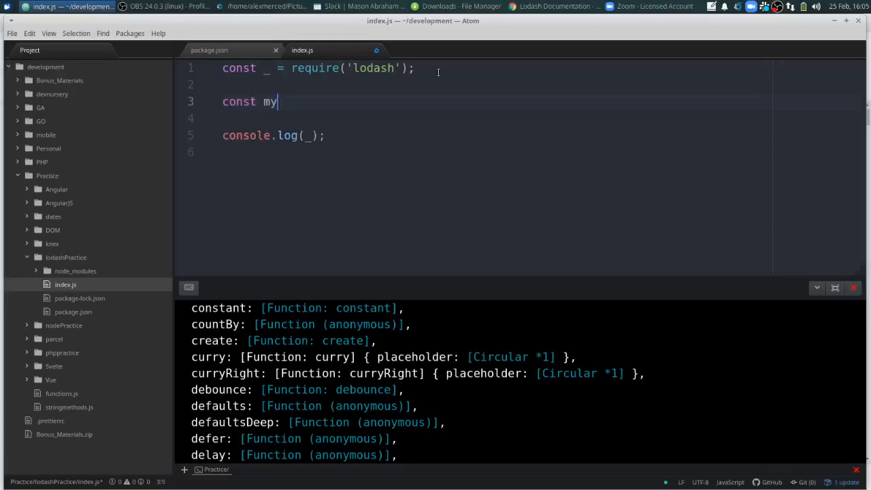
type("Arr = [1,2,")
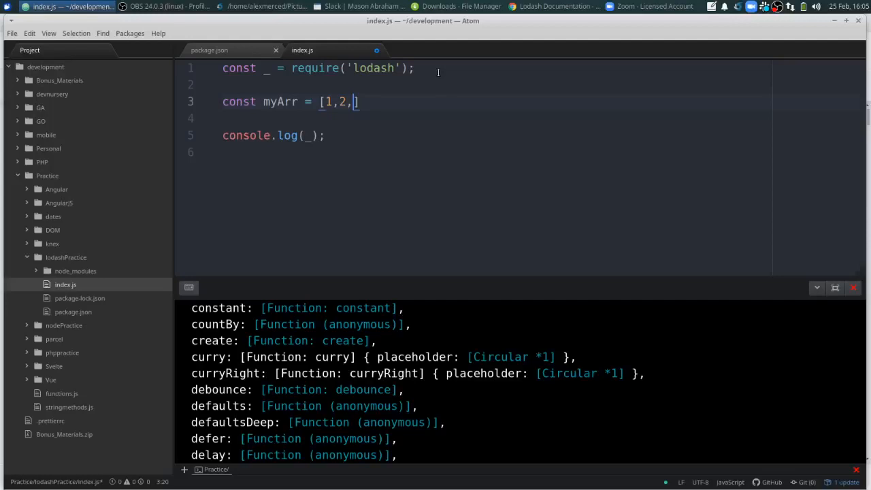
type("3,4,5,6,7]")
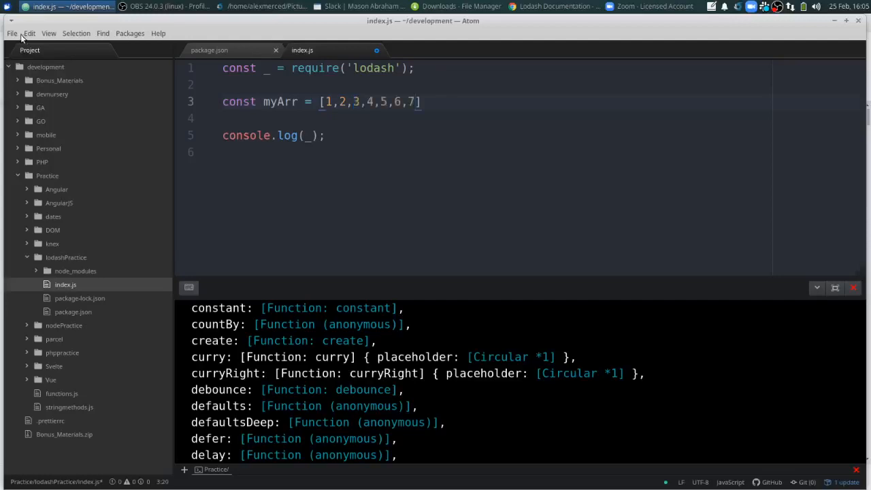
left_click(552, 6)
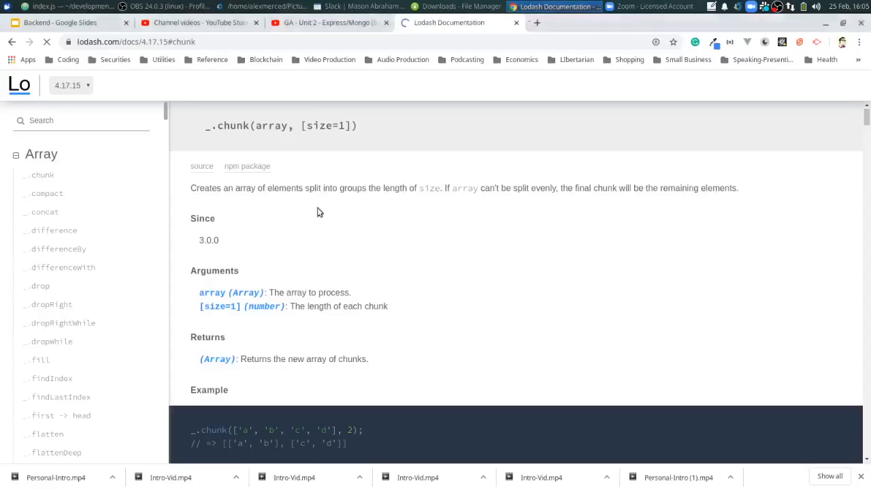
mouse_move(248, 206)
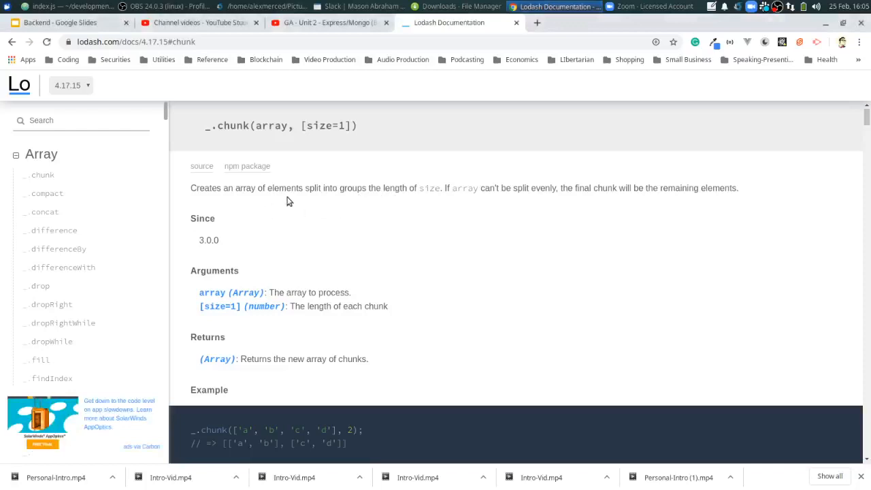
mouse_move(421, 201)
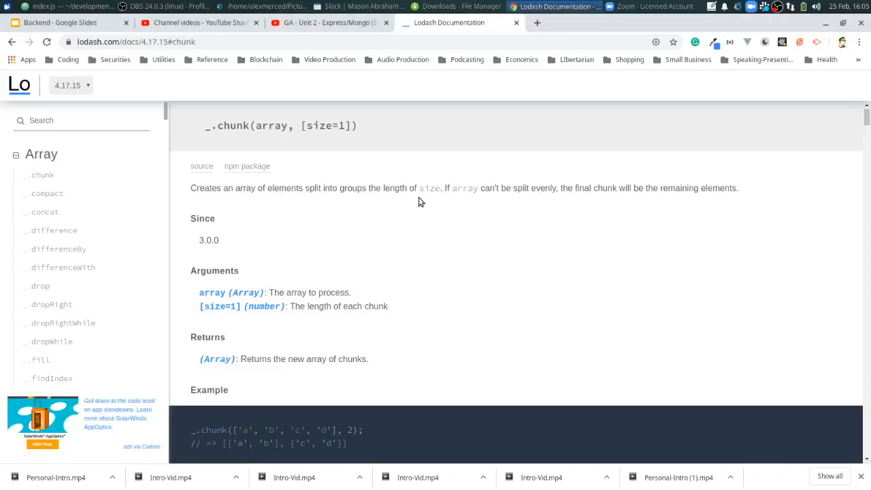
mouse_move(502, 204)
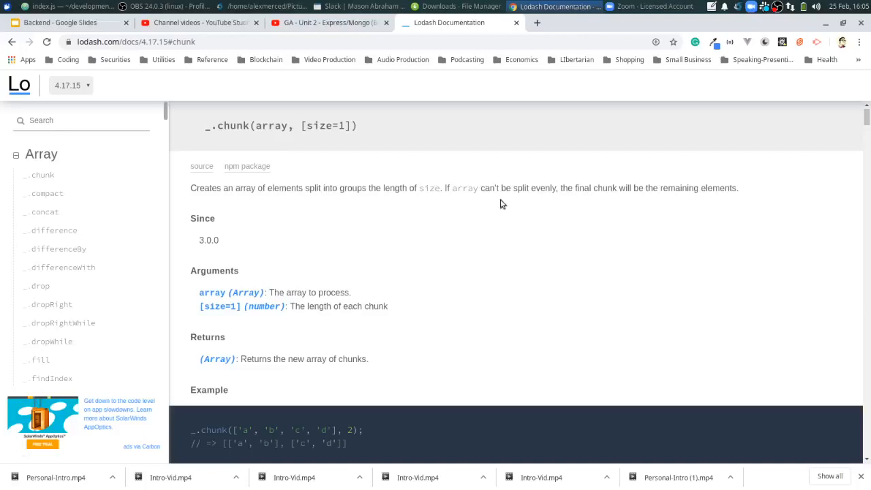
mouse_move(685, 204)
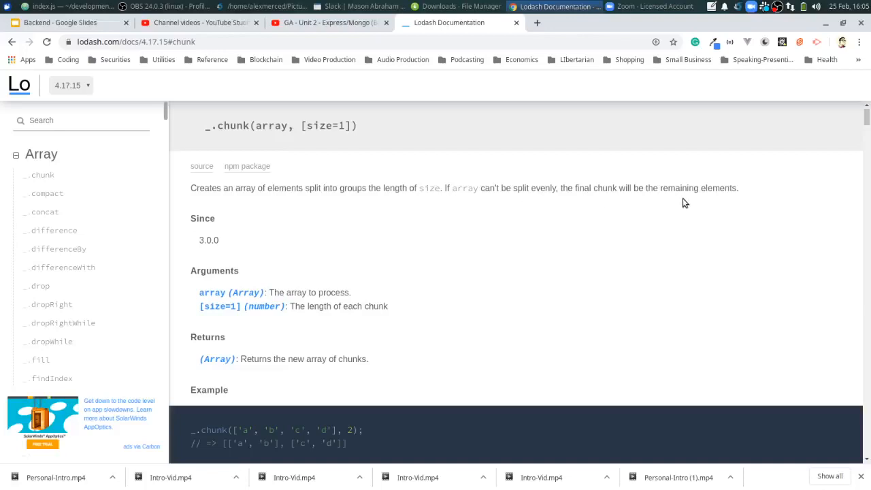
Scroll the _.chunk documentation down to its Example block.
scroll("down", 3)
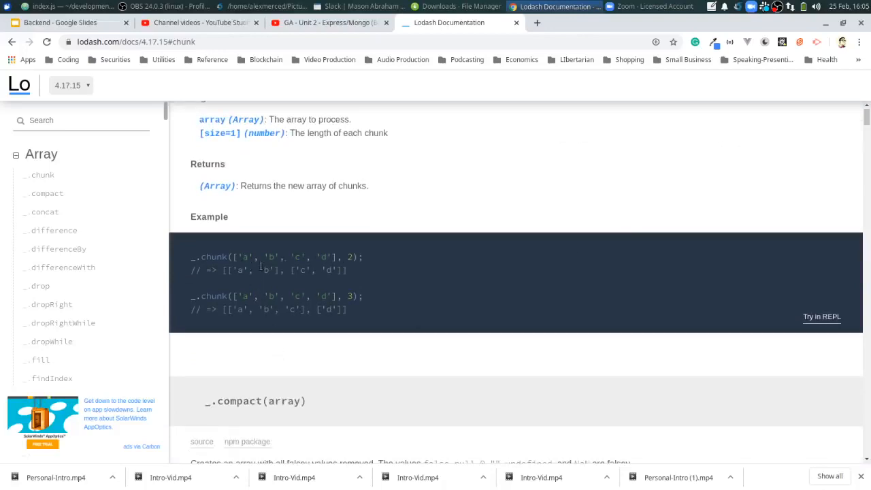
mouse_move(324, 288)
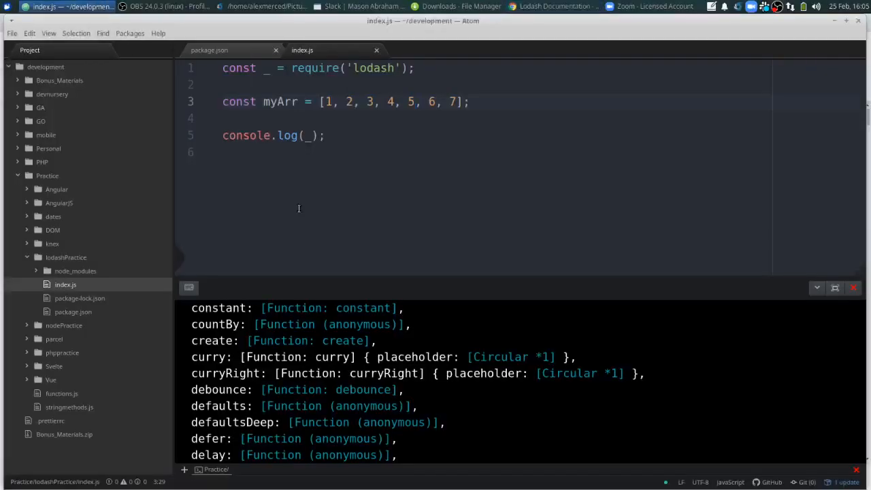
Log _.chunk(myArr, 3) in index.js and run it in the terminal.
left_click(312, 135)
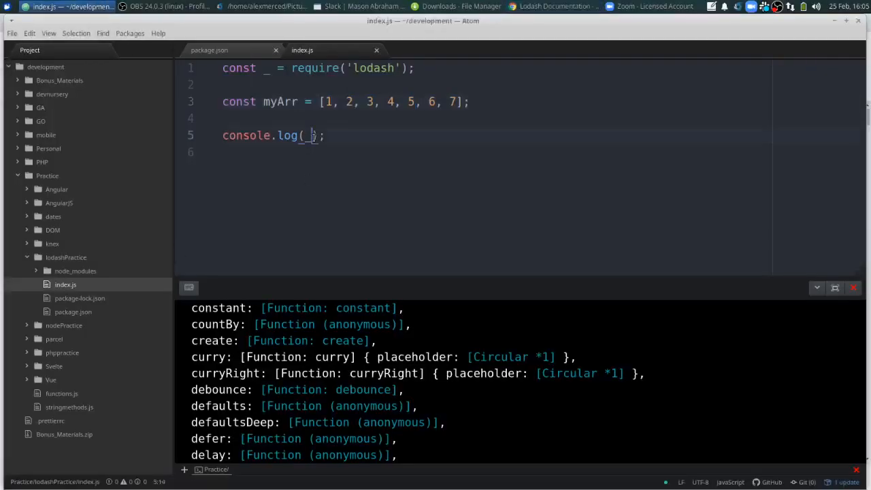
key("BackSpace")
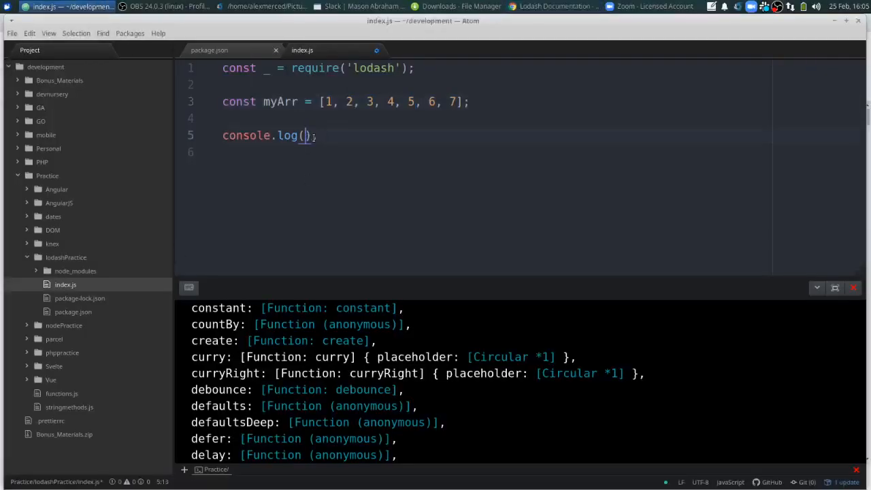
type("con")
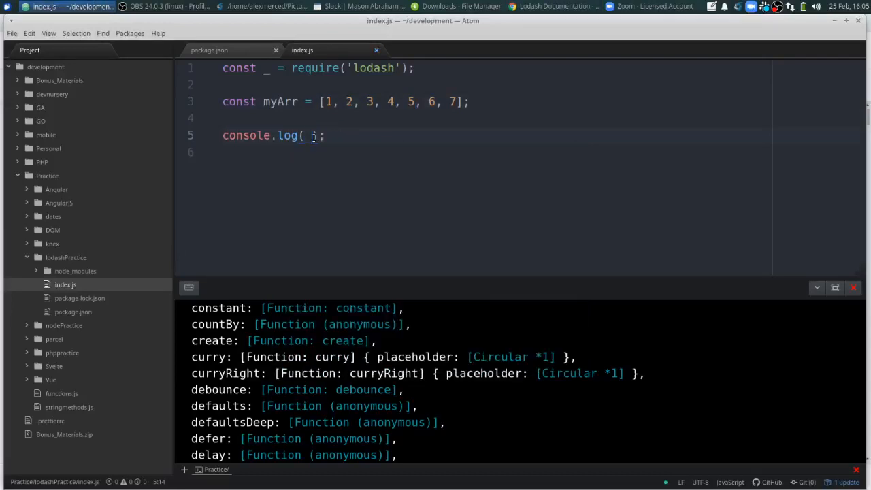
type("chuck")
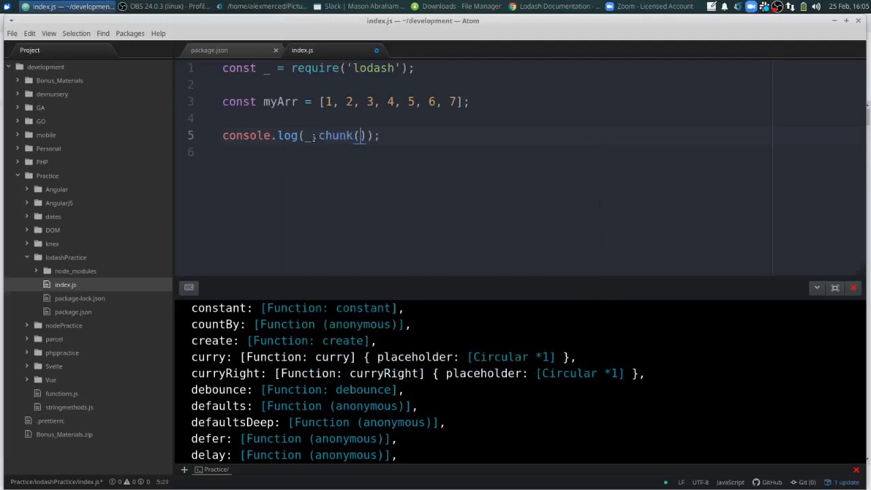
type("m")
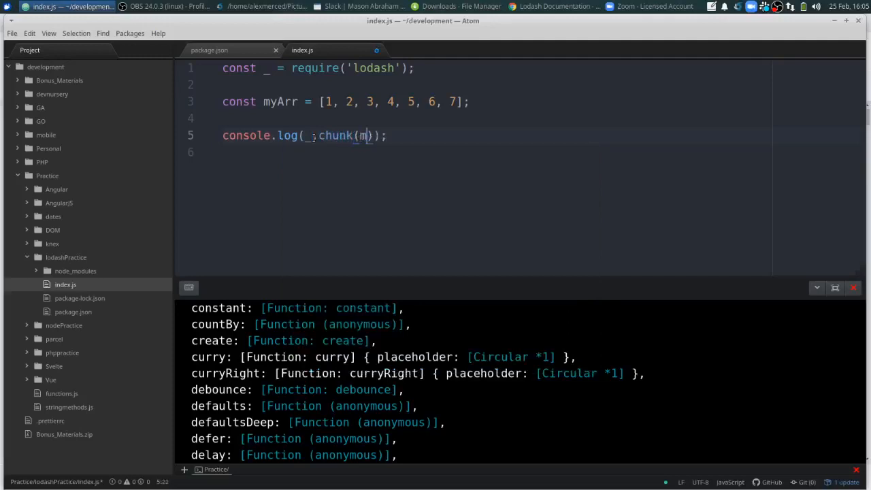
type("yArr,")
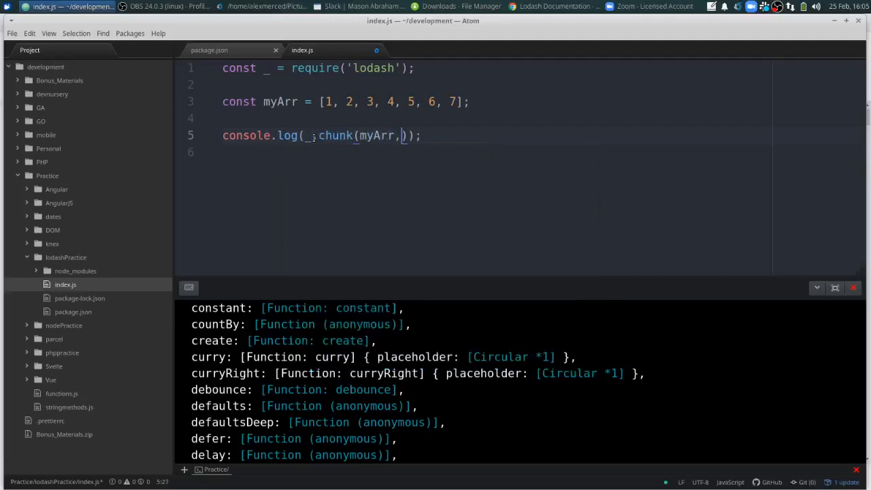
type("3")
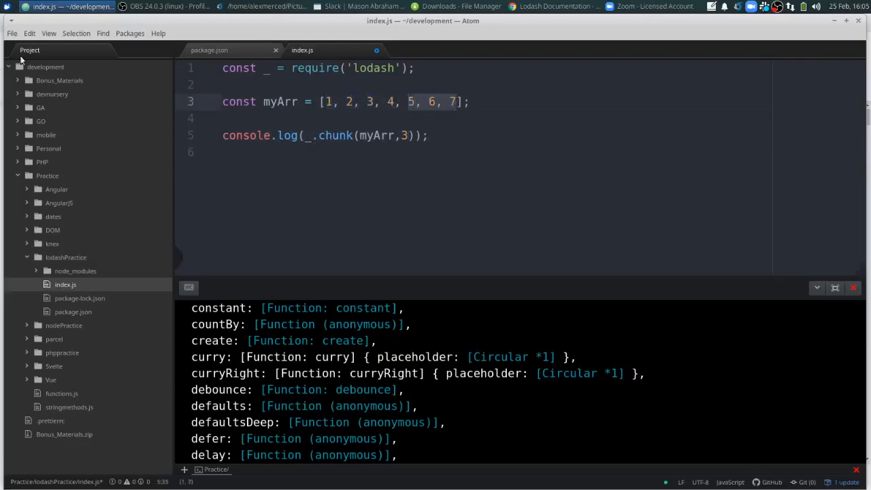
left_click(12, 33)
type("node index.js")
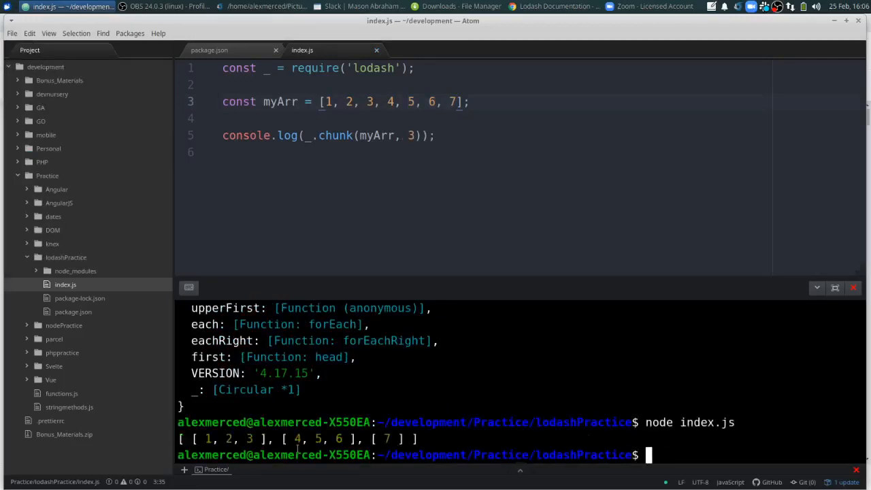
Change the chunk size to 2, then 4, rerunning the script each time.
left_click_drag(195, 439, 268, 438)
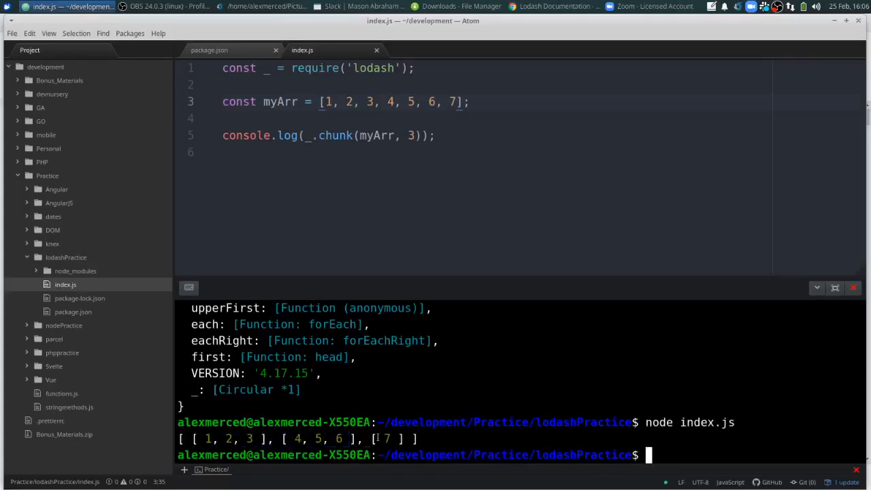
double_click(386, 439)
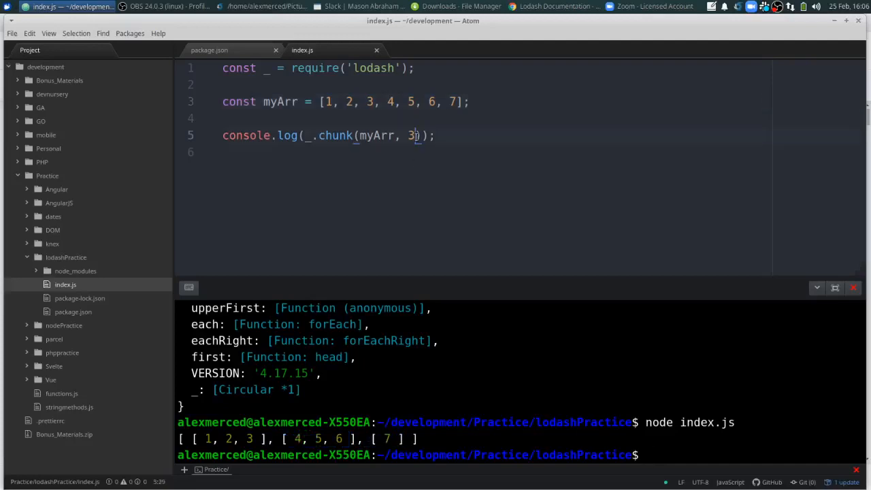
left_click(11, 33)
type("2")
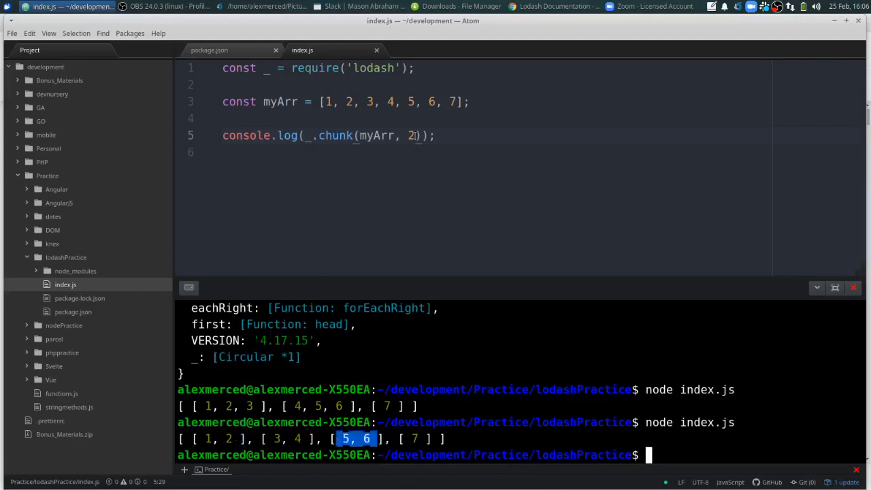
type("3")
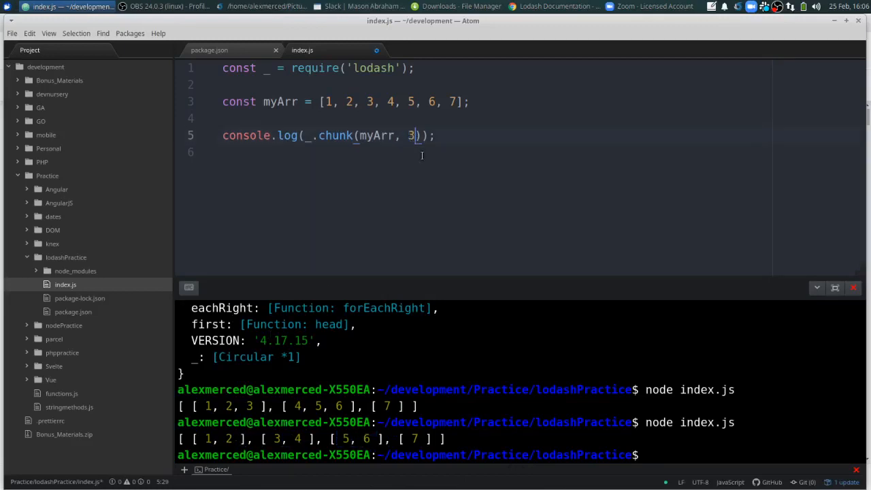
type("4")
left_click(752, 456)
type("node index.js")
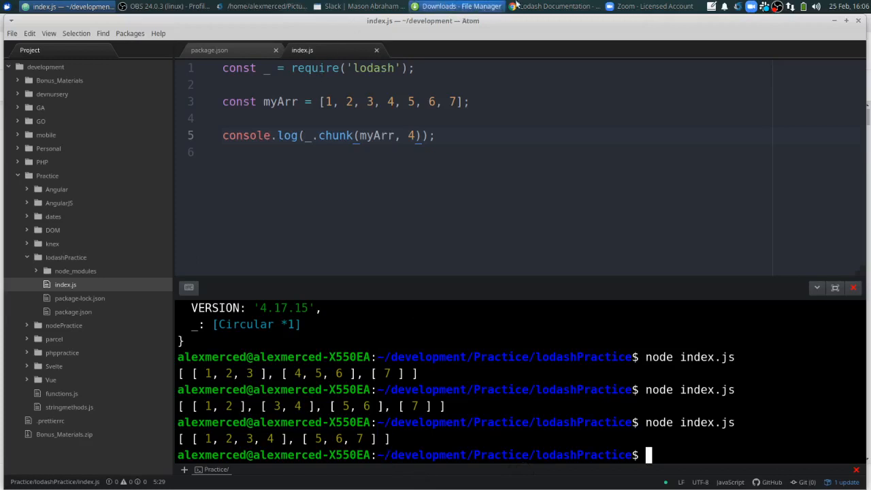
Switch to Chrome and open the _.compact entry in the Lodash docs.
left_click(551, 6)
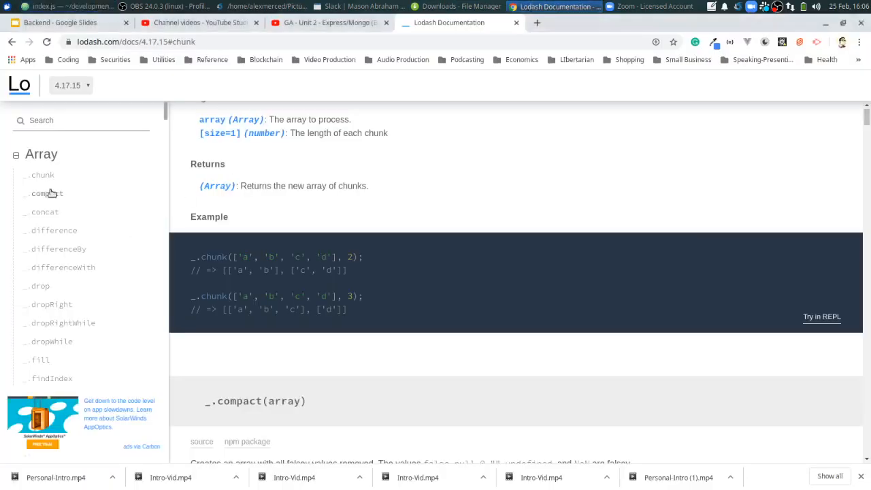
left_click(45, 193)
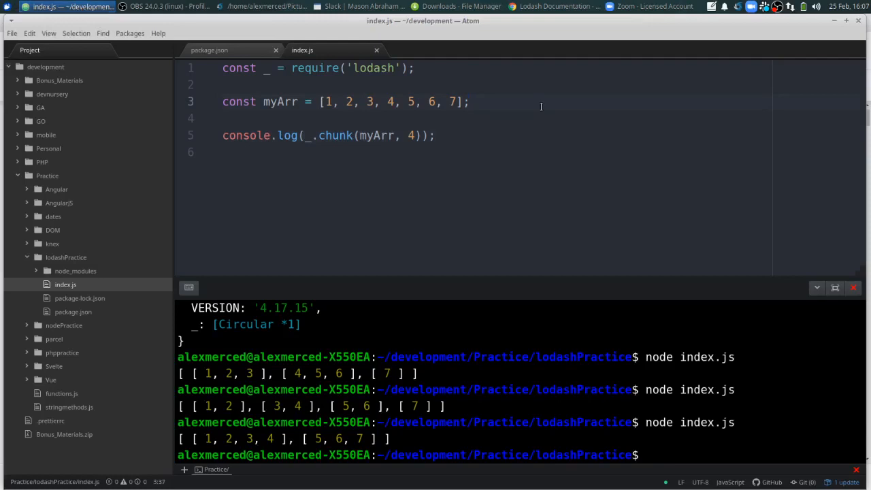
Set two myArr values to 0 and change chunk to compact, removing the size argument.
left_click(469, 101)
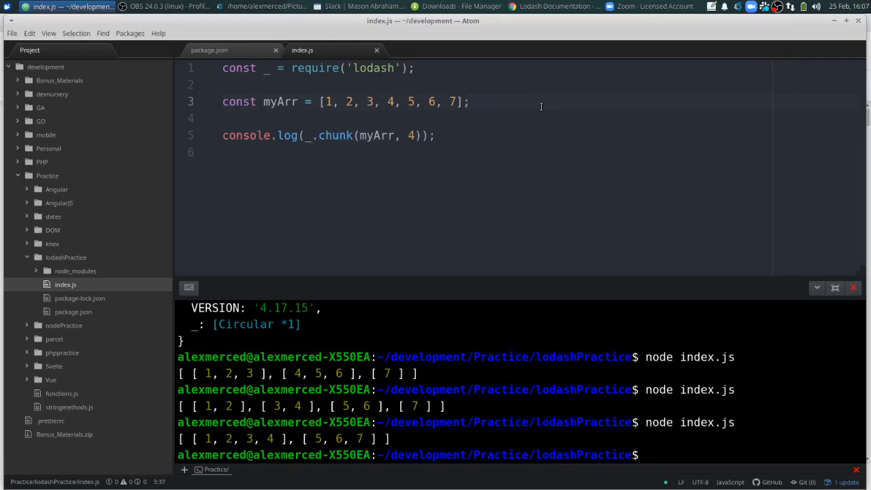
left_click(469, 101)
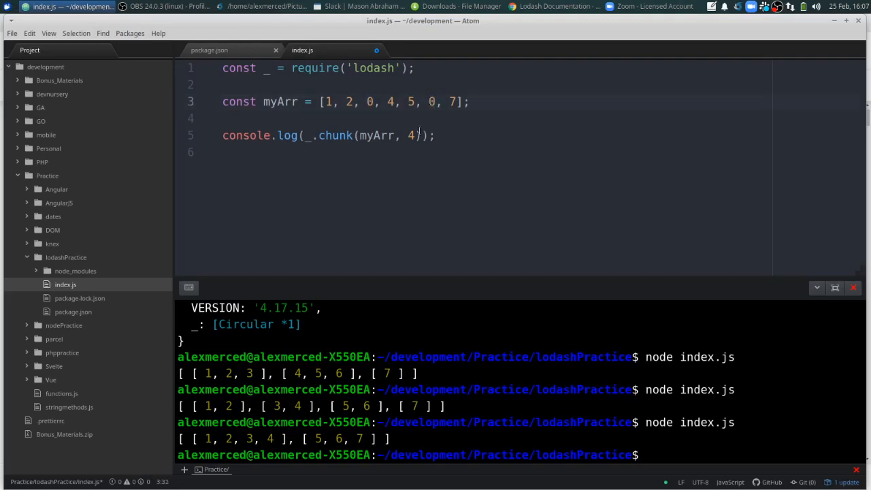
double_click(336, 135)
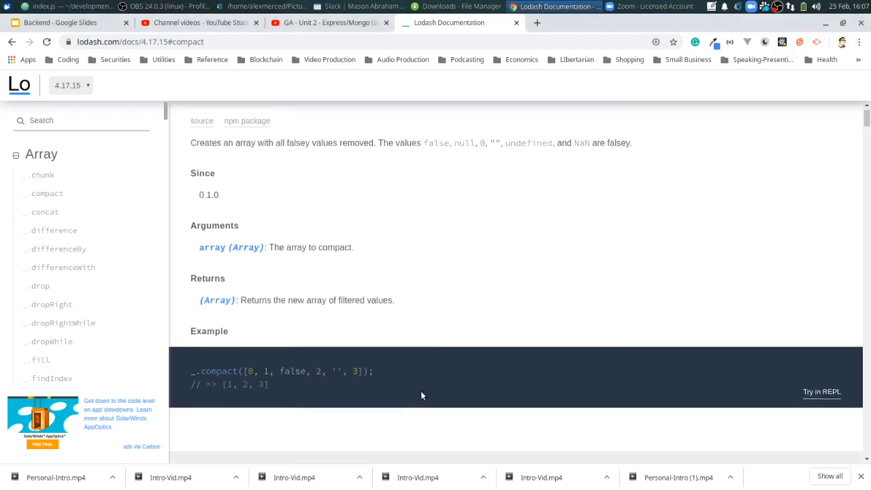
scroll("down", 3)
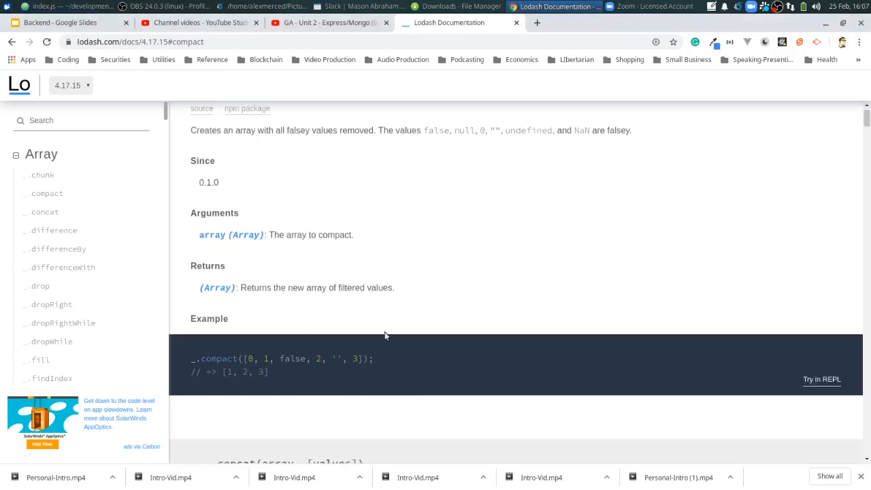
mouse_move(295, 381)
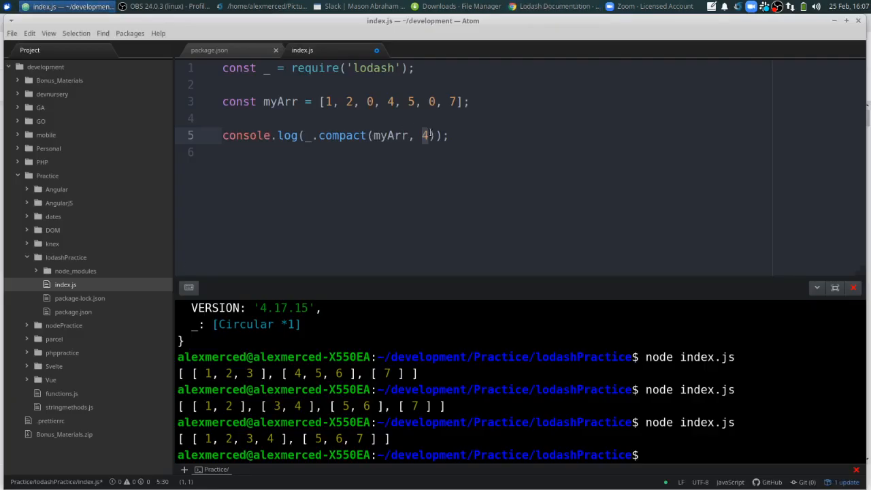
key("BackSpace")
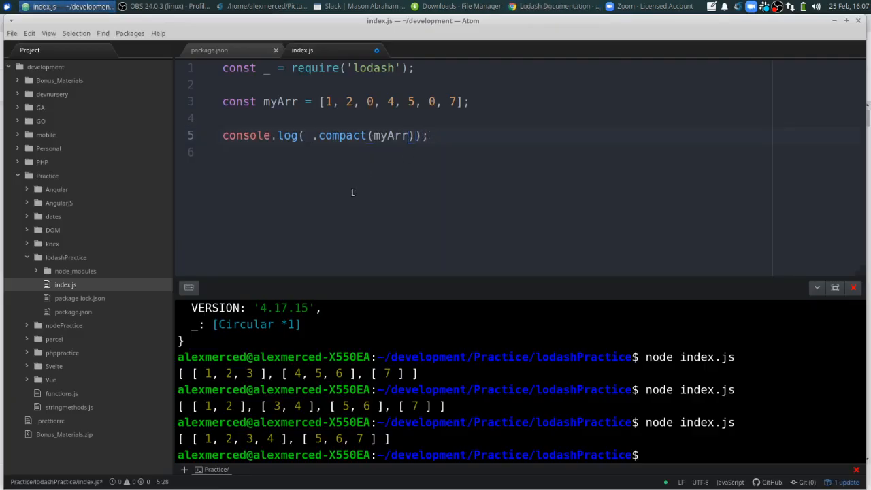
Run the script, printing [1, 2, 4, 5, 7], then bring up the Lodash docs.
left_click(11, 32)
type("node index.js")
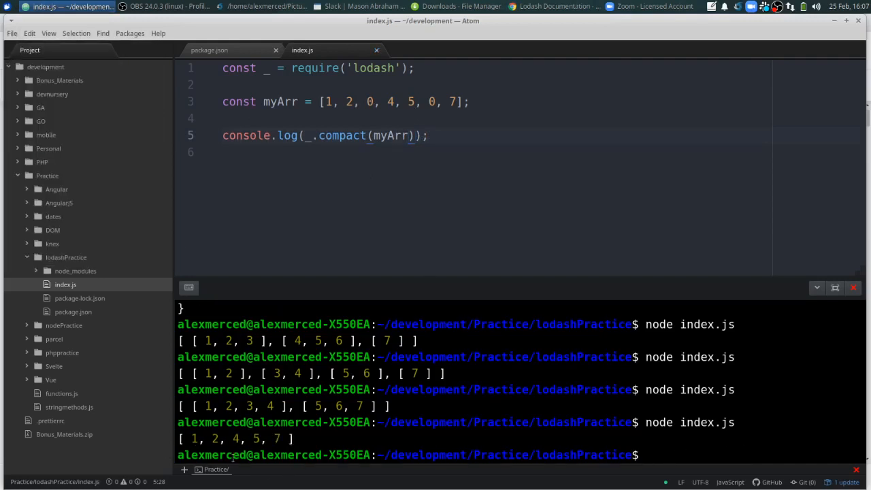
left_click(553, 6)
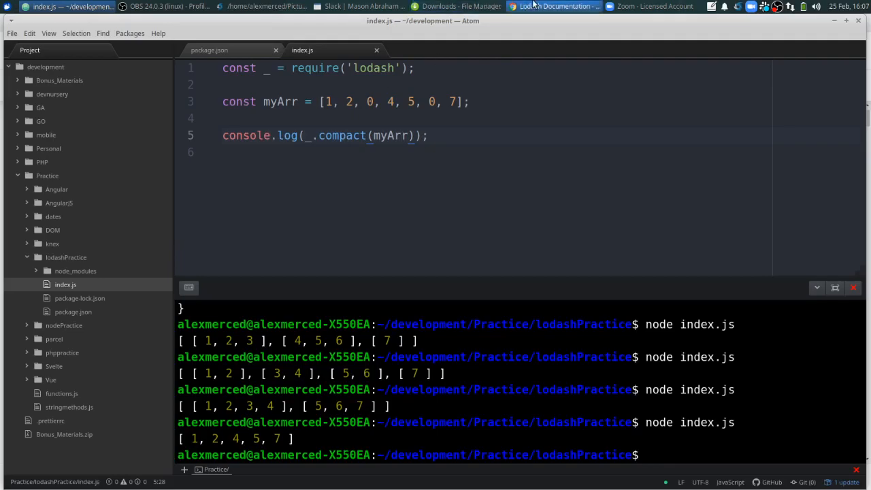
left_click(551, 6)
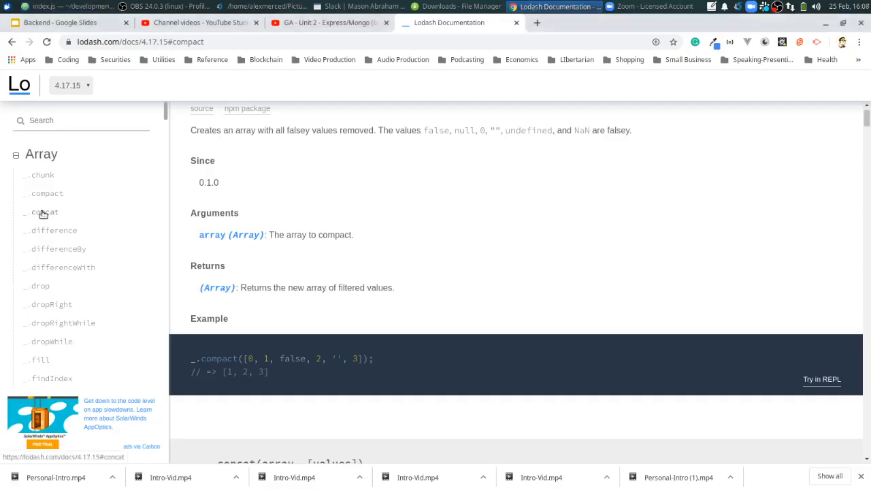
Read the _.concat documentation entry and its example, then return to Atom.
left_click(46, 211)
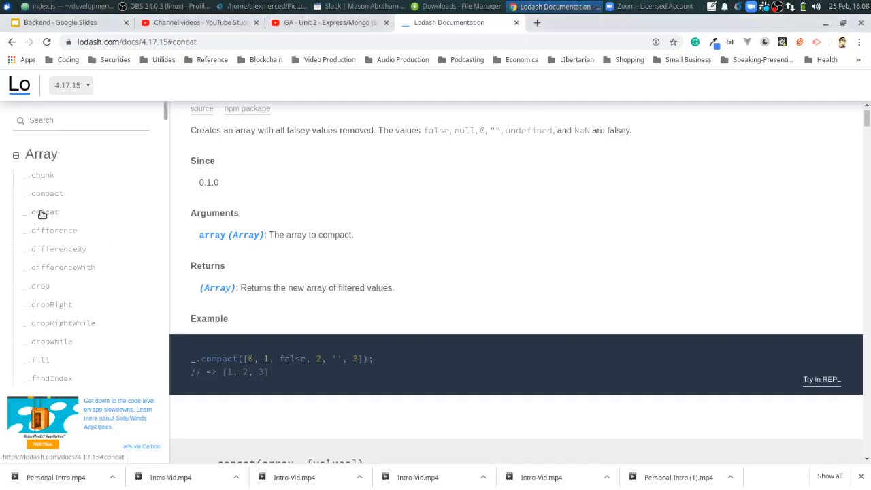
left_click(45, 212)
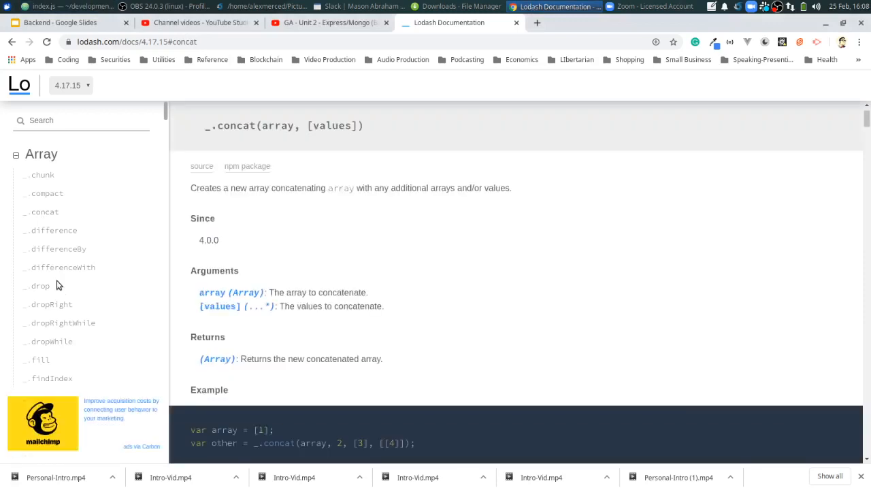
mouse_move(477, 309)
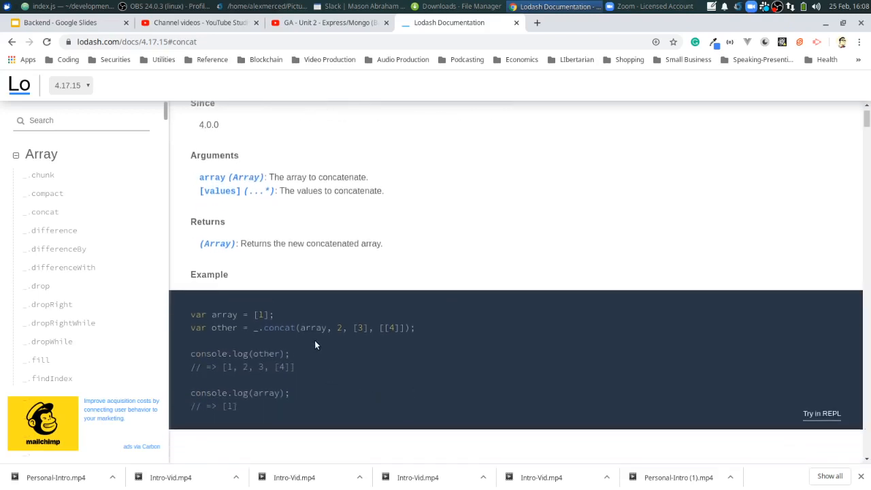
mouse_move(397, 340)
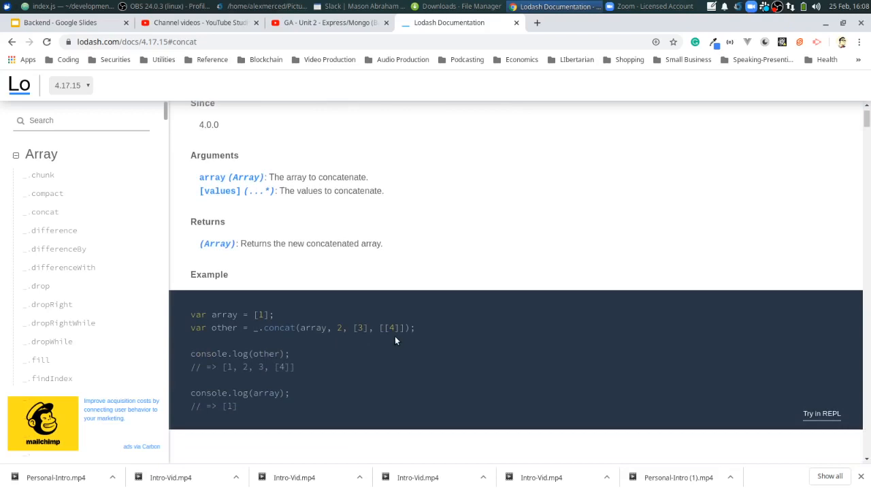
mouse_move(401, 340)
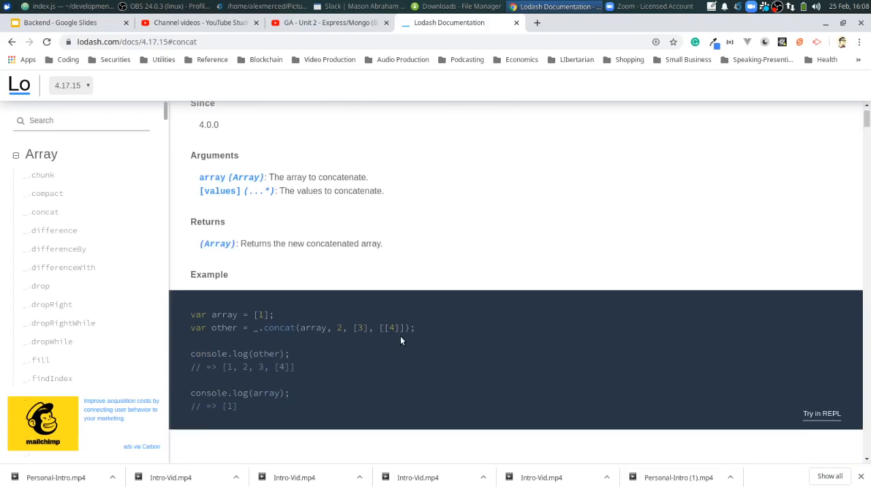
mouse_move(331, 339)
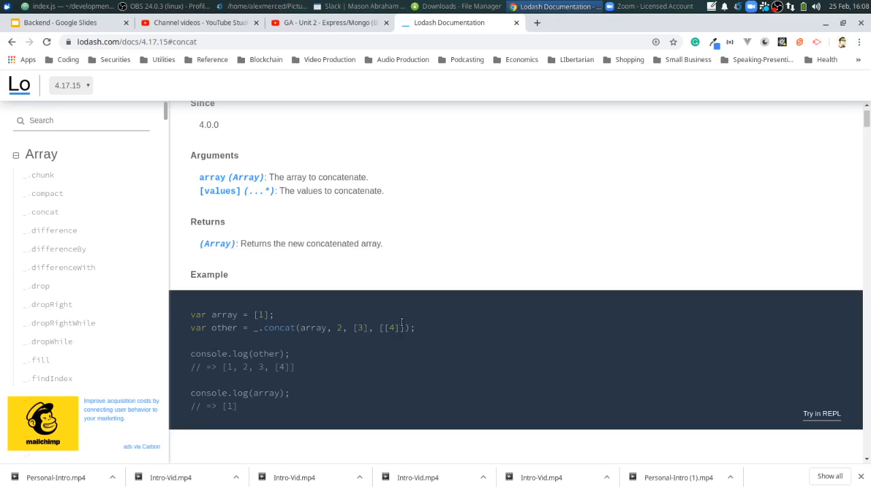
scroll("down", 3)
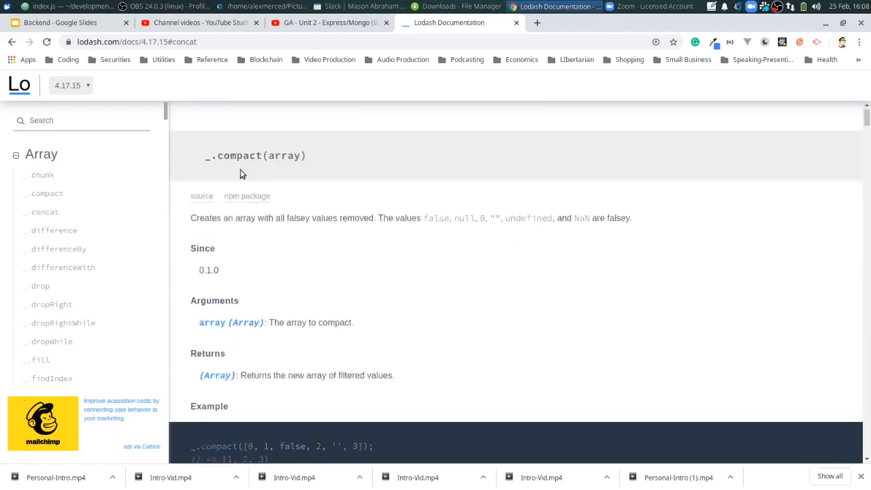
left_click(45, 212)
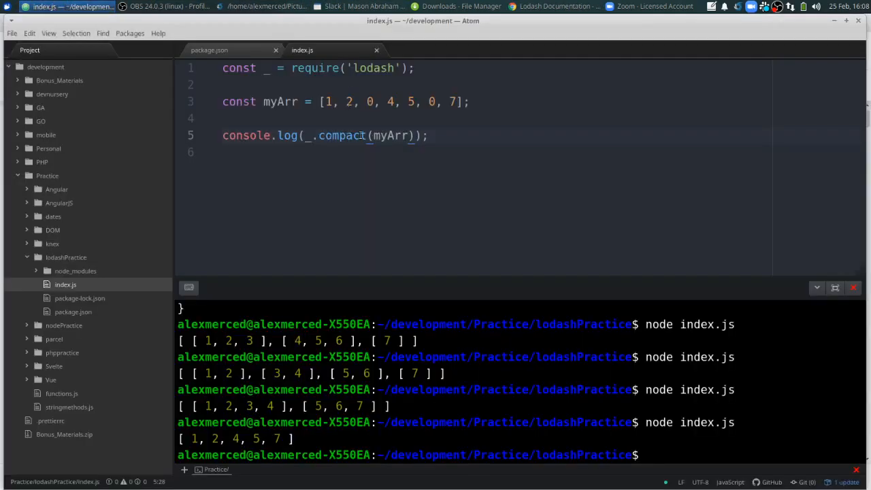
Change the log call to _.concat(myArr, [1, 2, 3], [[1, 2, 3]]) and run node index.js.
double_click(343, 135)
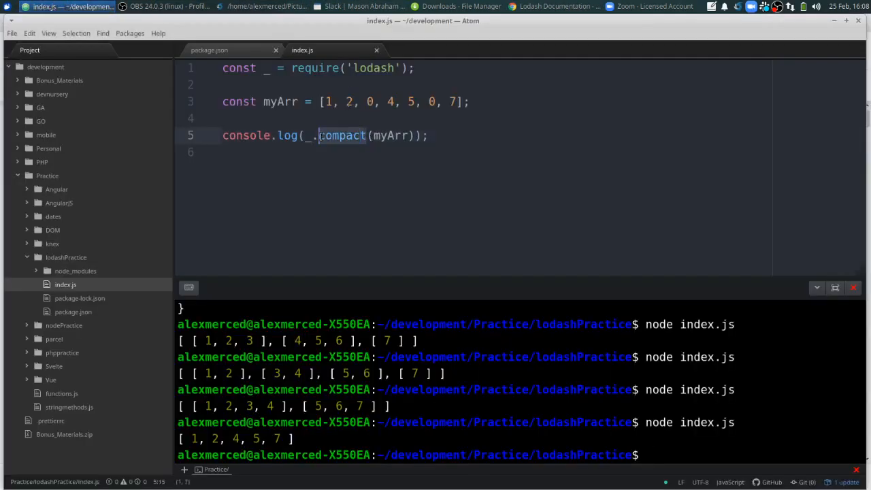
type("concat")
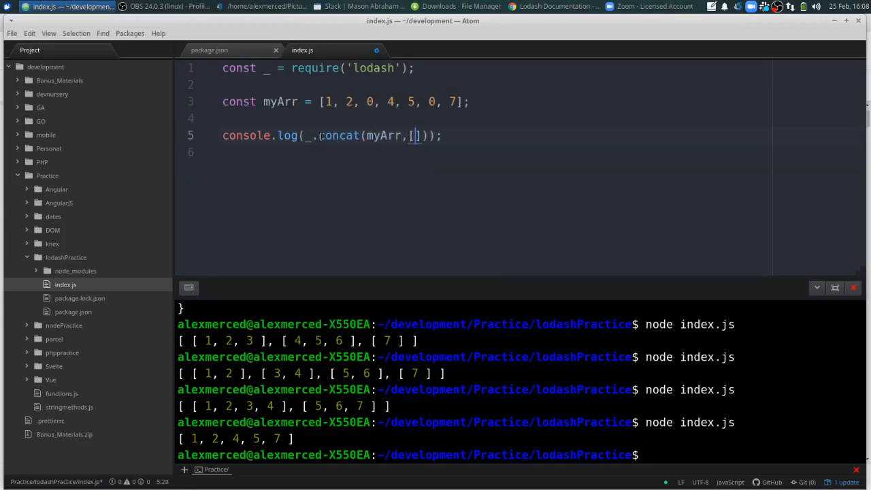
type("1,2,3")
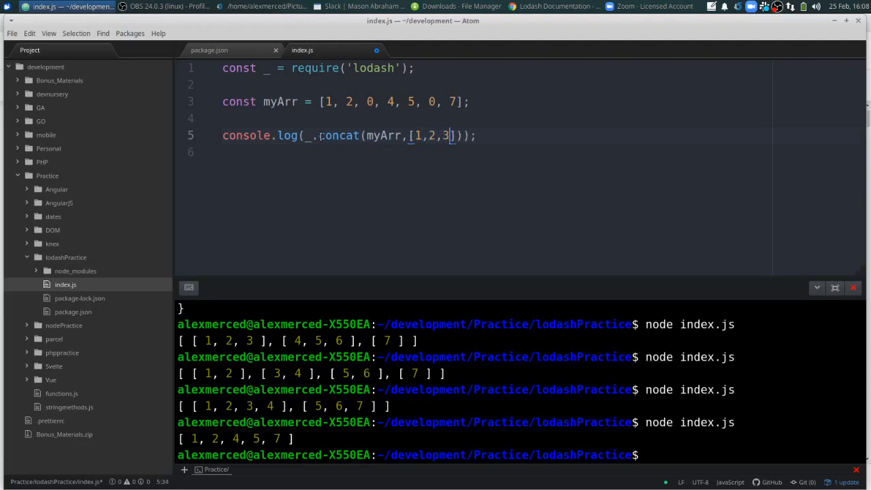
type(",")
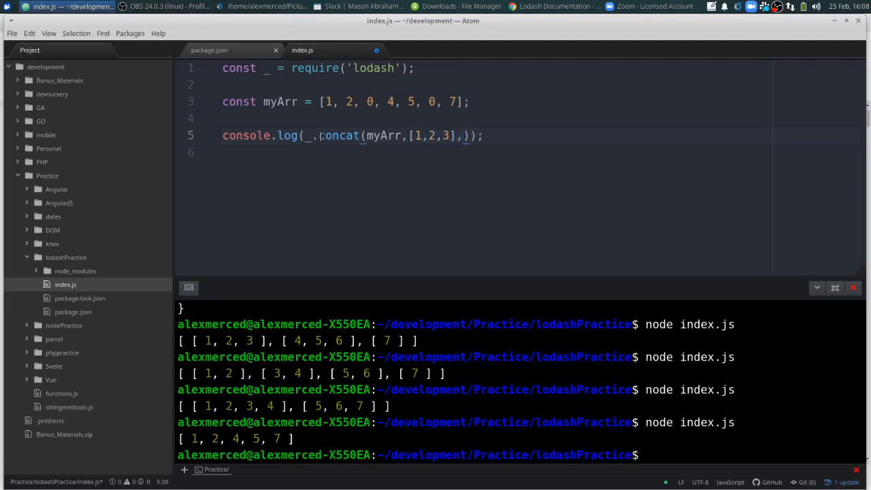
type("[")
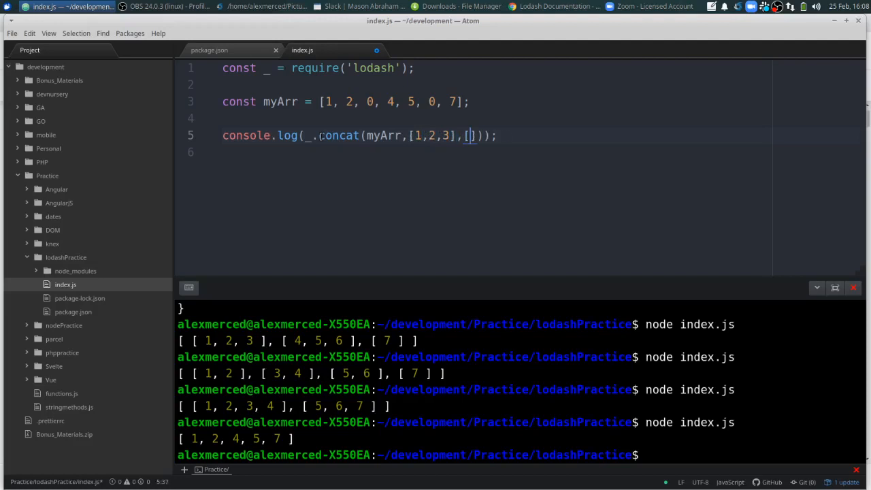
type("[1,2,")
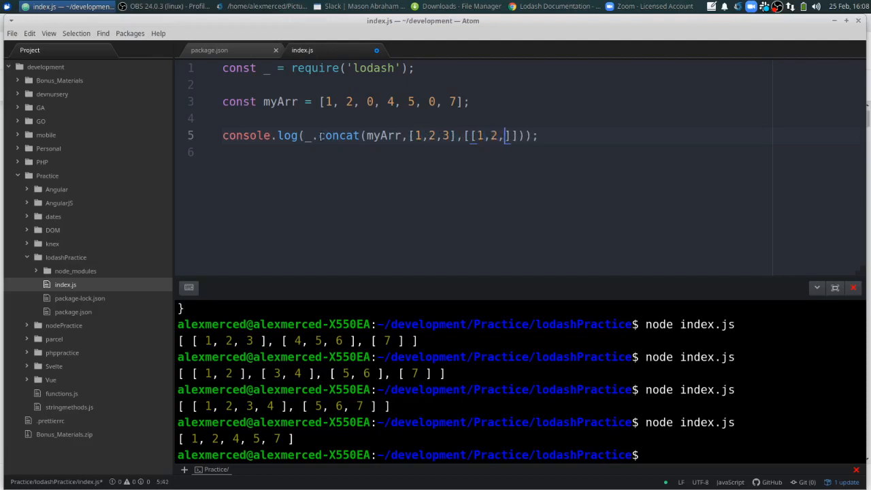
type("3")
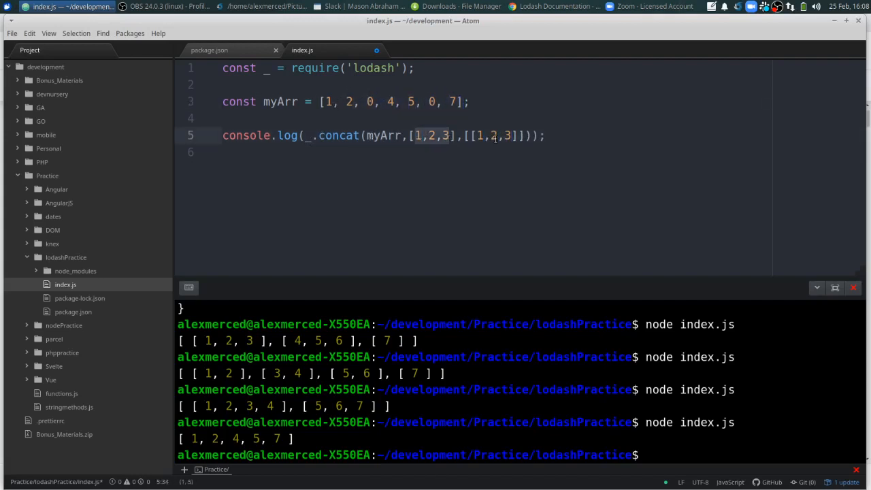
left_click_drag(447, 135, 508, 135)
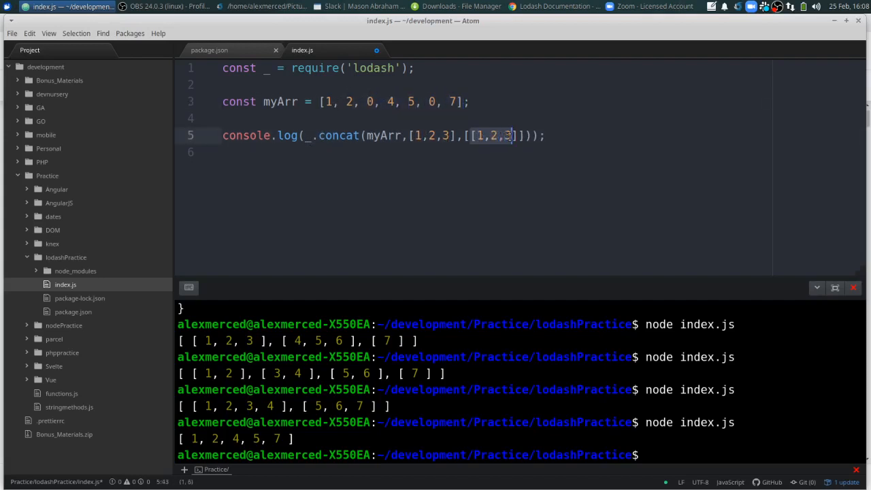
left_click(11, 32)
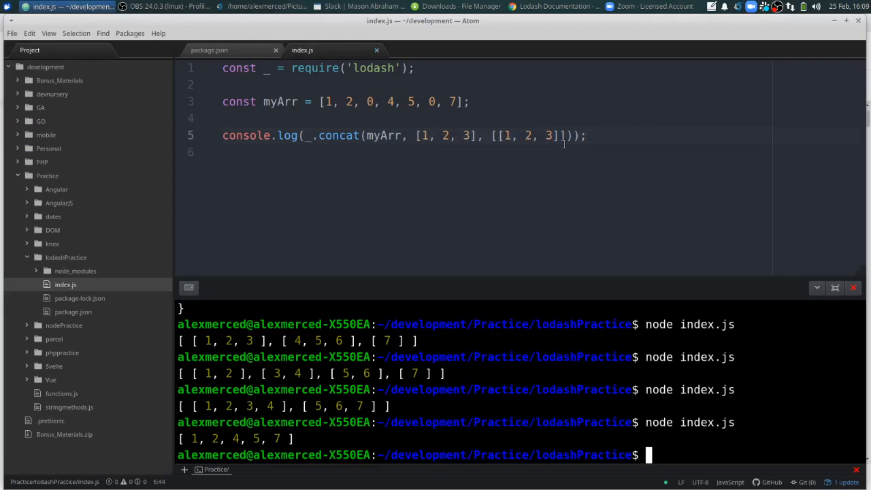
type("node index.js")
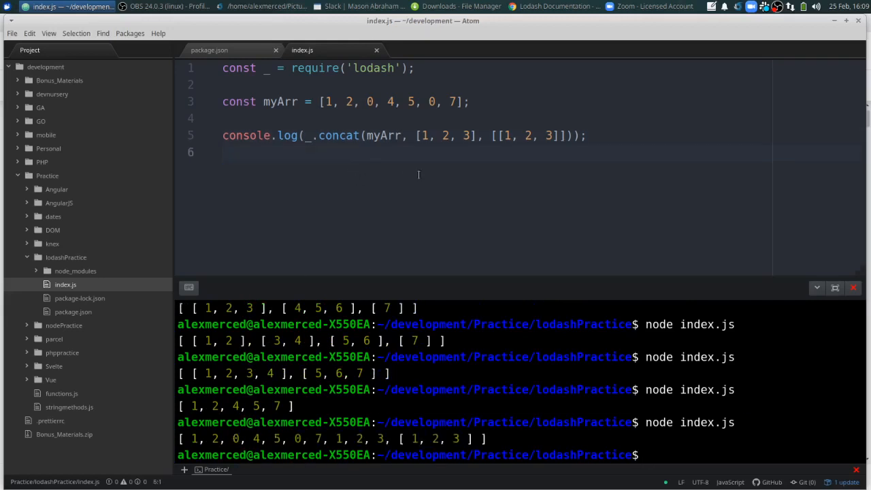
Open the _.difference entry in the Lodash docs and scroll through its arguments.
left_click(552, 6)
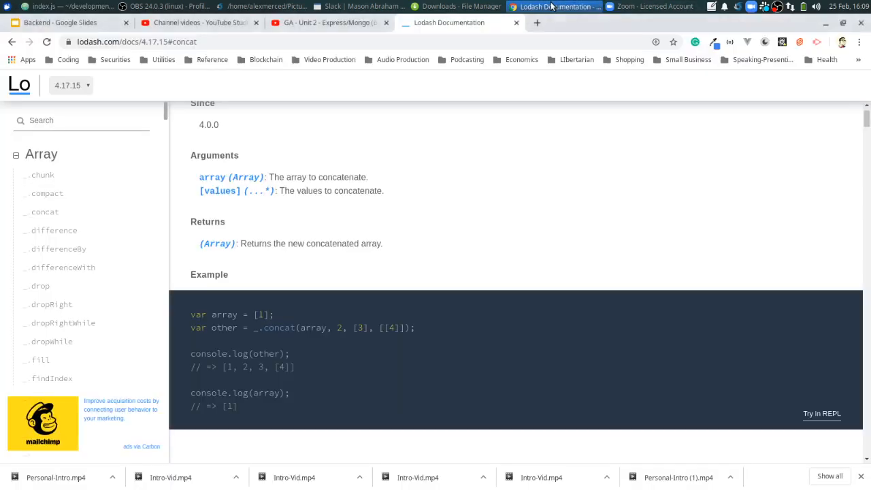
mouse_move(54, 230)
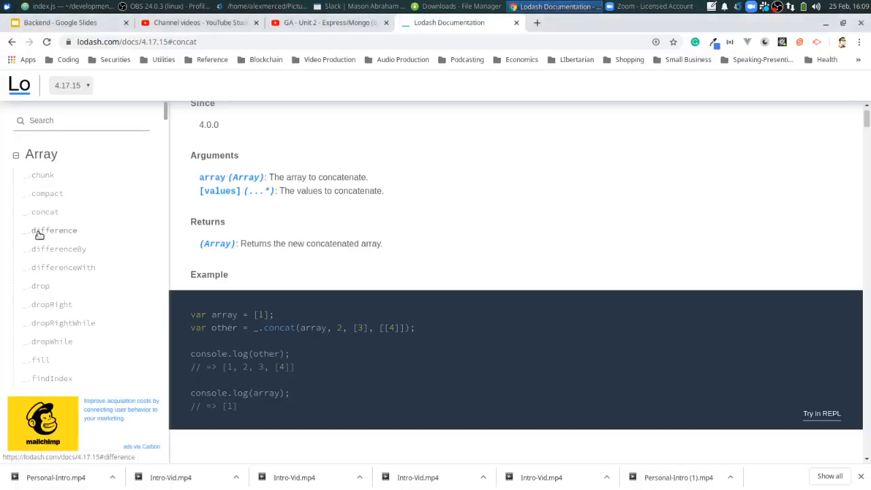
left_click(54, 230)
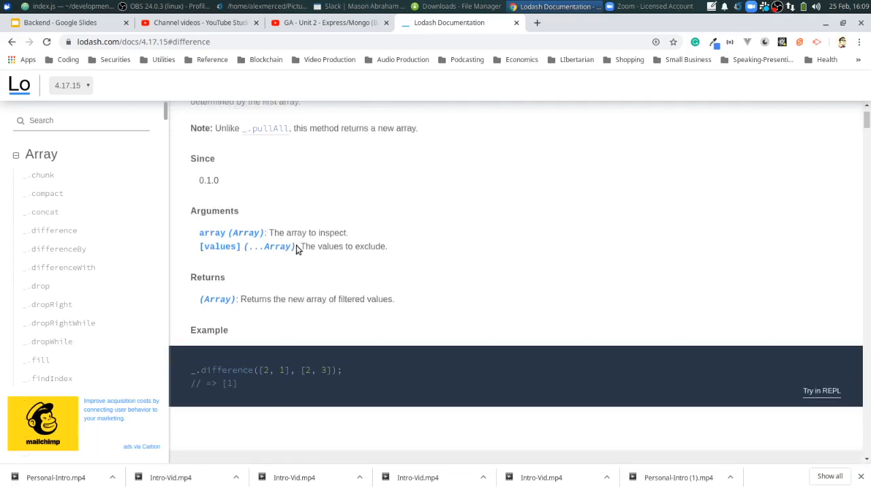
scroll("down", 3)
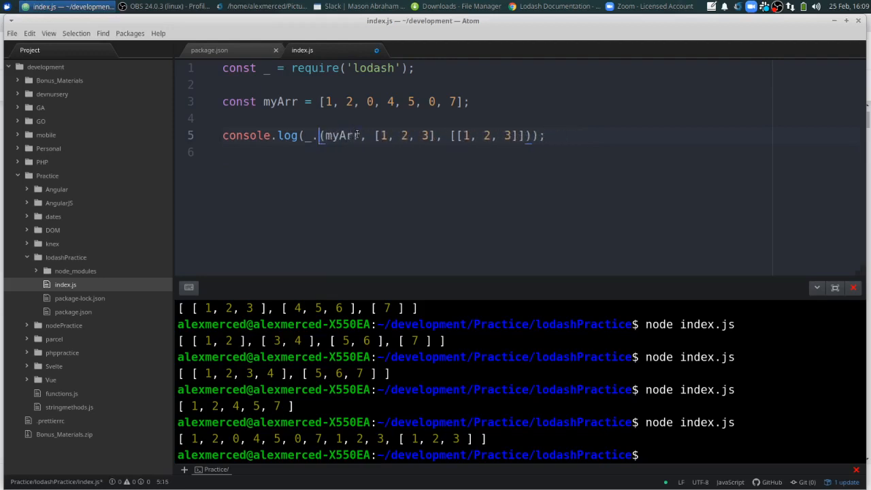
Rewrite the log call as _.difference(myArr, [1, 0, 7]), which prints [2, 4, 5].
type("difference(my);")
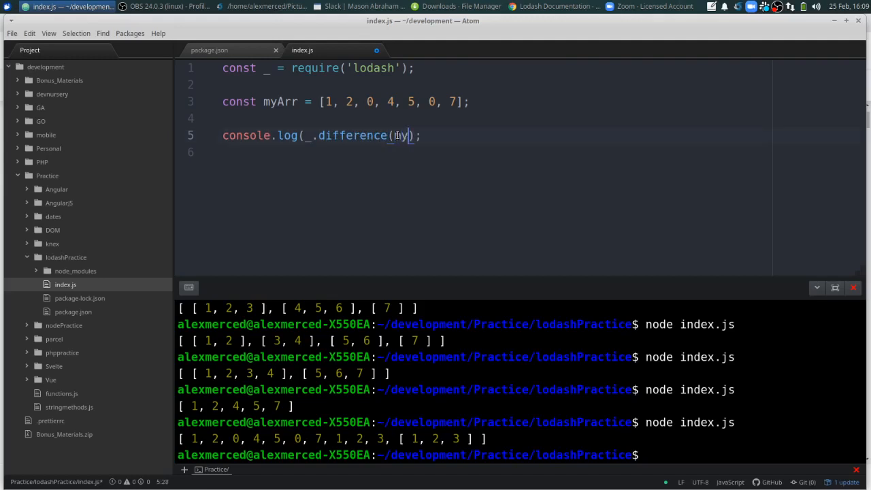
type("yArr,")
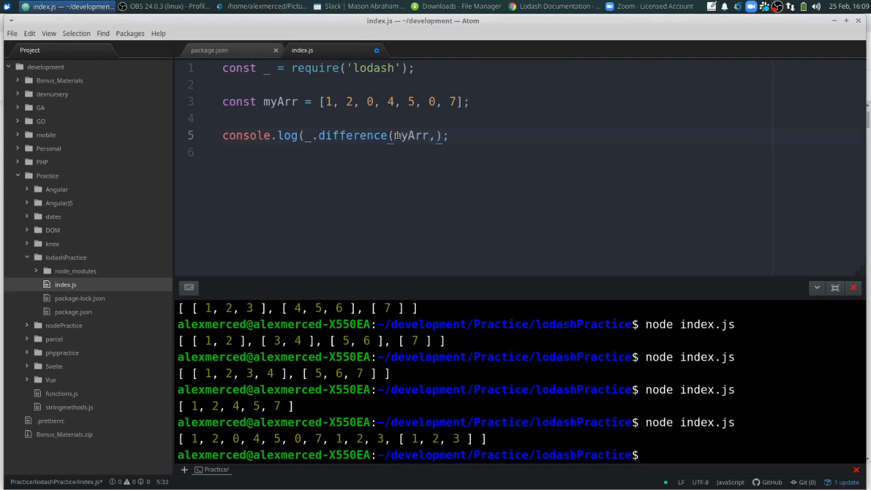
type("[1")
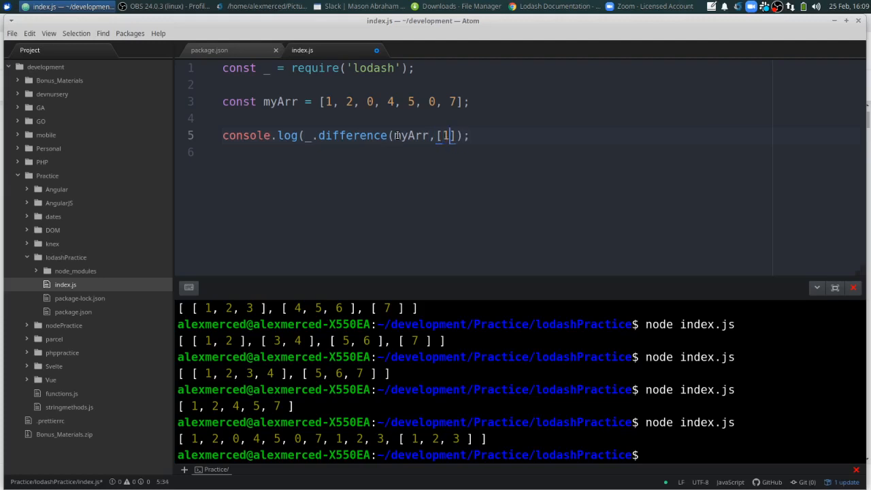
type(",07")
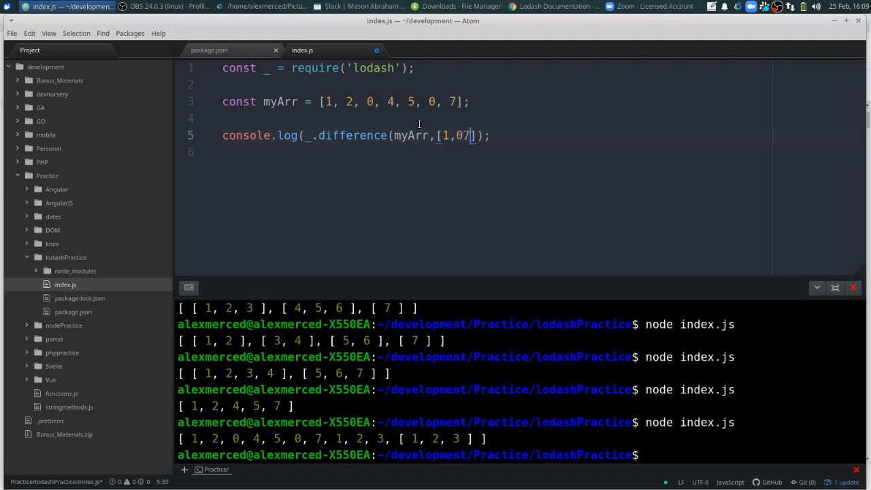
type(",")
left_click(521, 455)
type("node index.js")
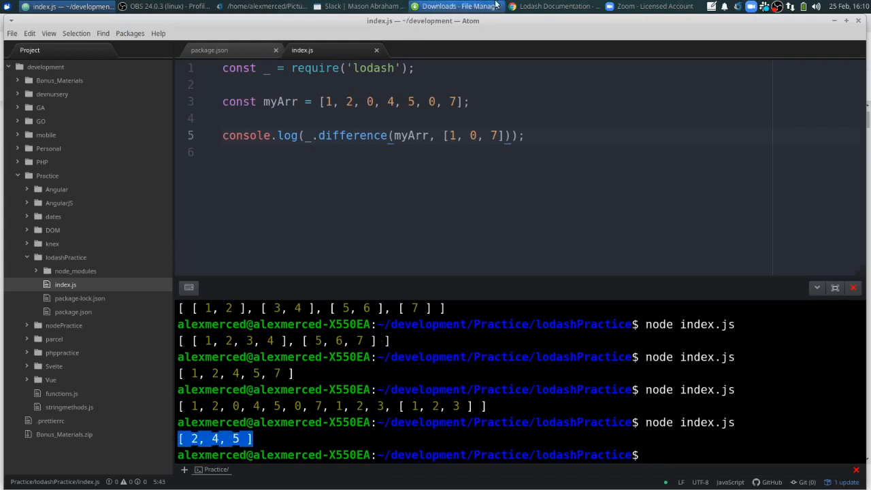
Open the _.differenceBy docs, grab its Math.floor example call, and return to Atom.
left_click(552, 6)
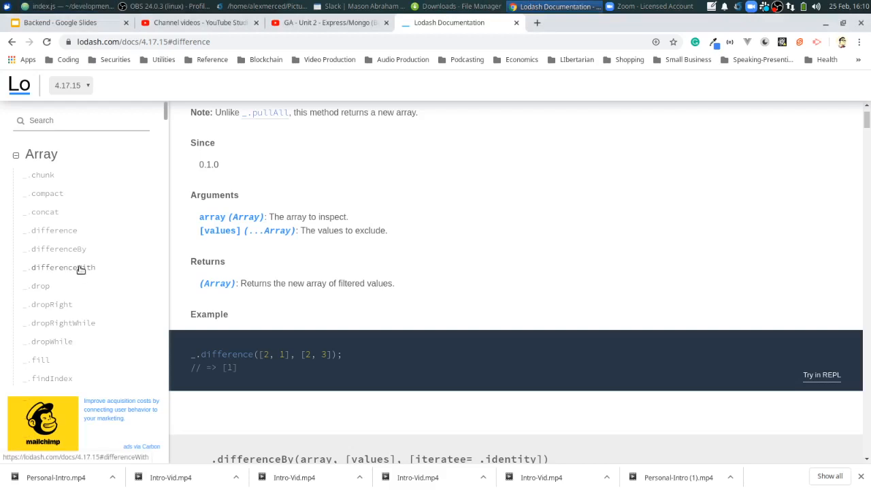
left_click(64, 266)
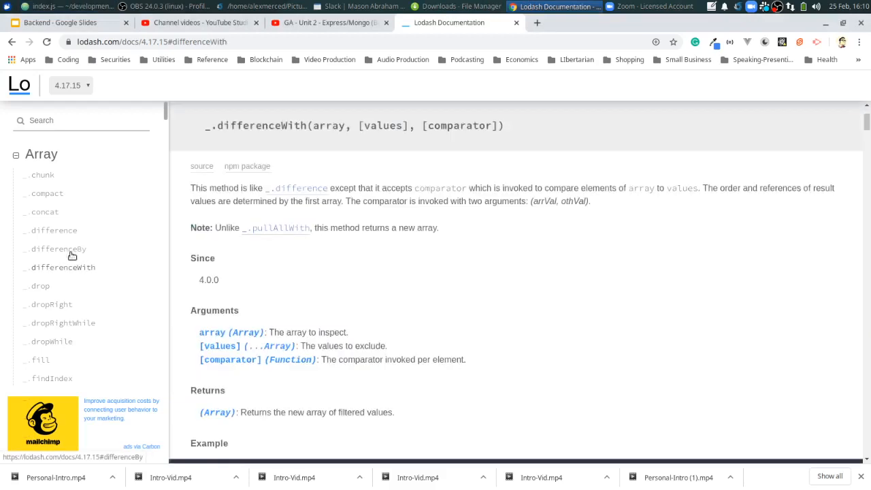
left_click(61, 249)
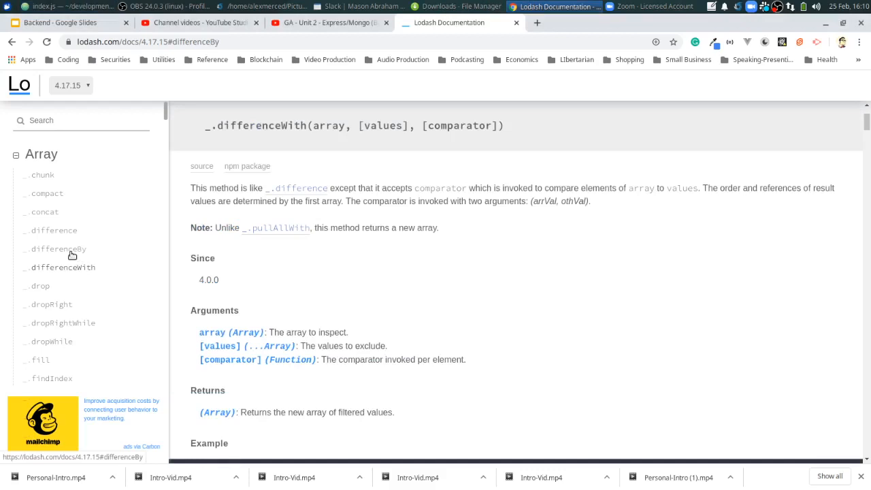
mouse_move(71, 254)
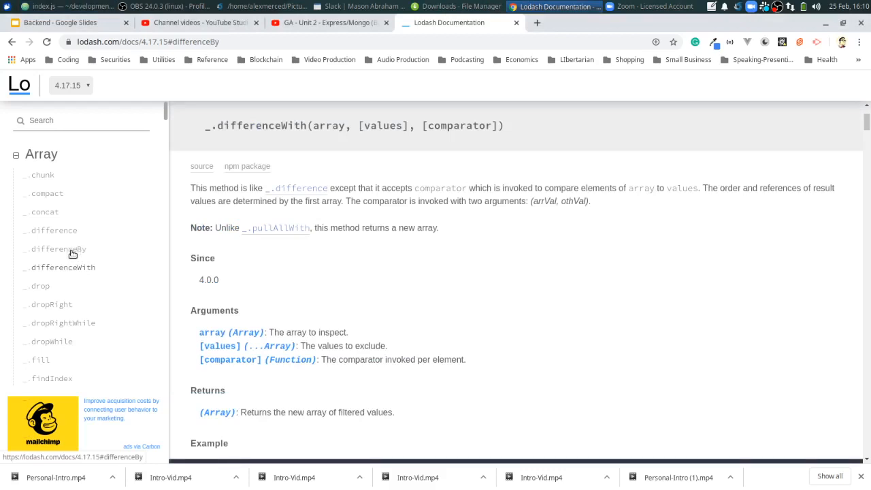
mouse_move(55, 256)
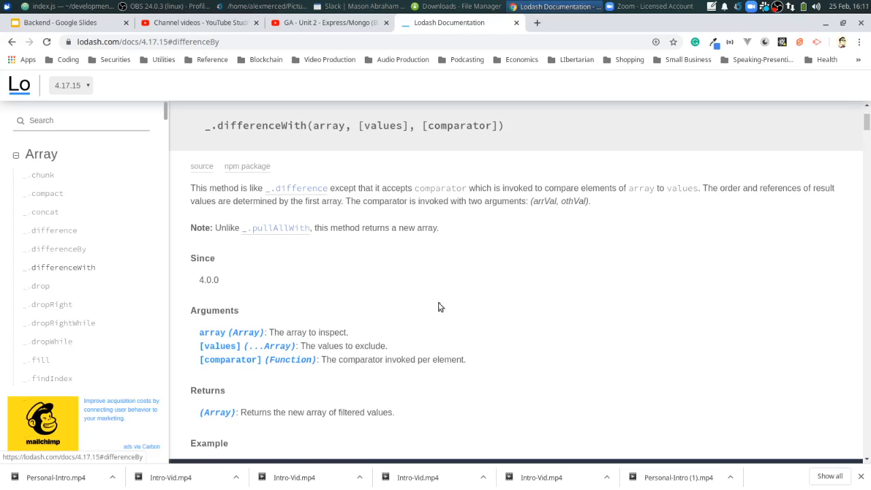
left_click(60, 248)
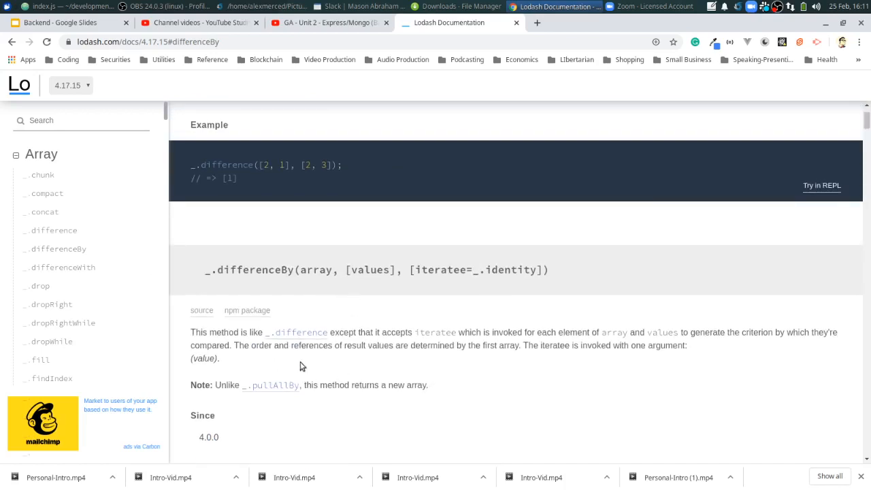
mouse_move(425, 356)
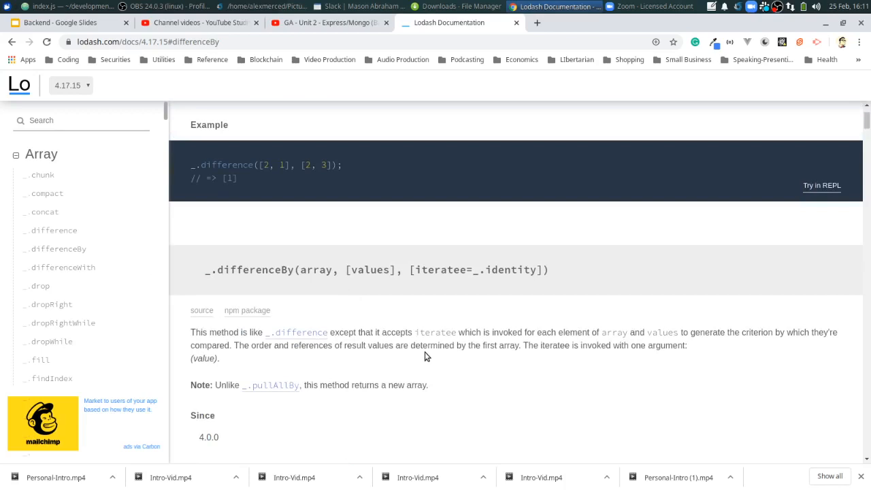
mouse_move(720, 347)
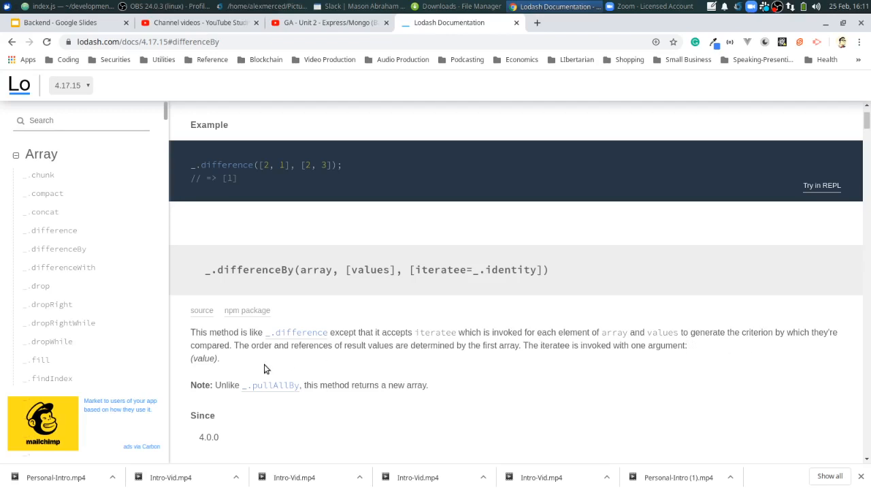
mouse_move(428, 361)
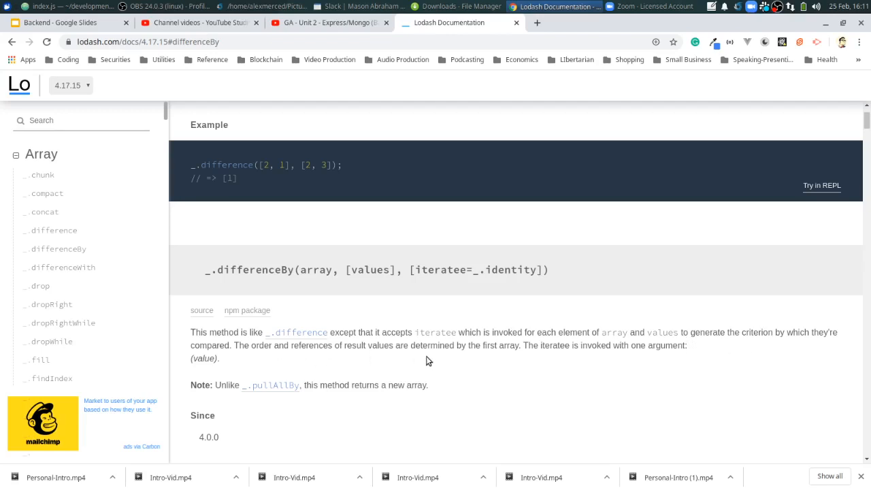
scroll("down", 3)
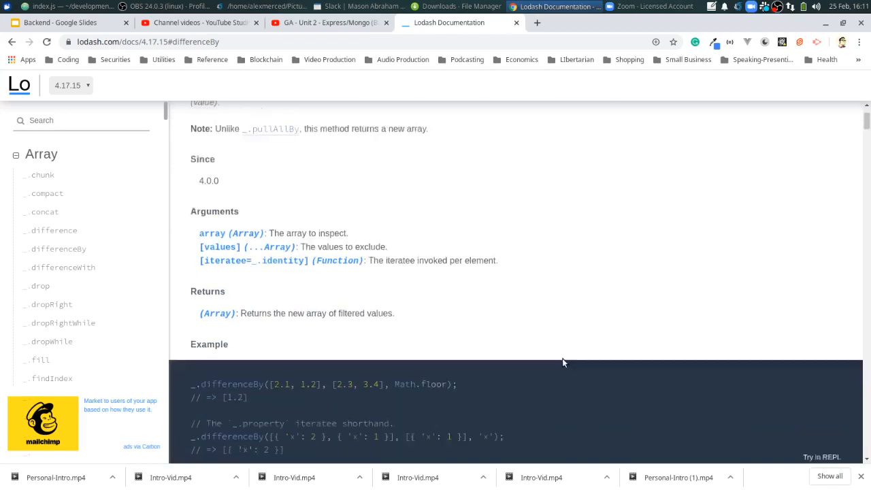
scroll("down", 3)
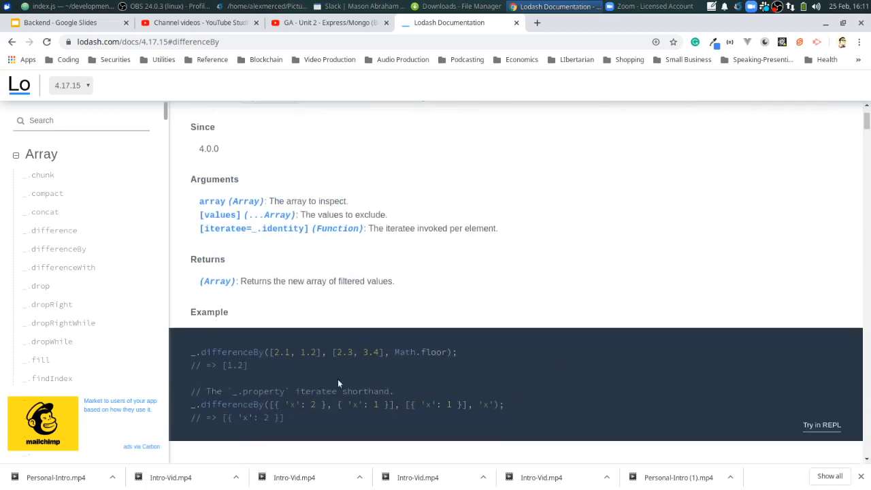
mouse_move(287, 357)
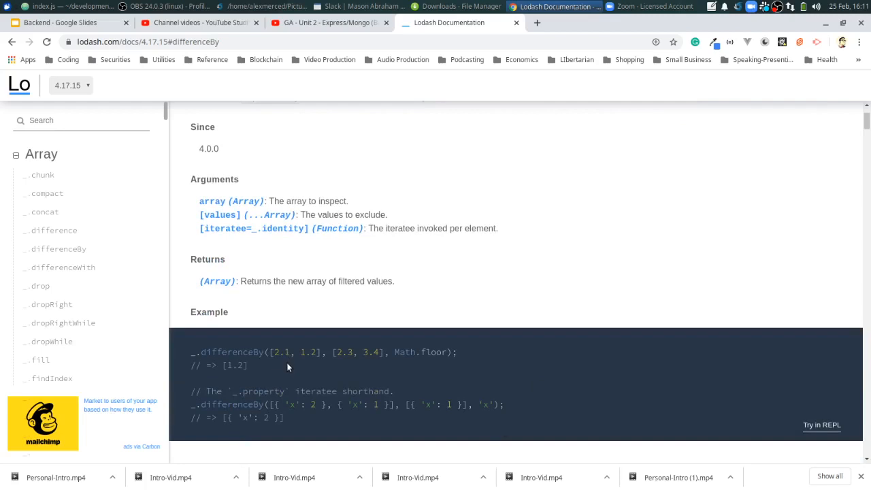
mouse_move(309, 367)
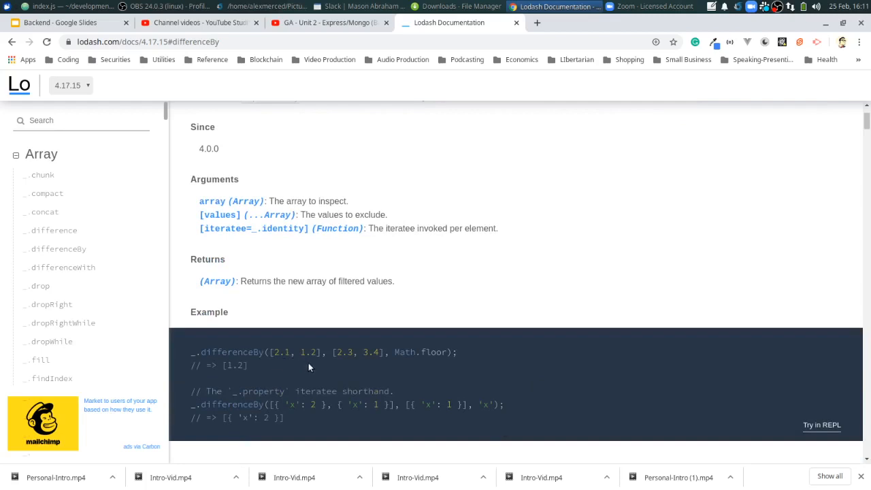
mouse_move(379, 369)
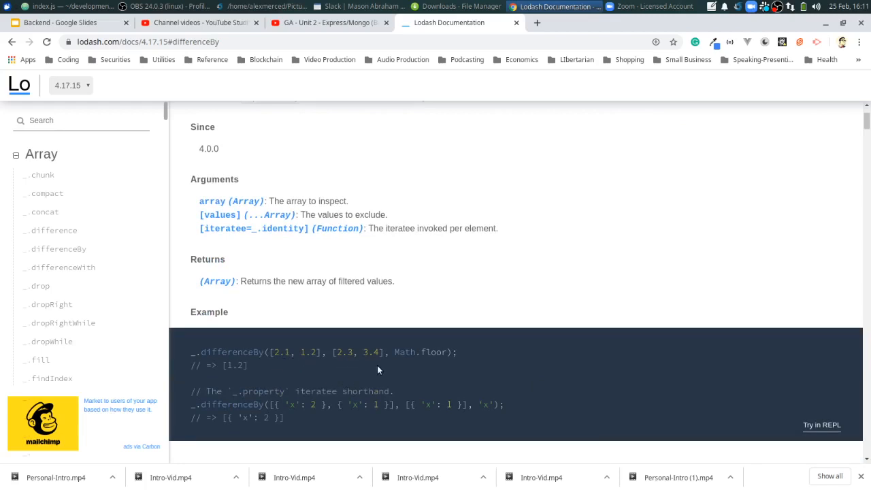
mouse_move(400, 370)
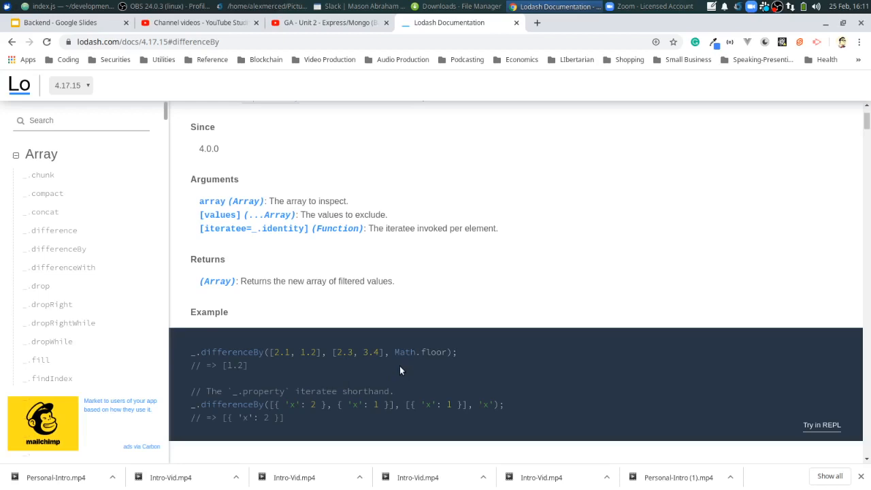
double_click(417, 352)
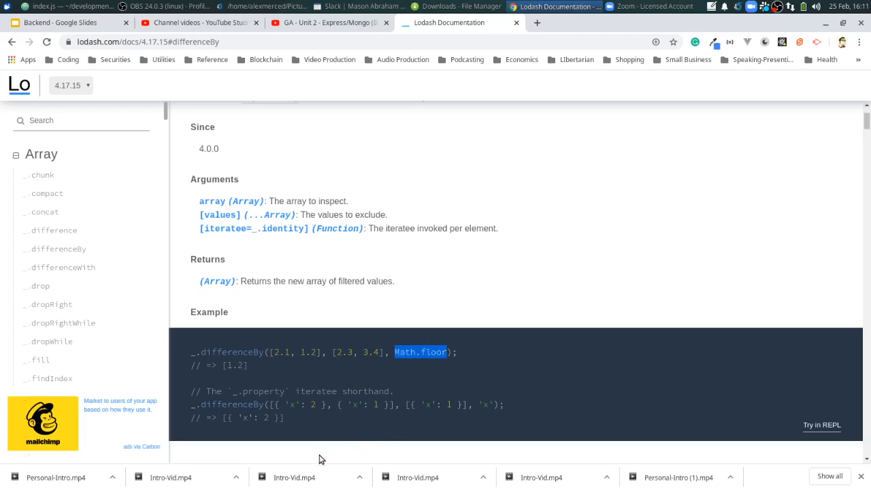
mouse_move(301, 429)
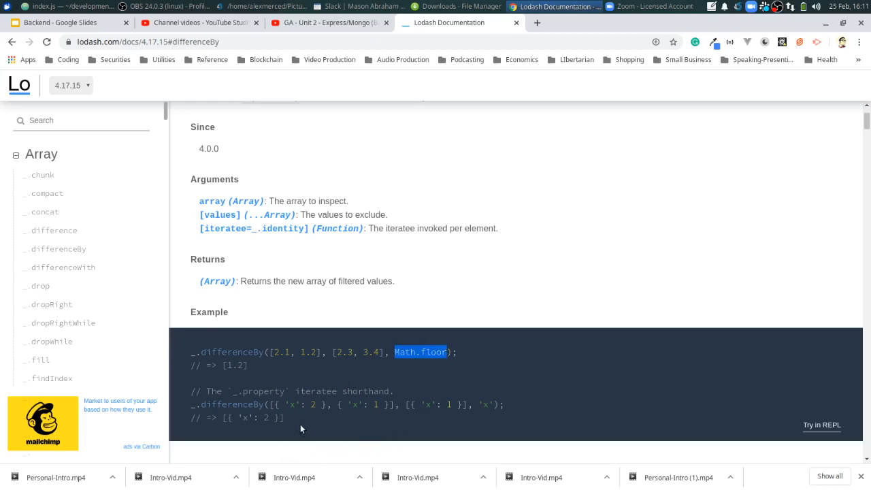
mouse_move(400, 400)
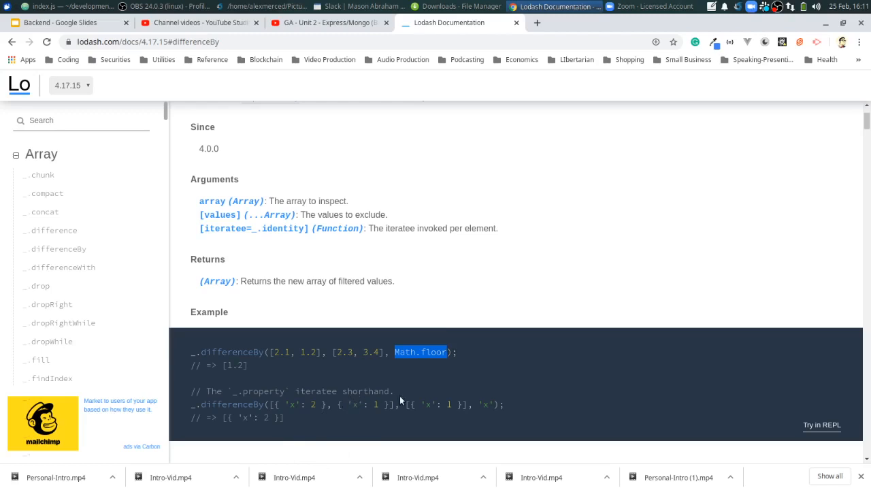
mouse_move(393, 416)
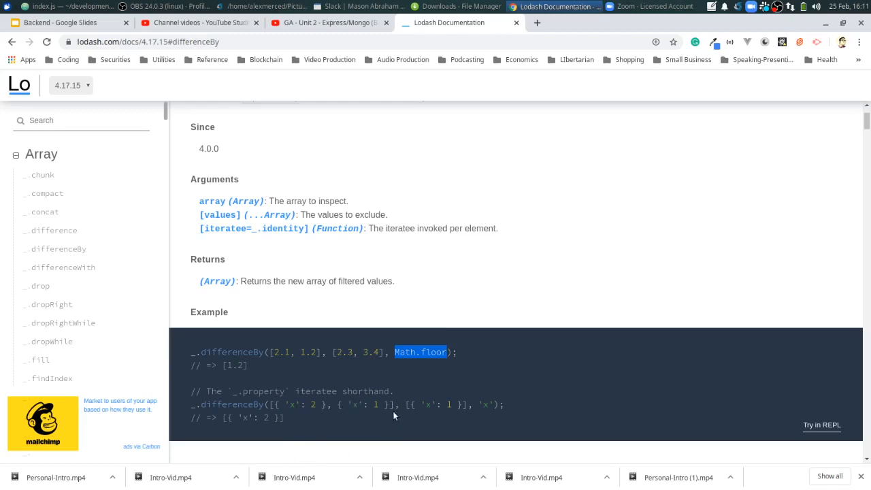
mouse_move(325, 437)
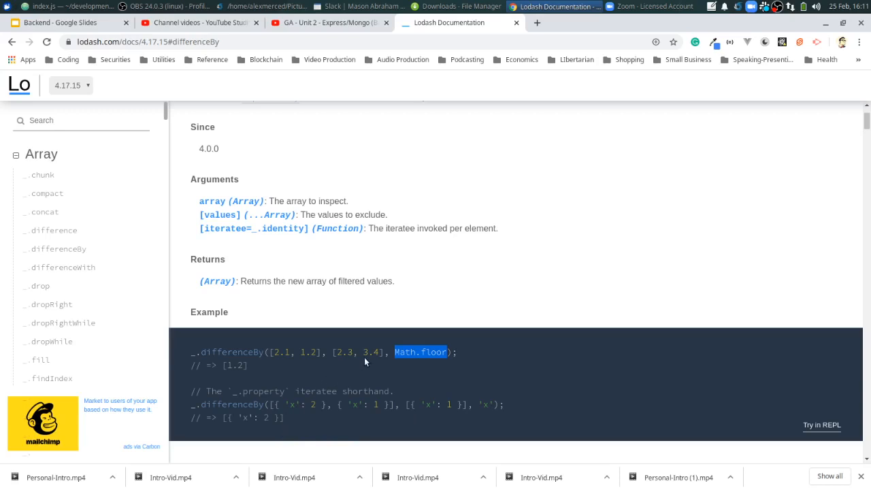
mouse_move(366, 362)
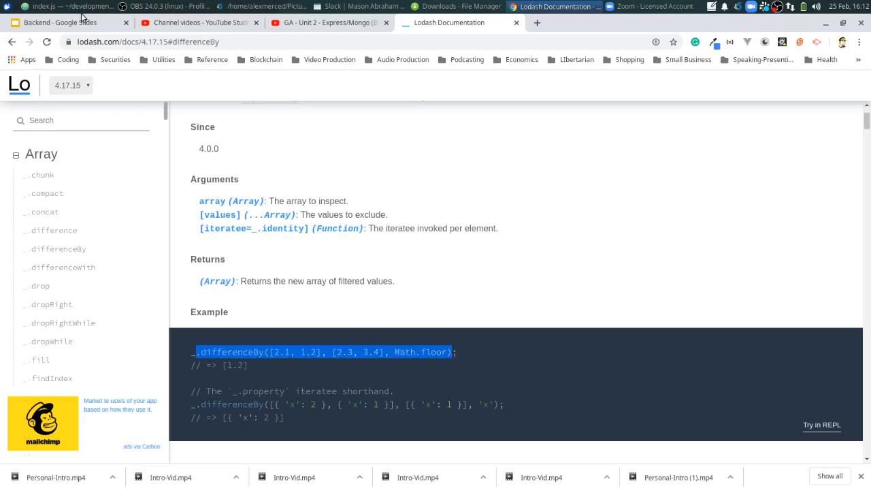
left_click(68, 6)
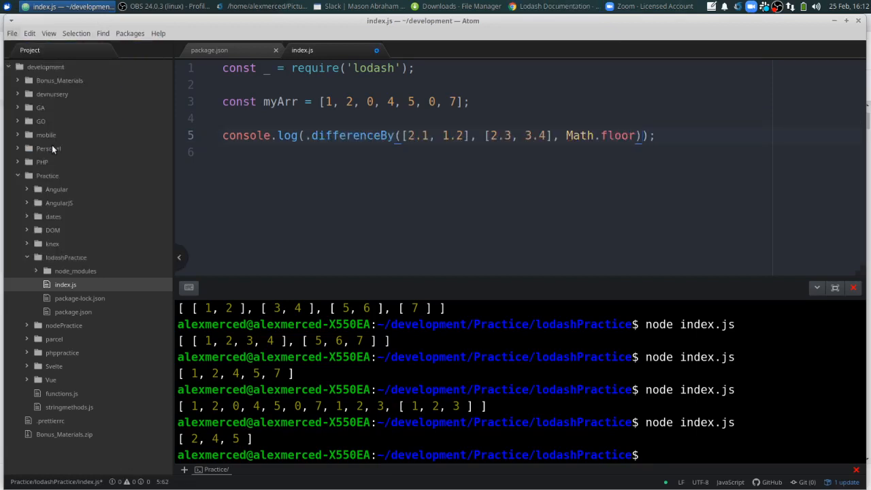
Restore the missing underscore in _.differenceBy and rerun node index.js, printing [ 1.2 ].
type("node index.js")
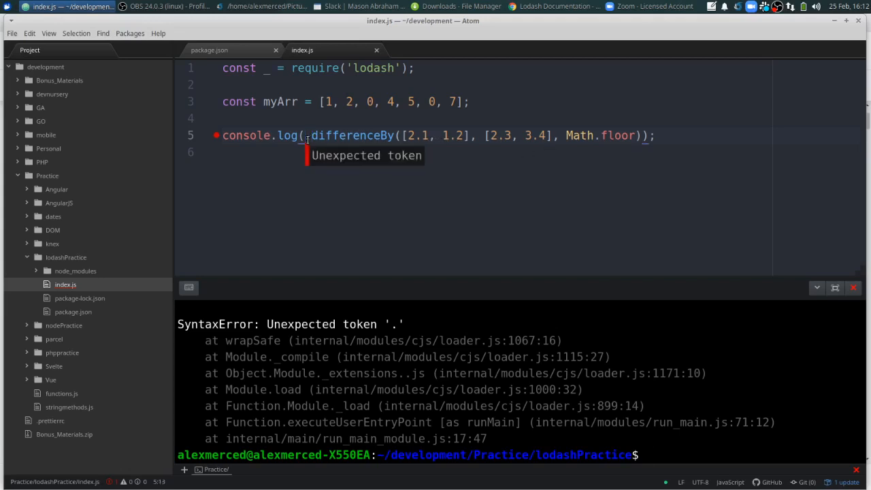
type("_")
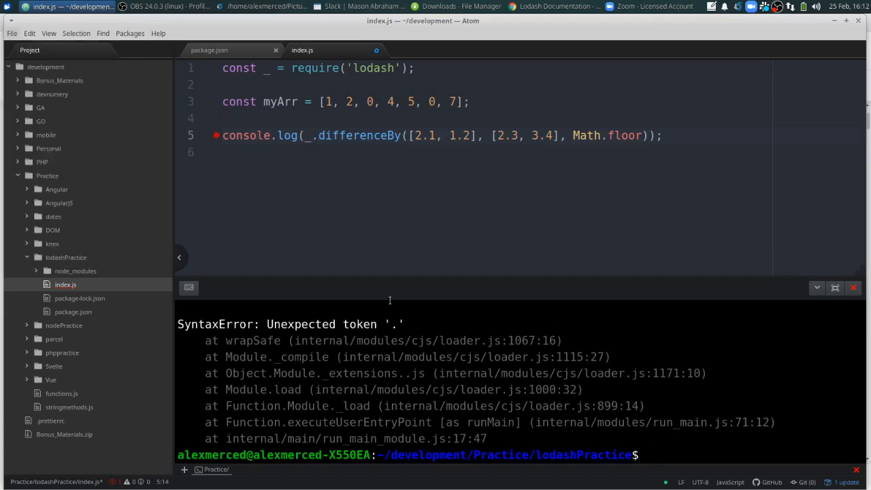
type("node index.js")
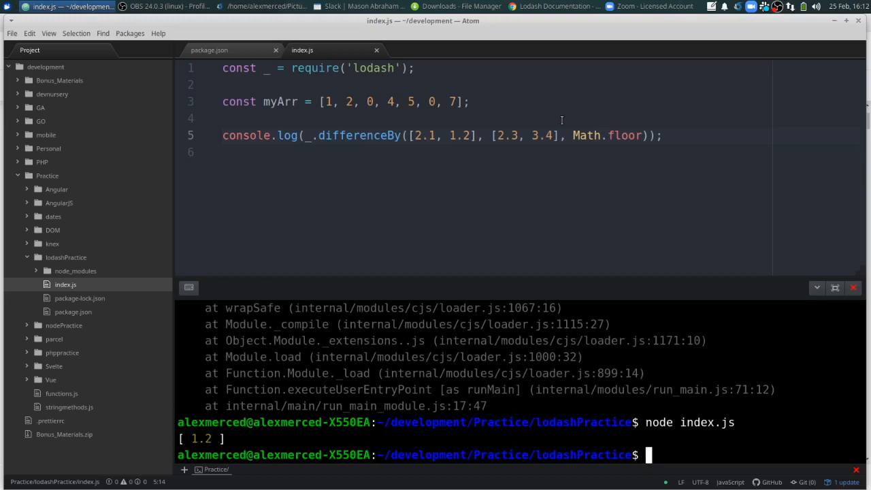
mouse_move(613, 58)
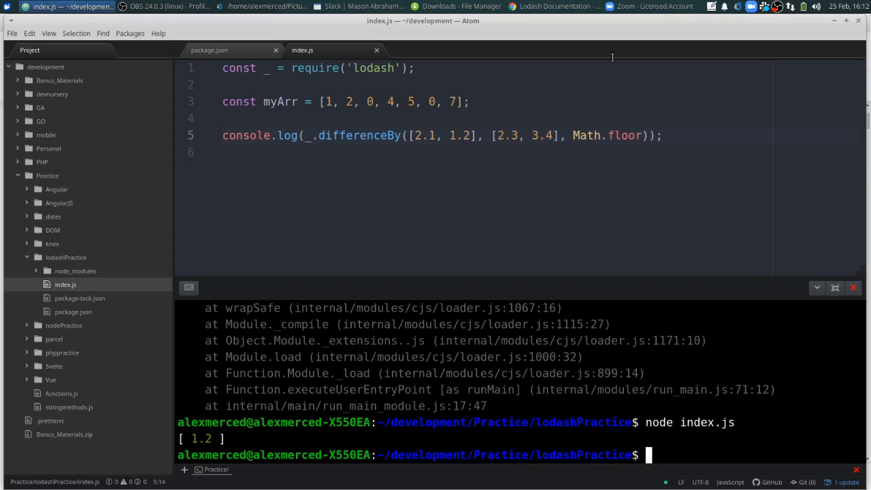
Scroll through the _.differenceBy arguments, return value and examples in the Lodash docs.
left_click(553, 7)
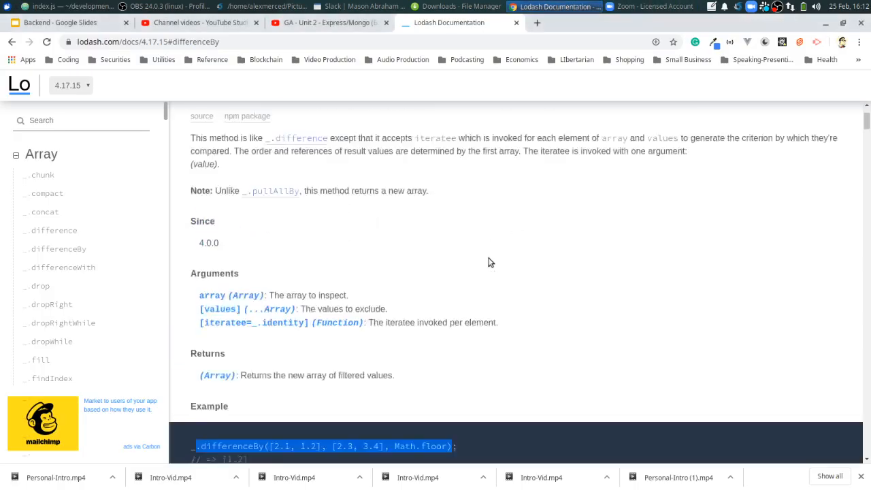
scroll("up", 3)
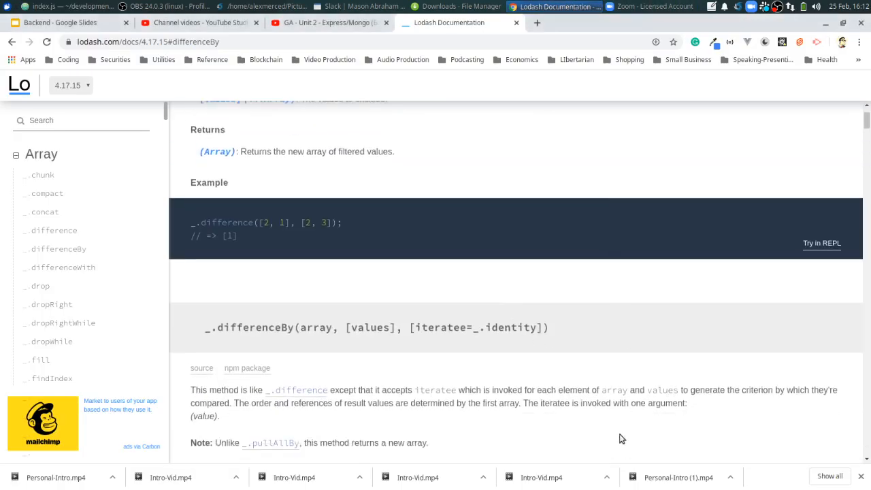
mouse_move(545, 448)
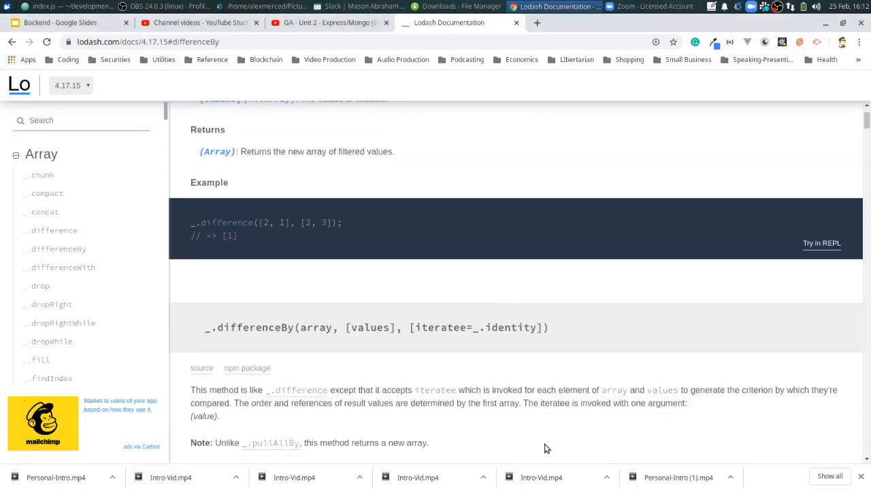
mouse_move(448, 444)
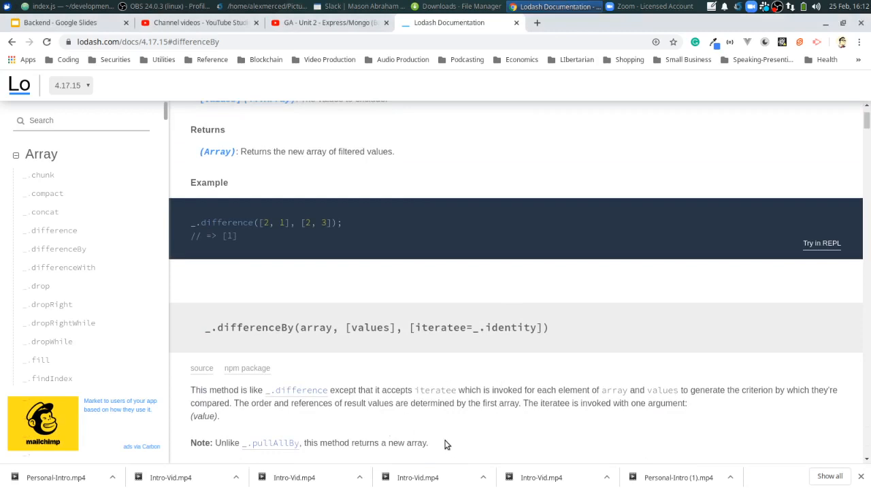
mouse_move(535, 418)
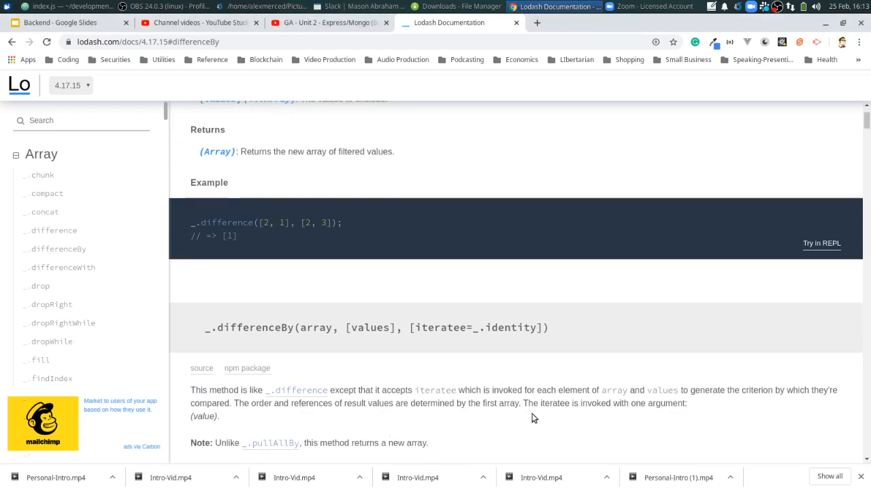
scroll("down", 3)
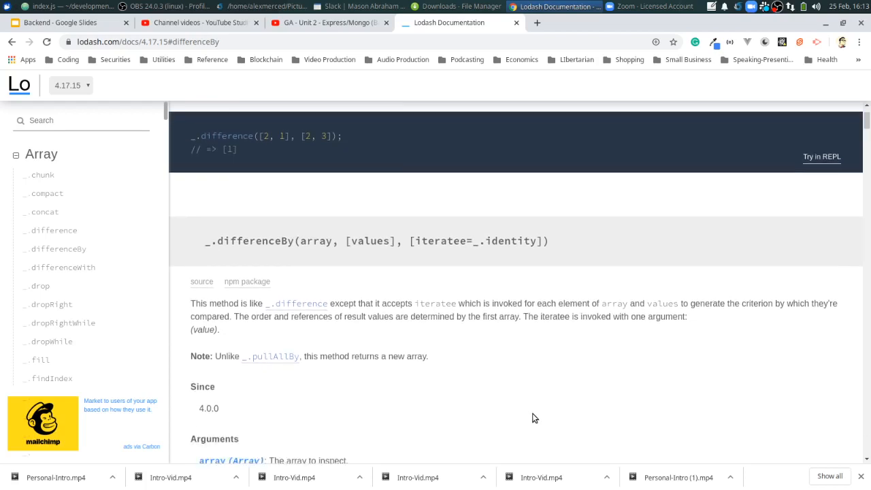
scroll("down", 3)
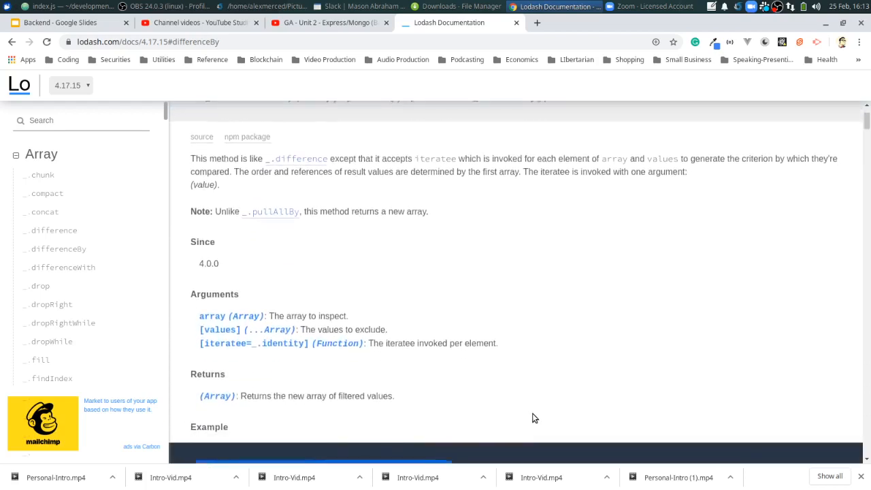
scroll("down", 3)
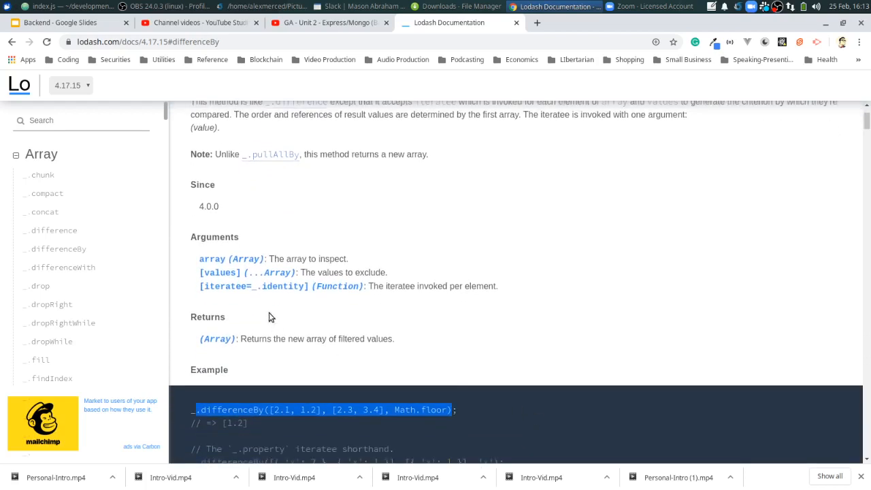
mouse_move(284, 262)
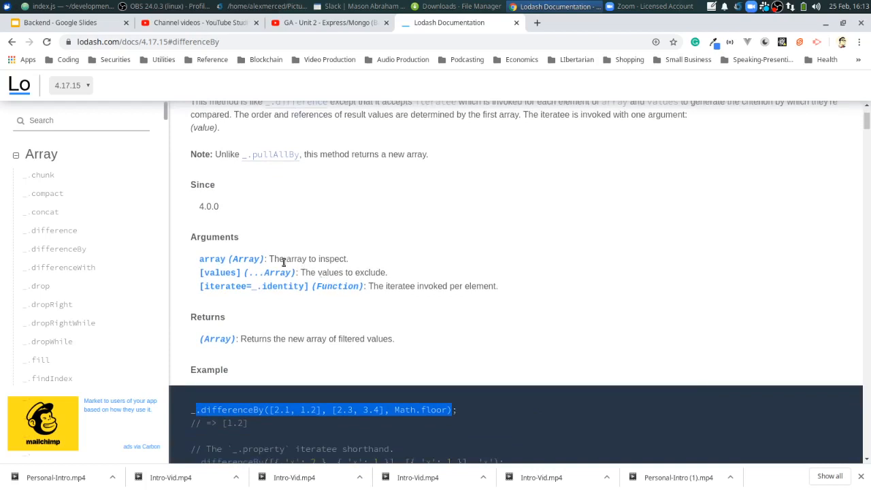
mouse_move(289, 269)
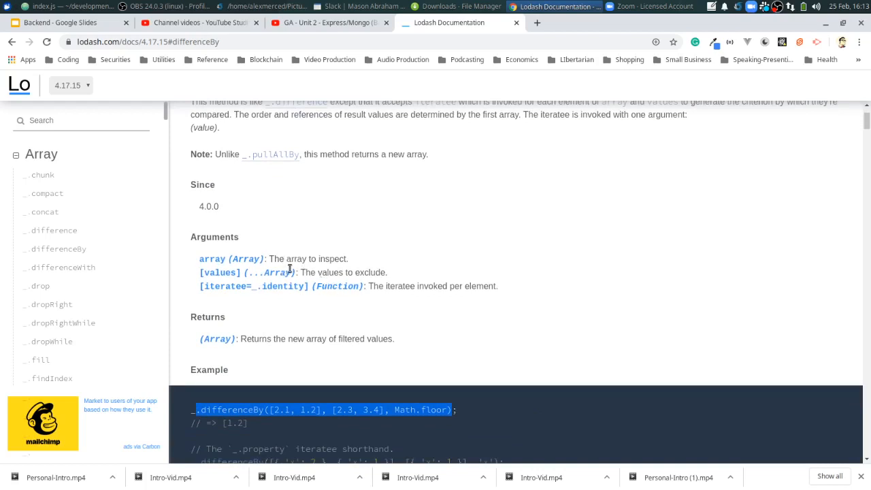
mouse_move(434, 305)
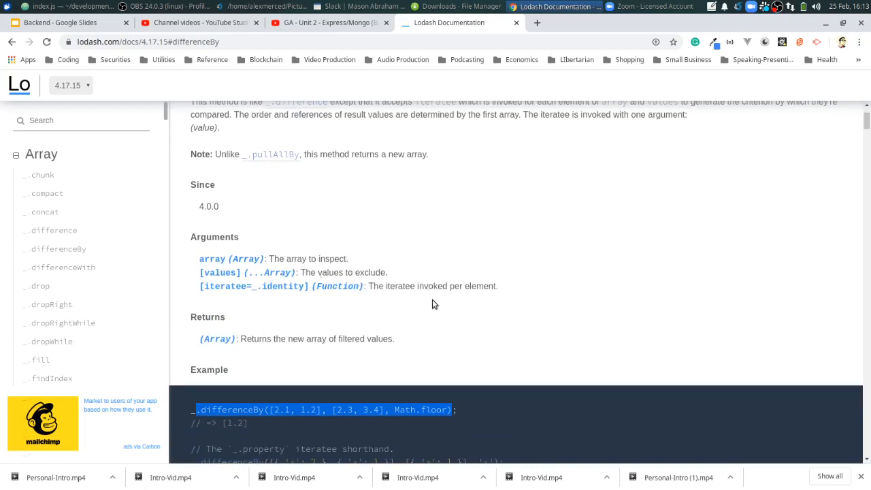
mouse_move(295, 330)
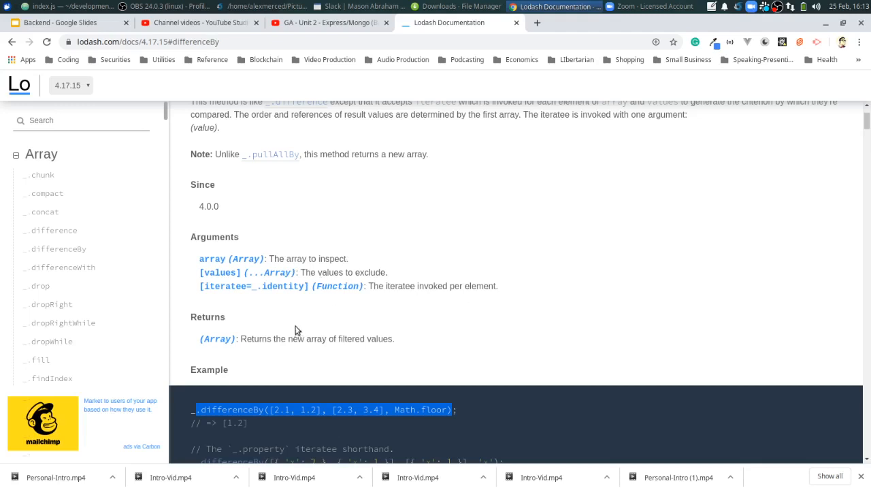
scroll("down", 3)
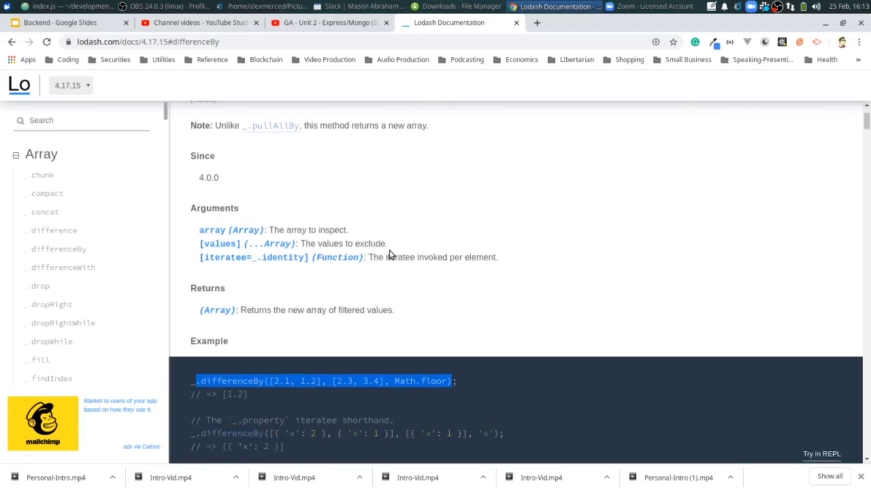
mouse_move(328, 192)
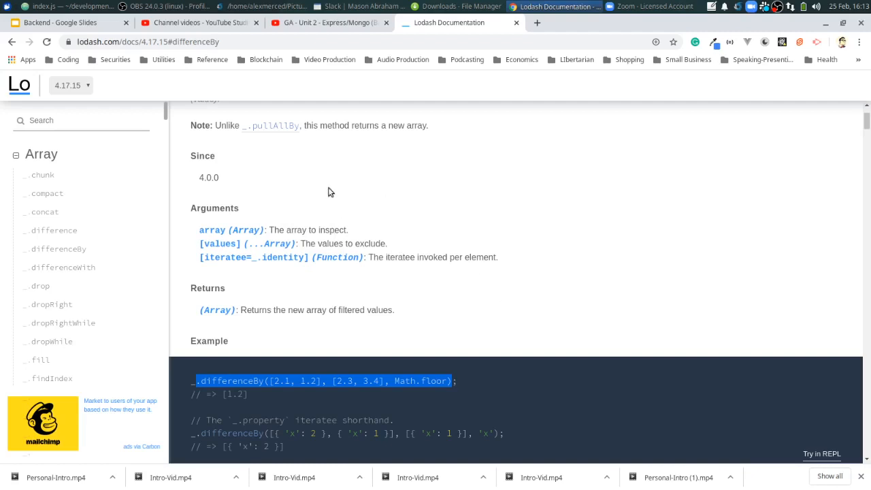
mouse_move(386, 306)
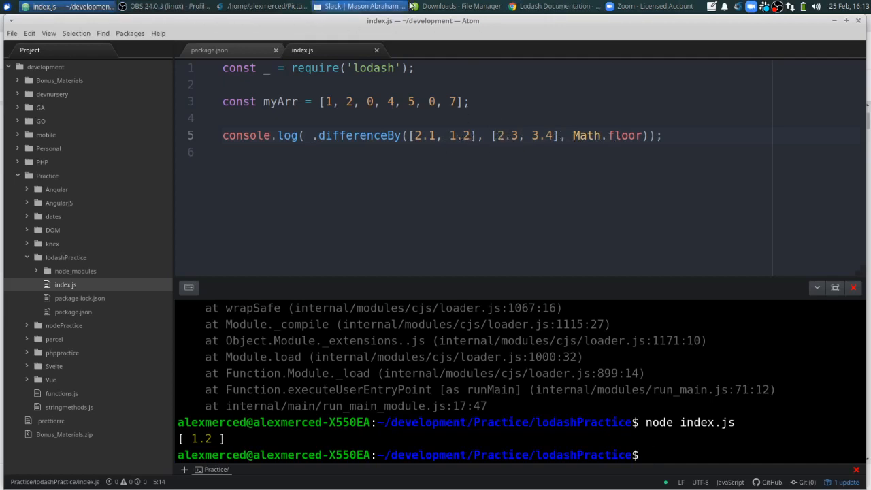
left_click(551, 7)
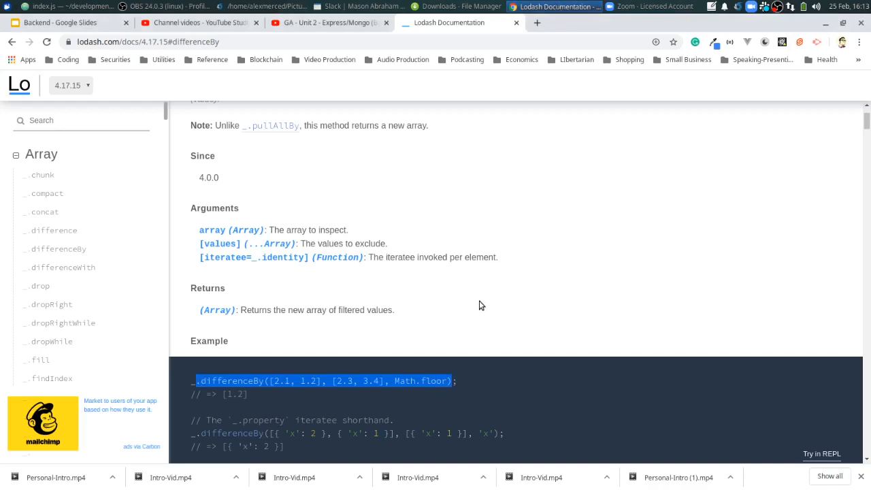
scroll("down", 3)
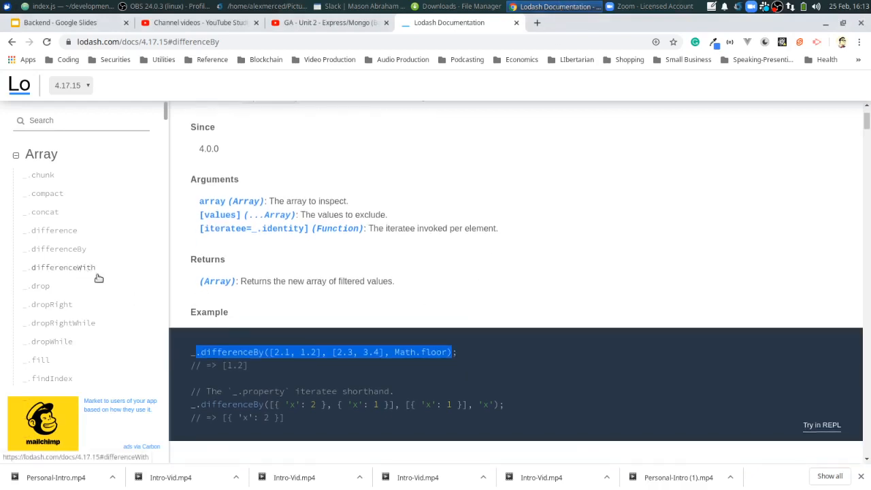
left_click(63, 266)
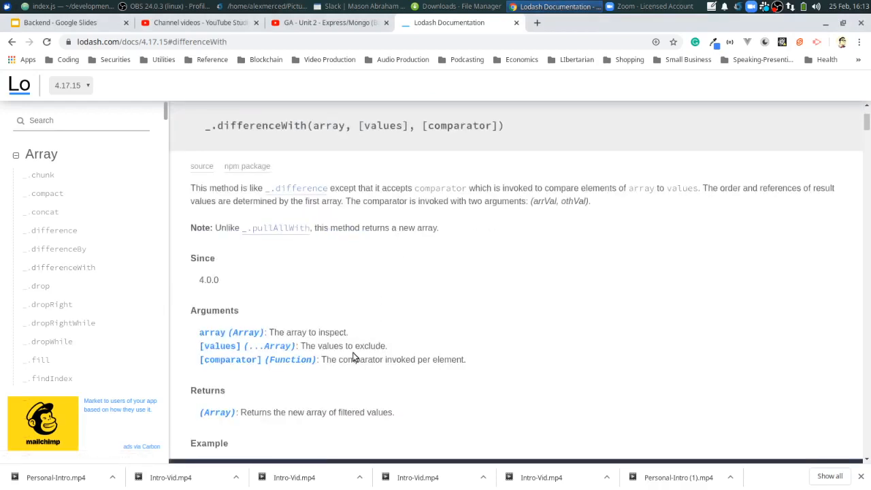
mouse_move(397, 205)
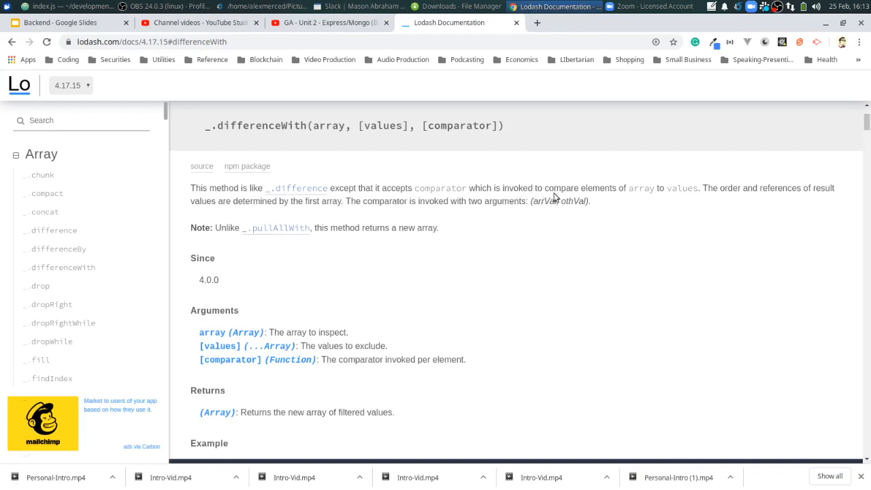
scroll("down", 3)
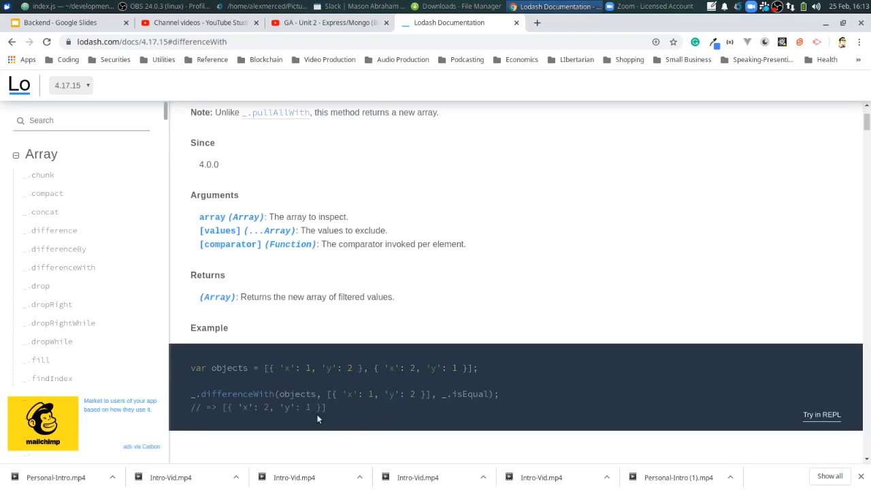
mouse_move(372, 422)
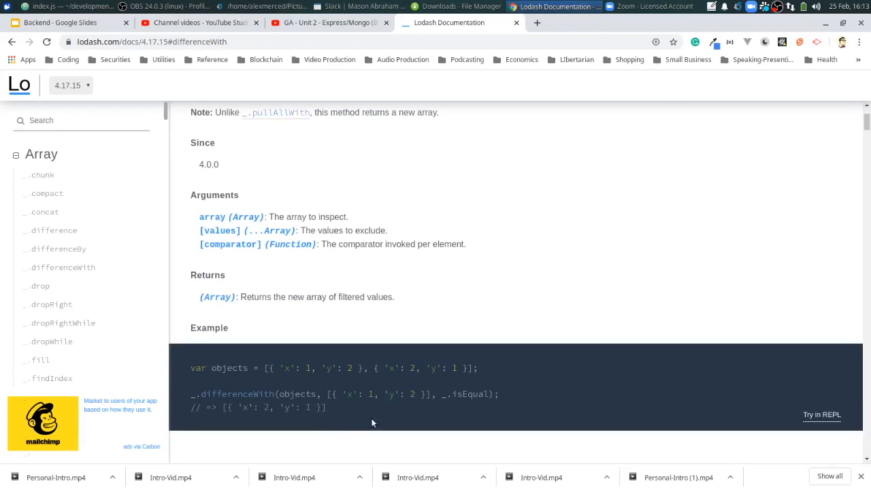
mouse_move(365, 416)
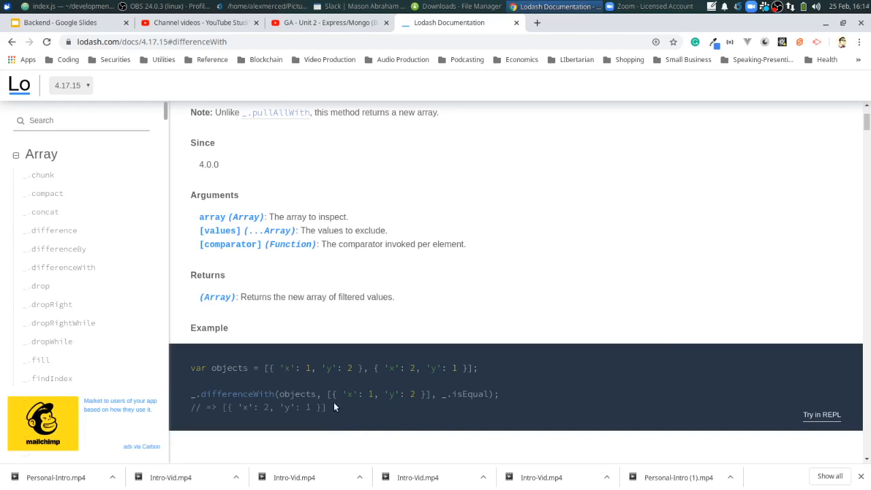
mouse_move(400, 411)
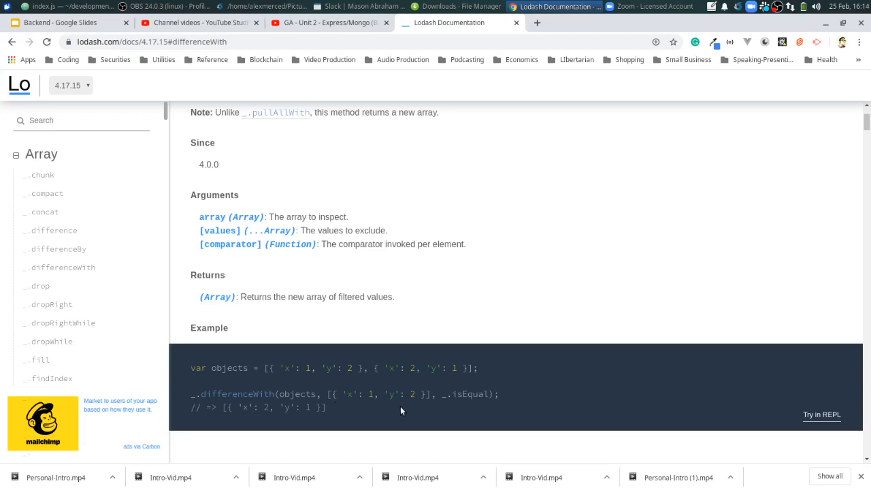
mouse_move(475, 413)
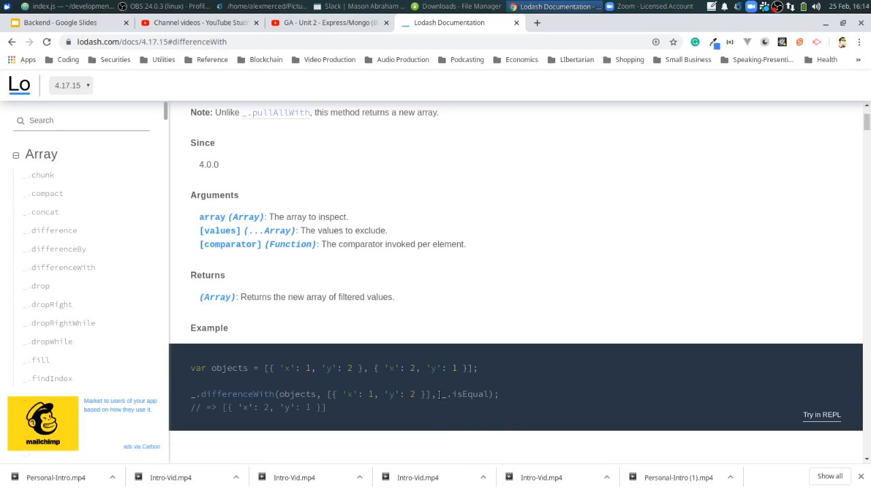
double_click(465, 394)
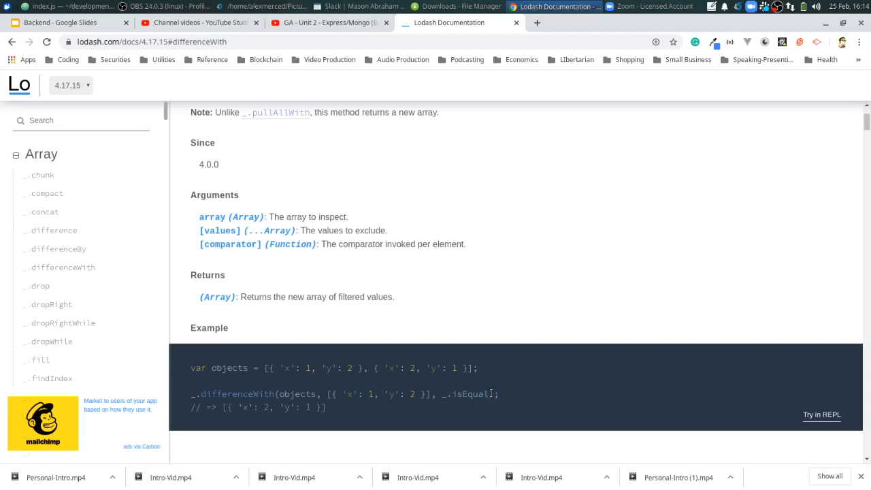
mouse_move(505, 403)
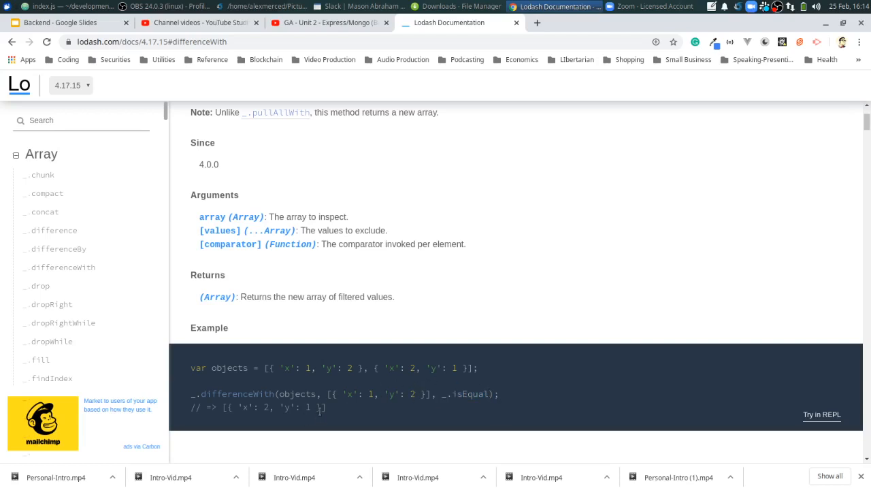
scroll("down", 3)
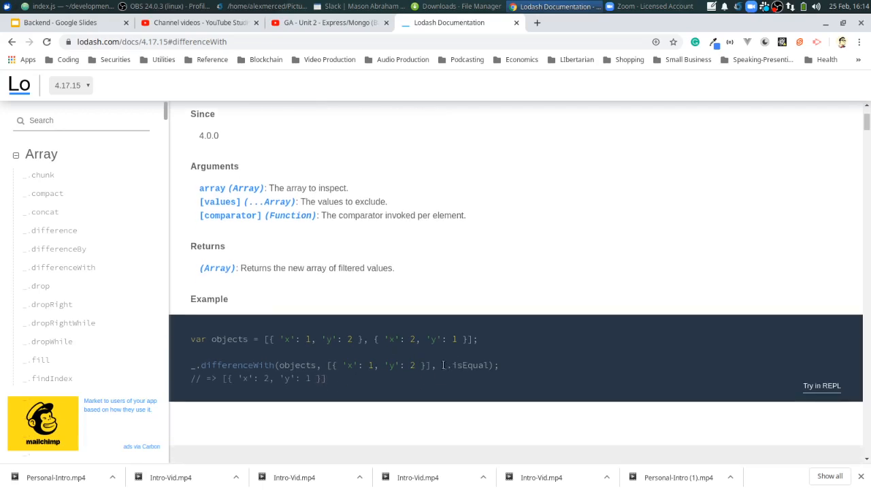
double_click(465, 366)
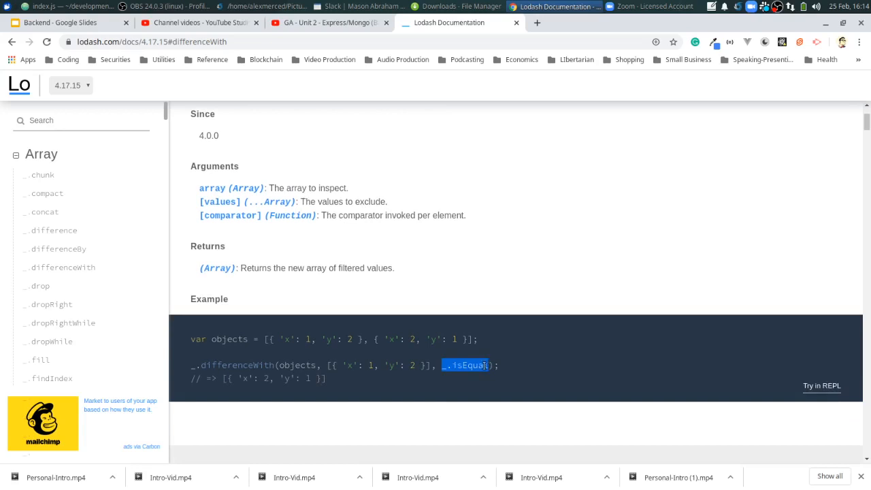
mouse_move(401, 360)
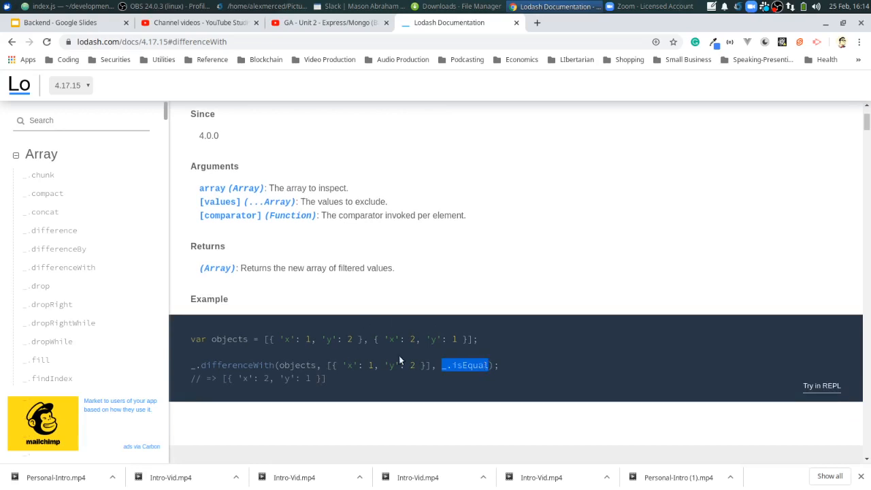
mouse_move(373, 389)
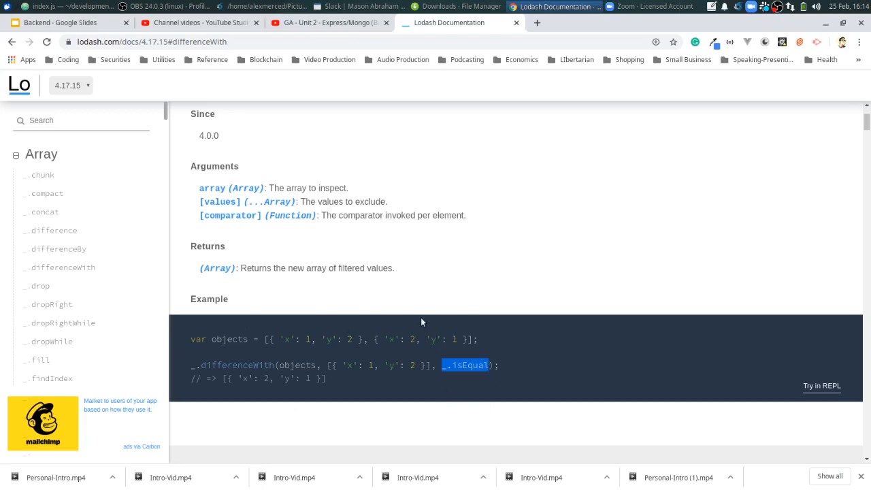
scroll("down", 3)
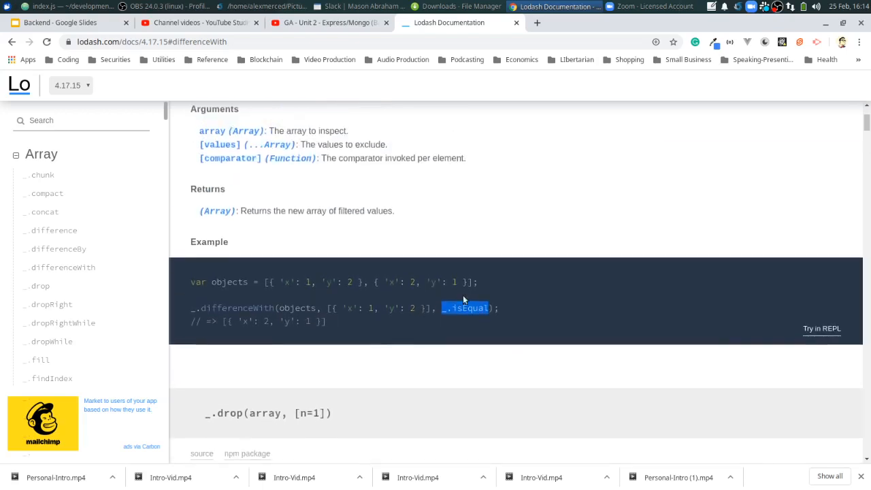
scroll("down", 3)
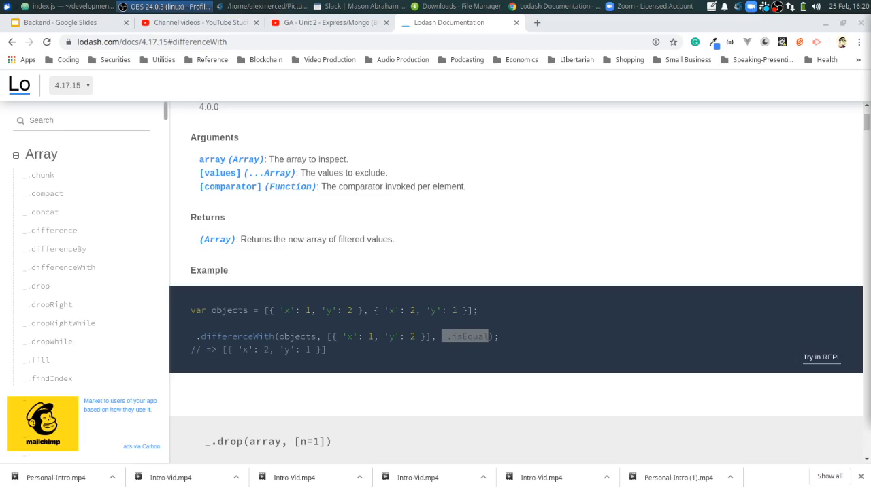
double_click(465, 337)
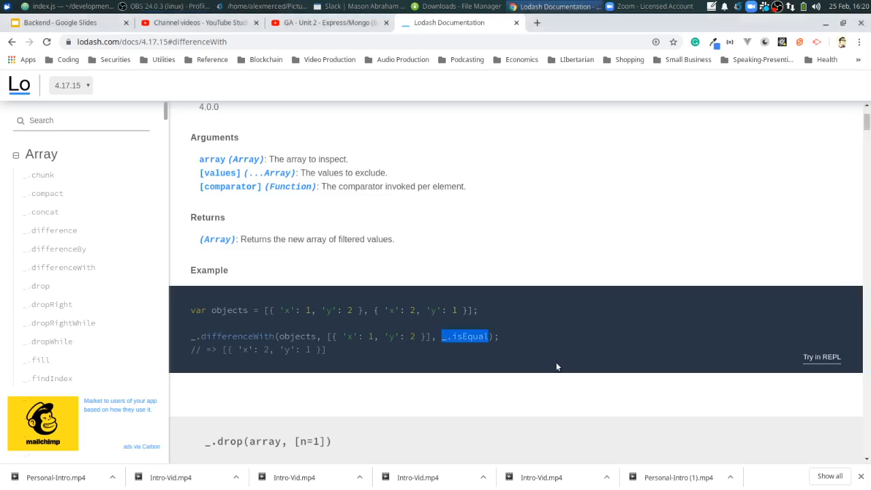
mouse_move(40, 286)
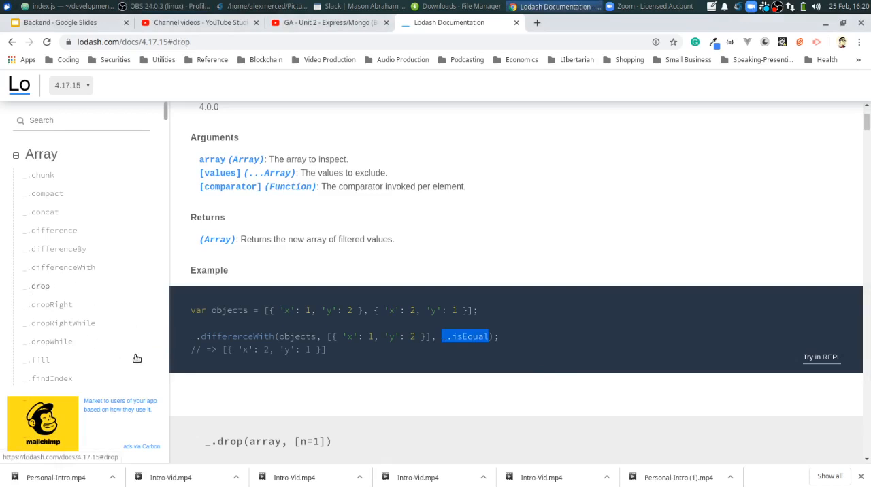
Scroll the _.drop entry, then switch to index.js in Atom.
scroll("down", 3)
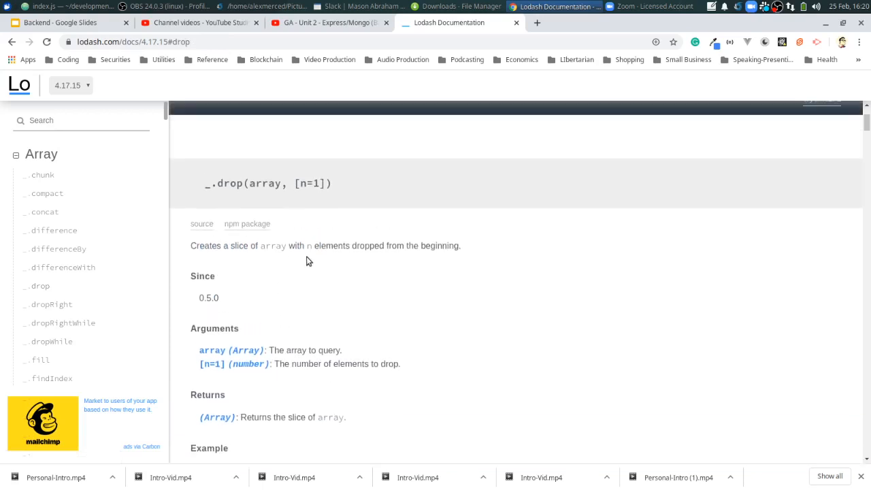
mouse_move(315, 261)
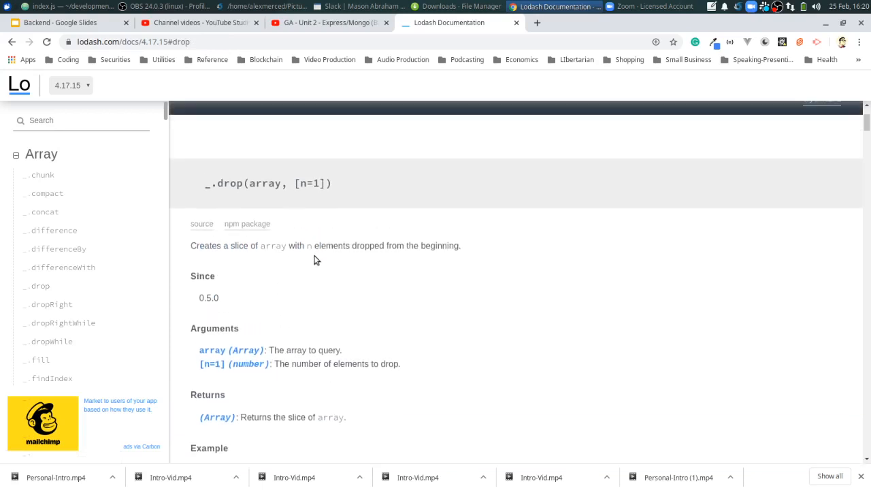
left_click(44, 6)
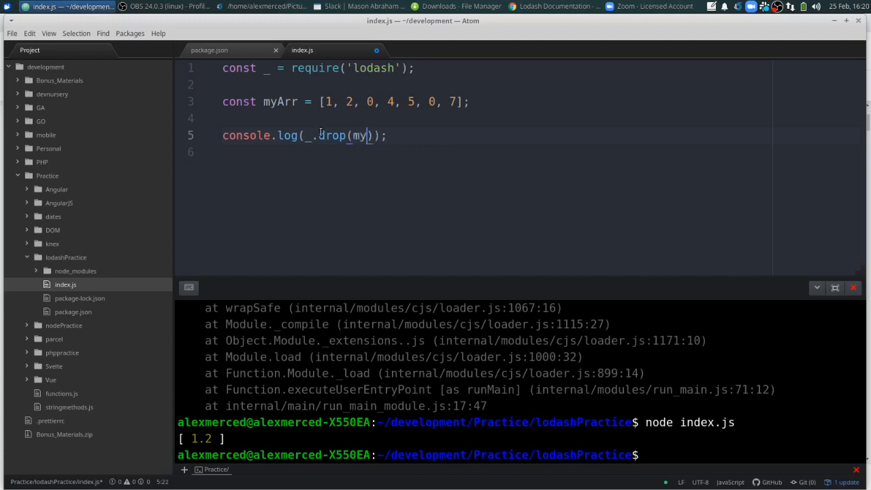
Complete the log call as _.drop(myArr, 1), checking the drop examples in between.
type("Arr,")
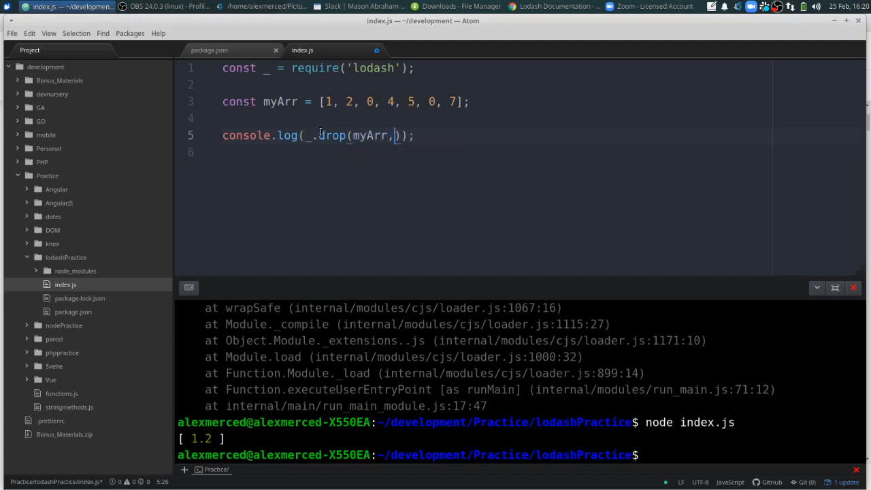
type("1")
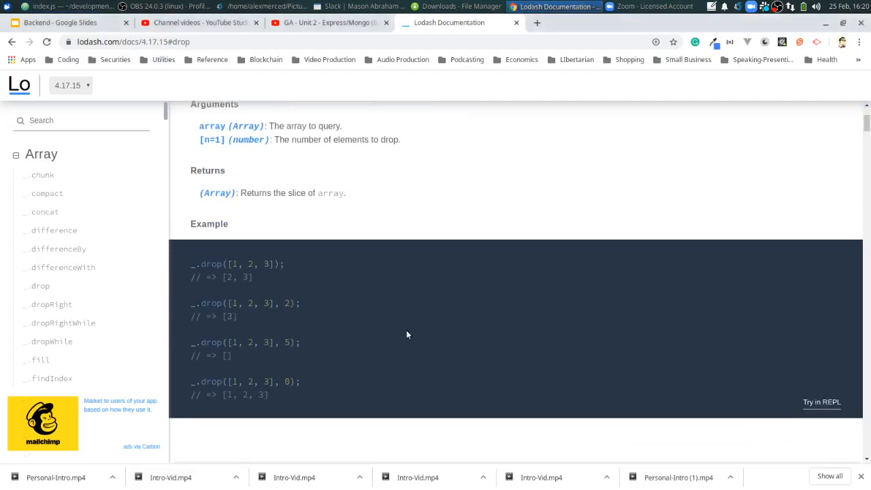
scroll("down", 3)
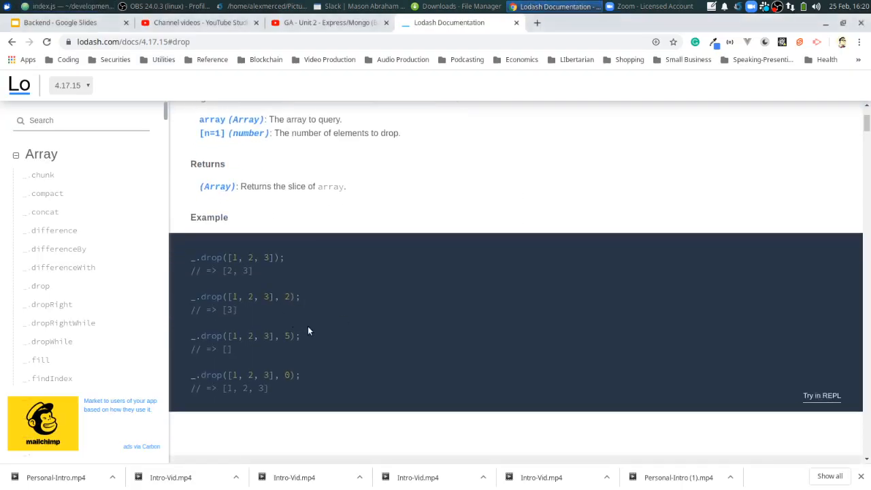
left_click(68, 6)
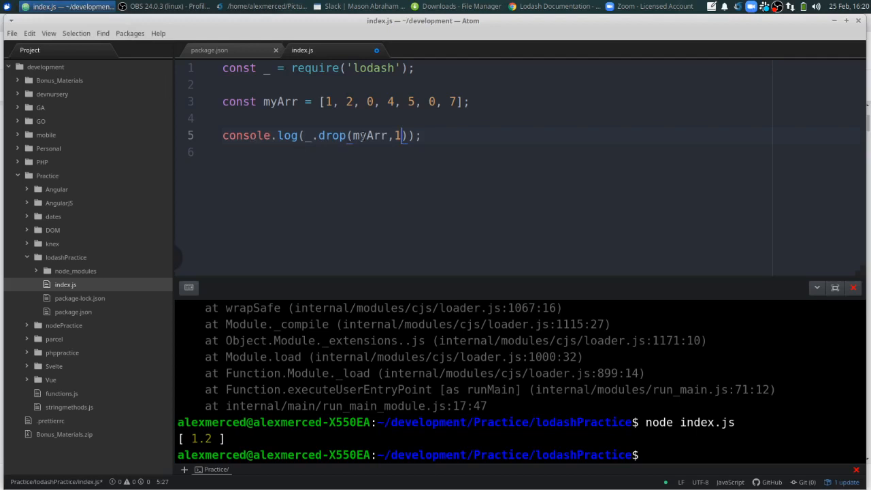
Run node index.js to print [ 2, 0, 4, 5, 0, 7 ] and return to Lodash docs.
left_click(12, 33)
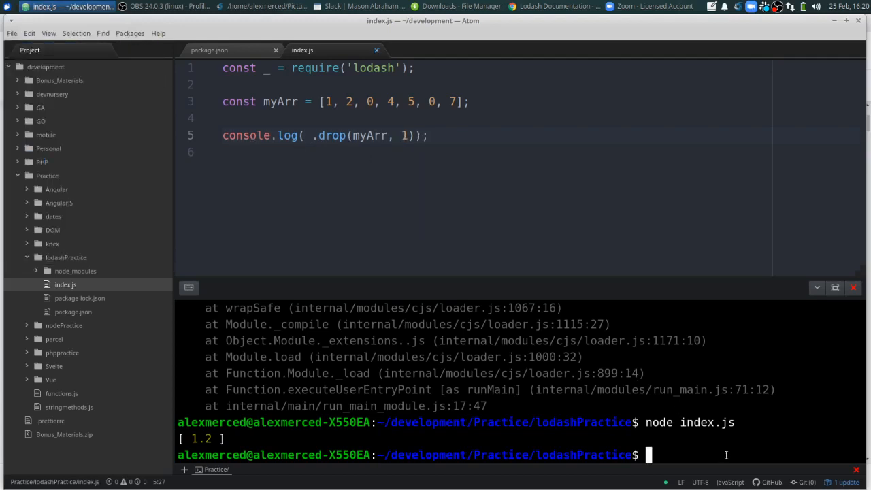
type("node index.js")
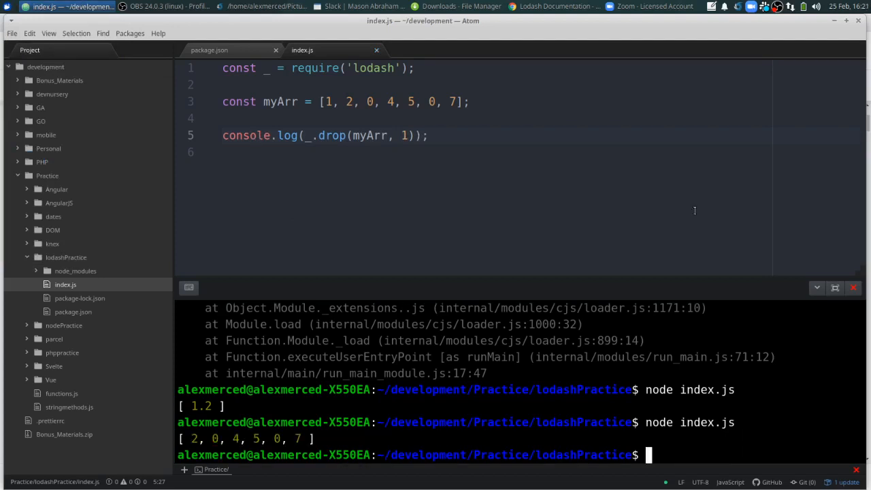
left_click(554, 6)
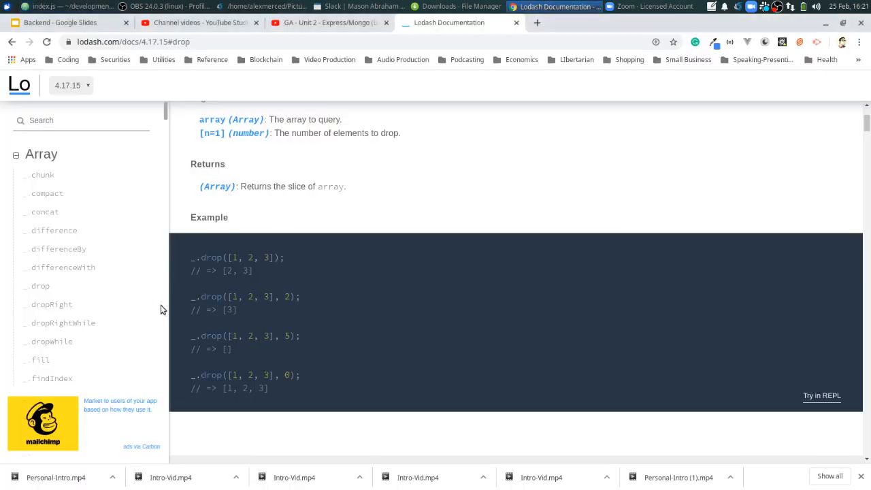
Read the _.dropRight examples, then bring up the _.dropRightWhile entry.
scroll("down", 3)
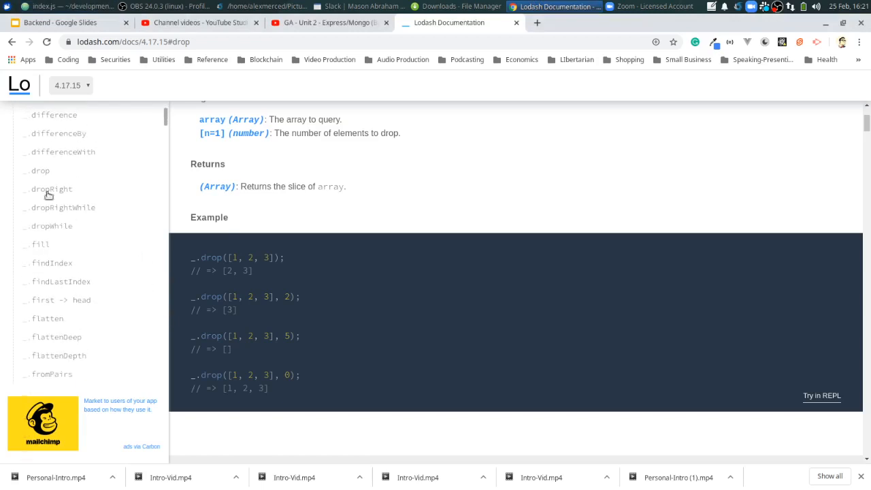
mouse_move(49, 190)
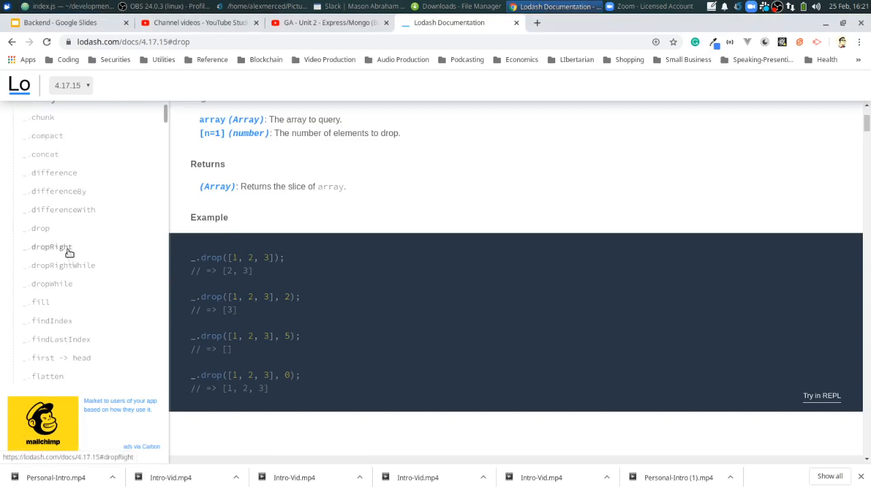
left_click(50, 247)
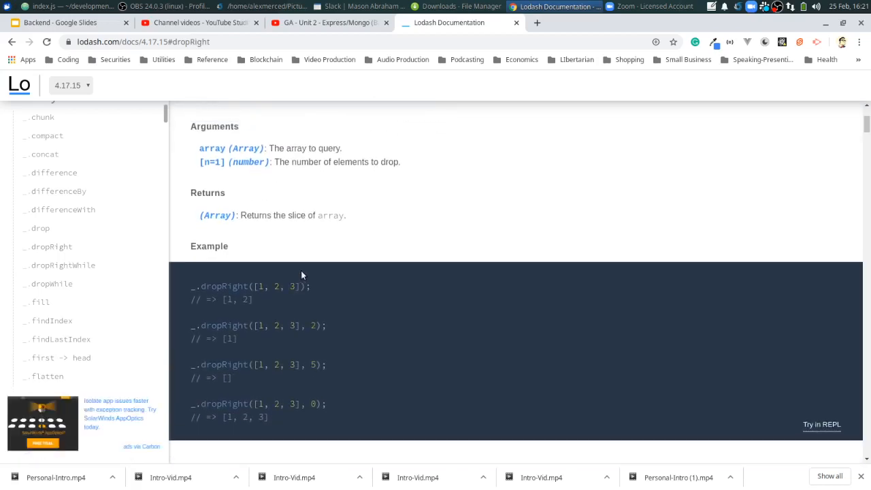
mouse_move(114, 322)
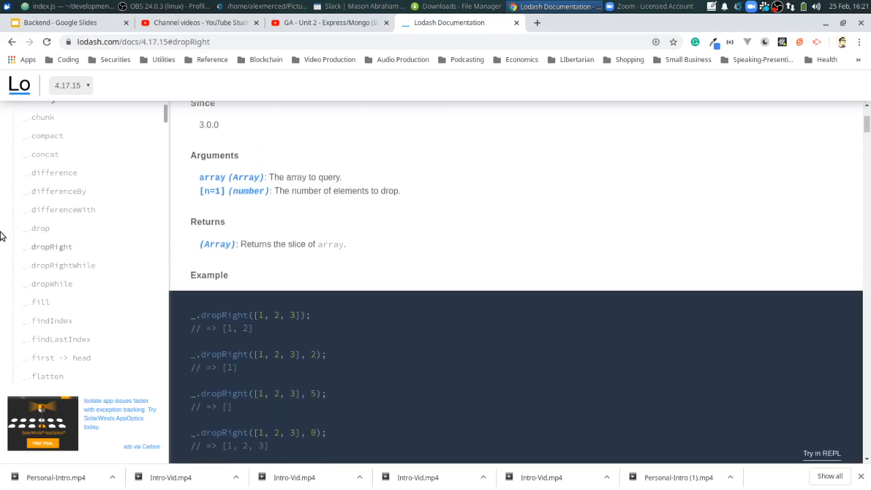
scroll("down", 3)
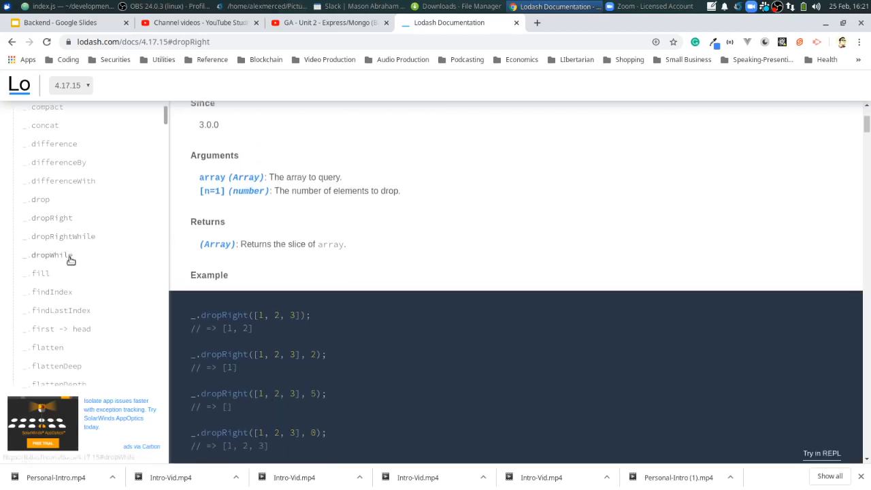
mouse_move(65, 237)
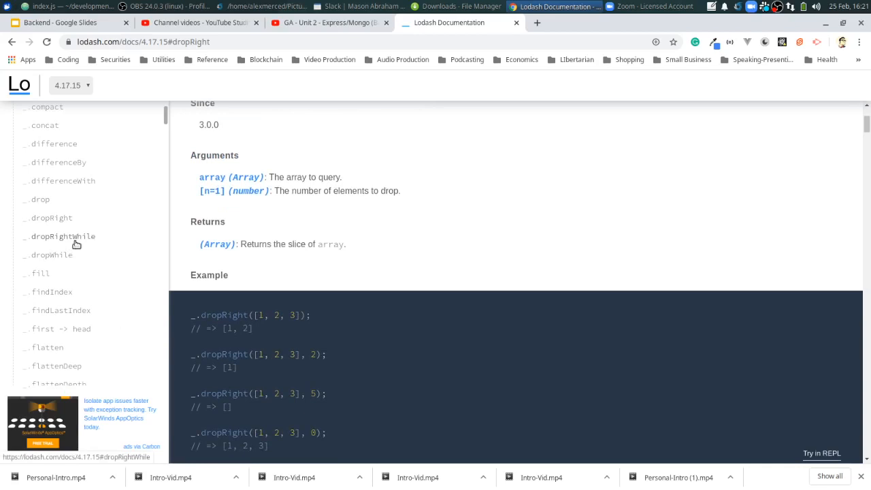
left_click(64, 236)
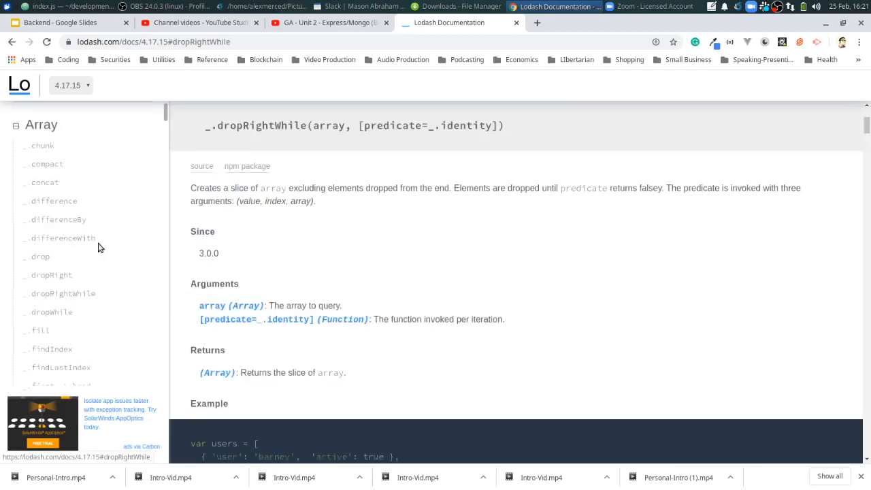
scroll("down", 3)
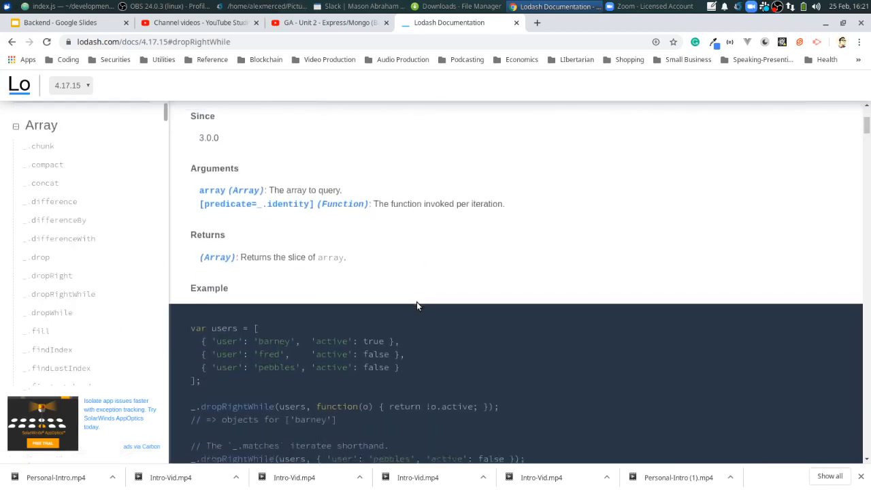
scroll("down", 3)
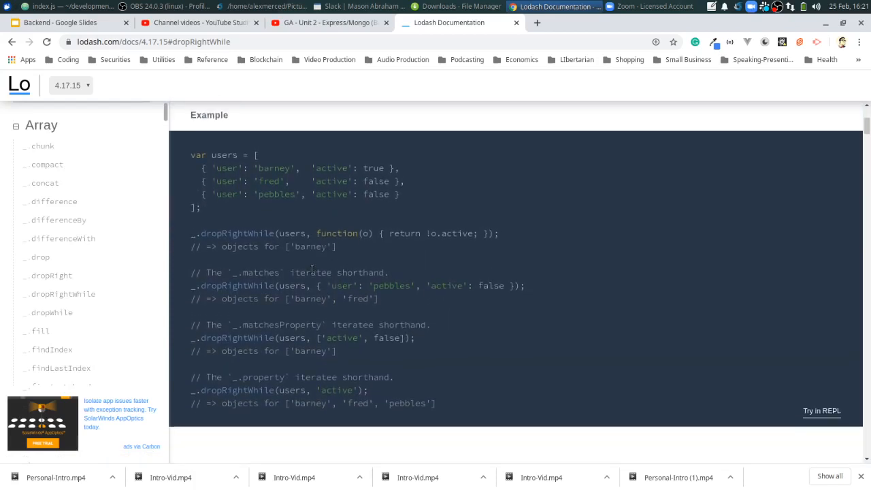
mouse_move(317, 314)
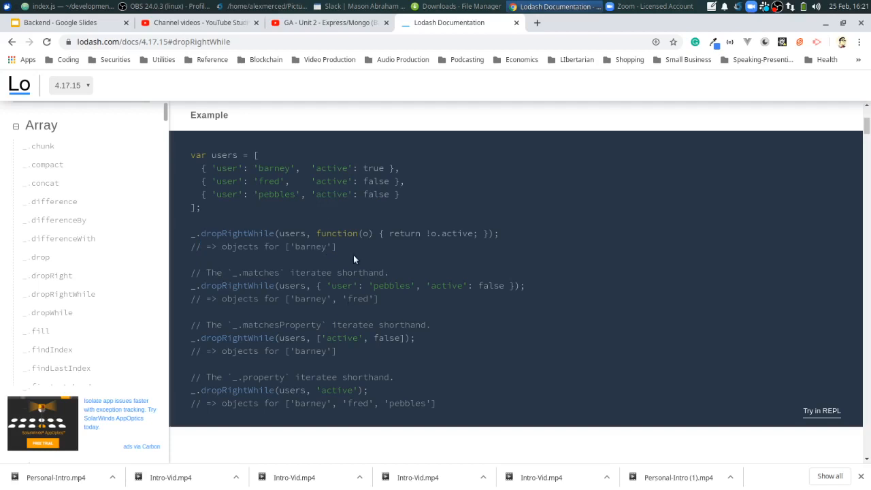
mouse_move(362, 252)
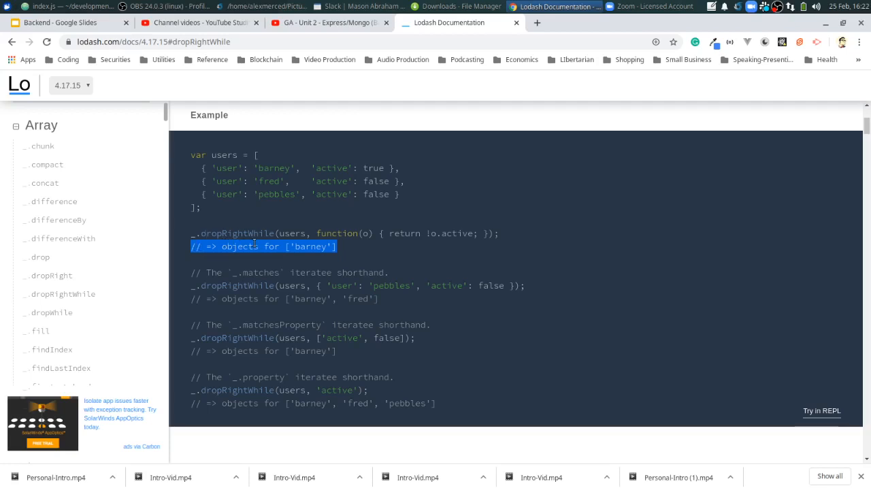
scroll("down", 3)
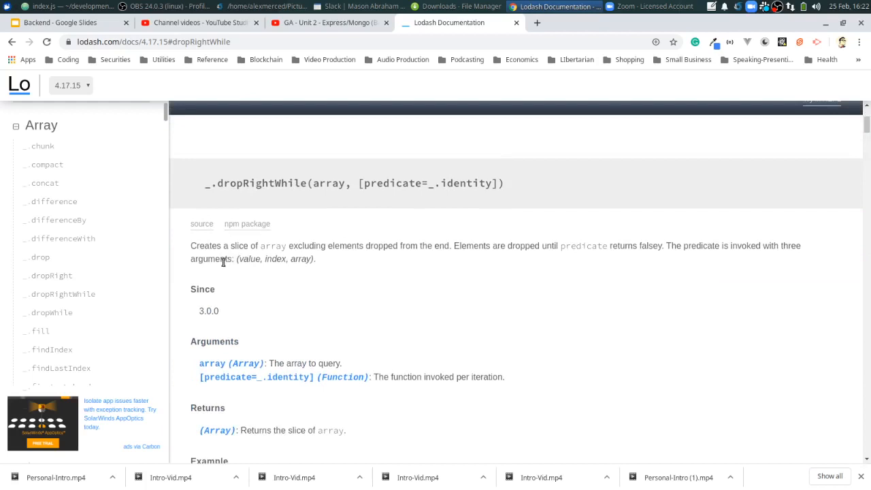
mouse_move(423, 259)
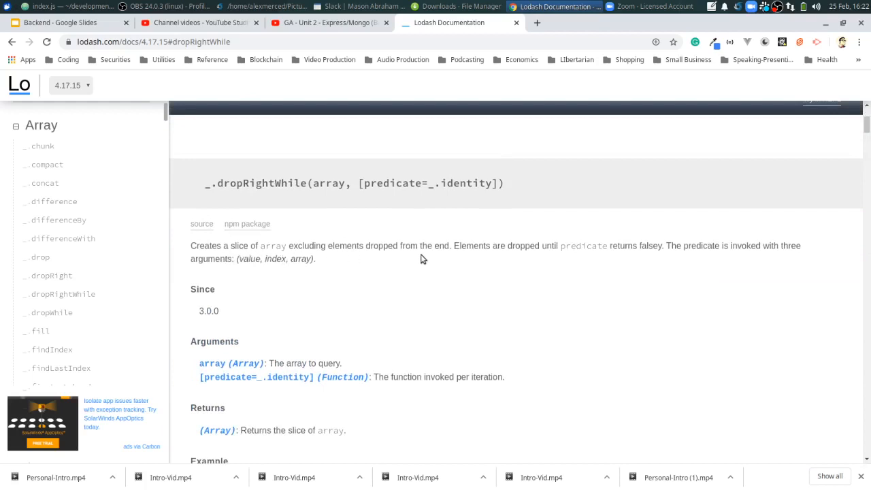
mouse_move(558, 262)
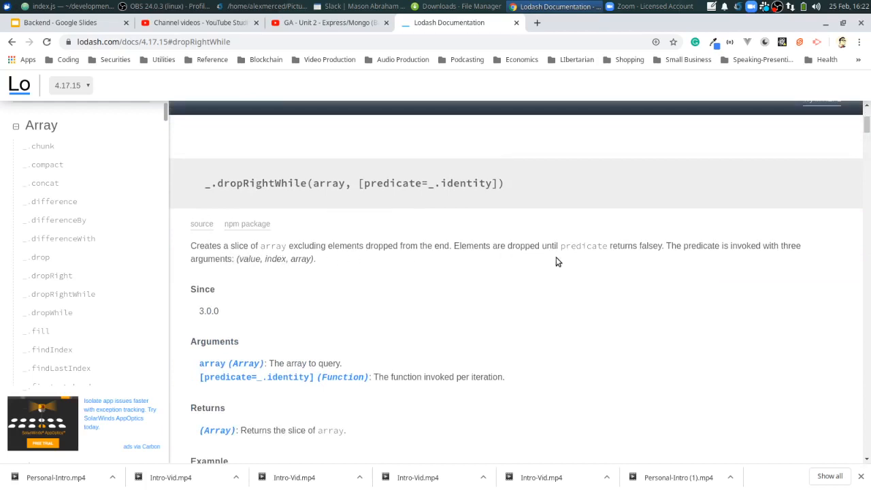
mouse_move(669, 259)
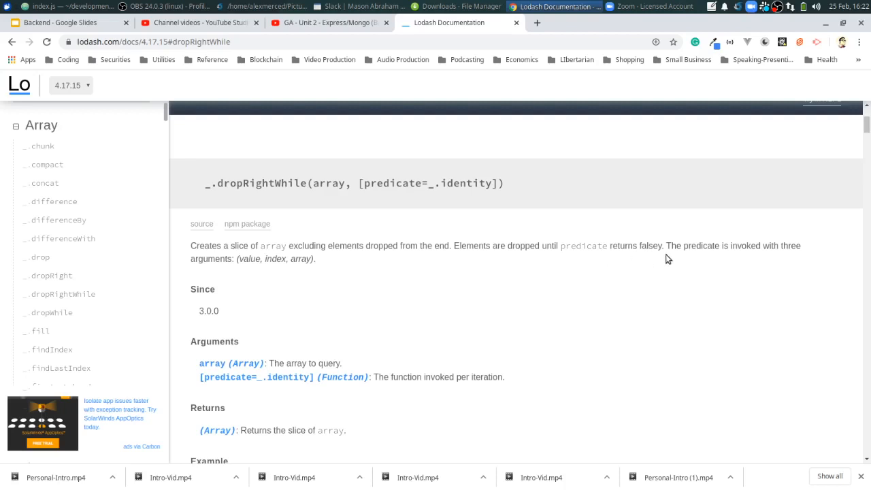
mouse_move(720, 256)
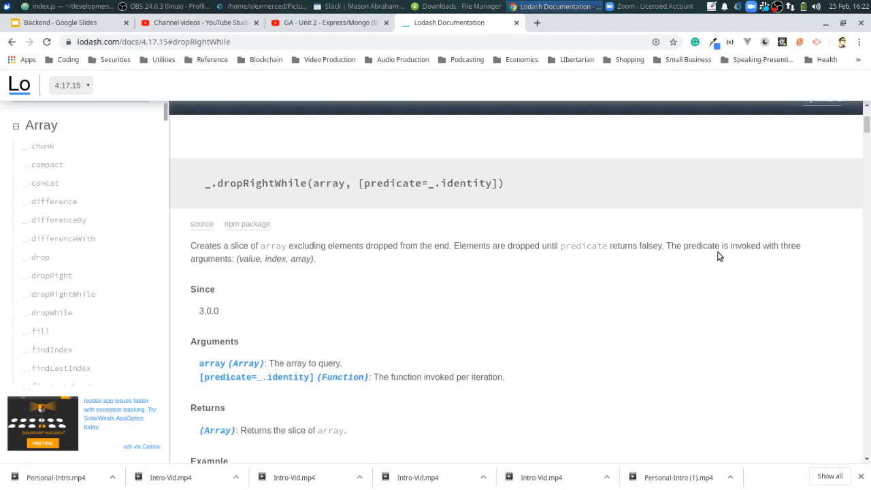
scroll("down", 3)
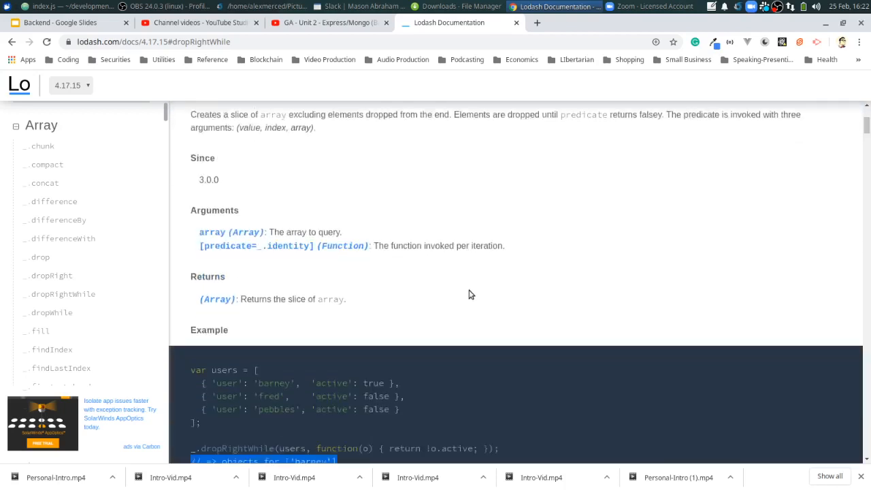
scroll("down", 3)
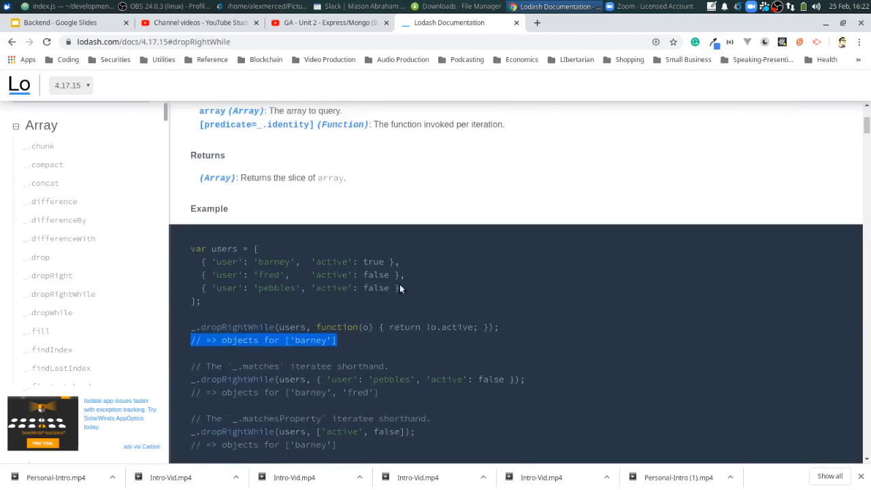
scroll("down", 3)
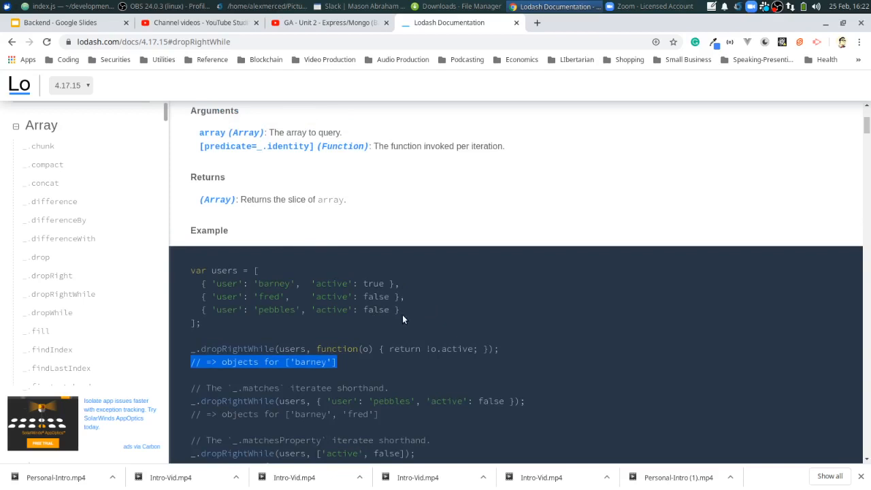
scroll("down", 3)
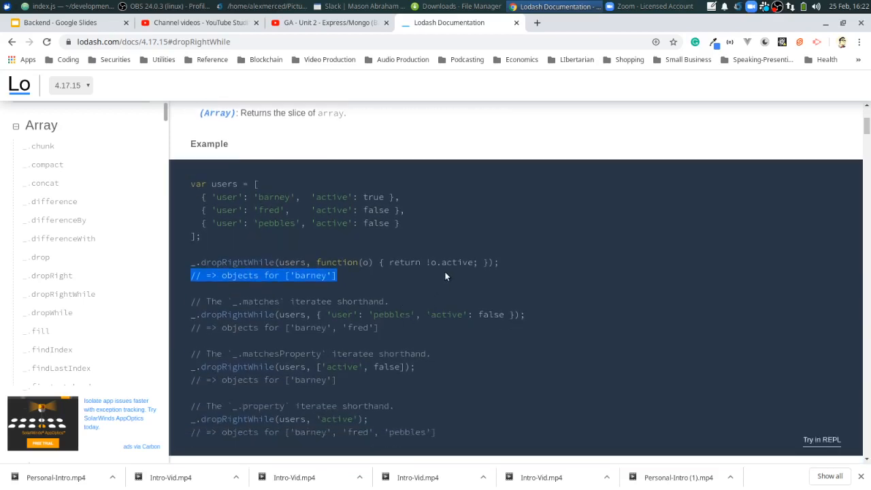
mouse_move(440, 272)
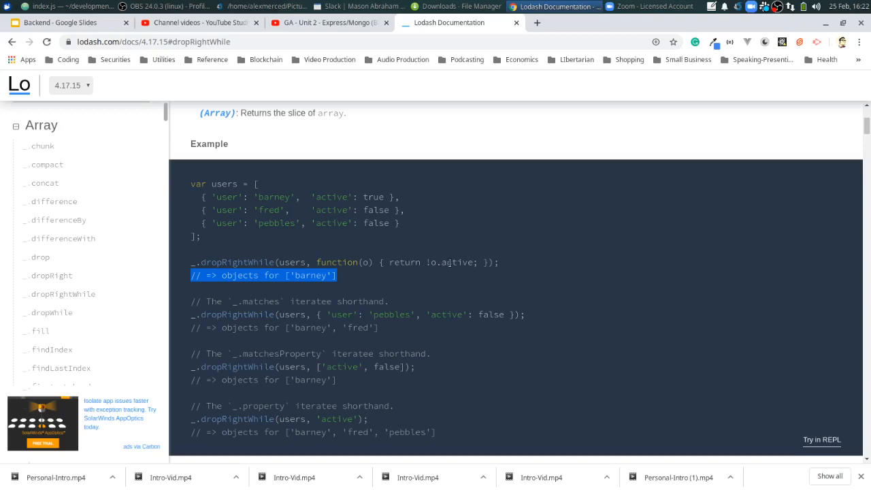
mouse_move(487, 259)
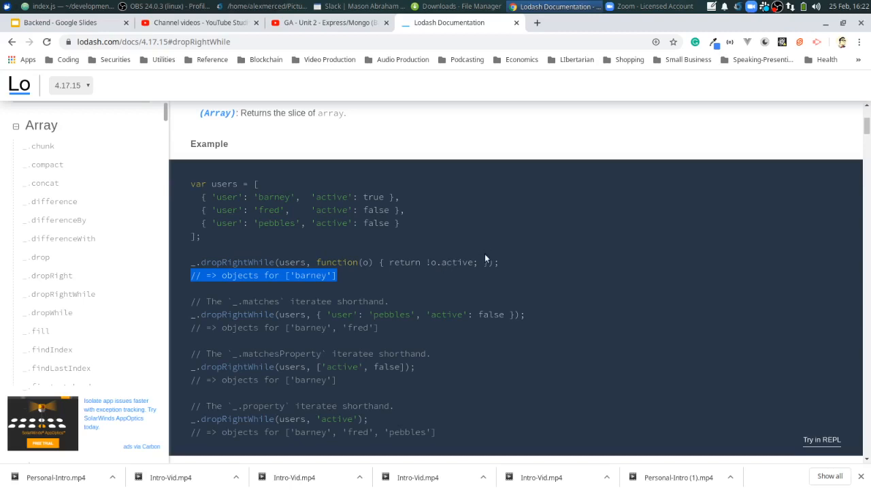
mouse_move(463, 261)
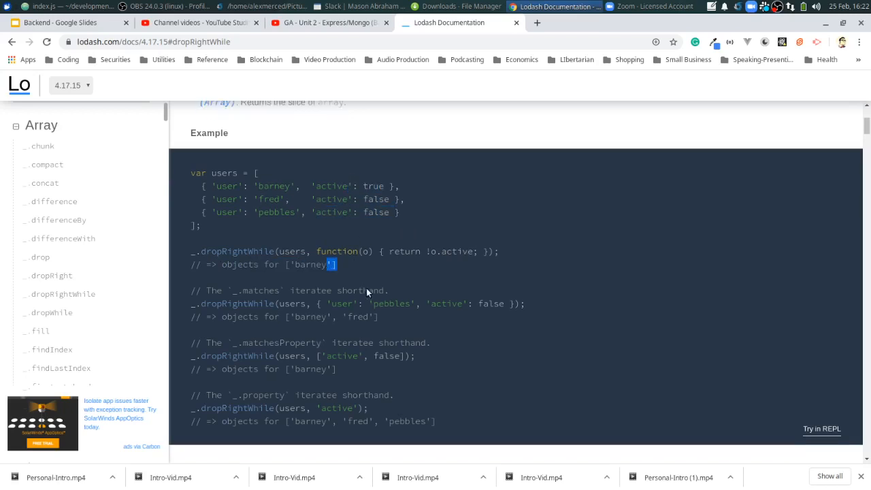
scroll("down", 3)
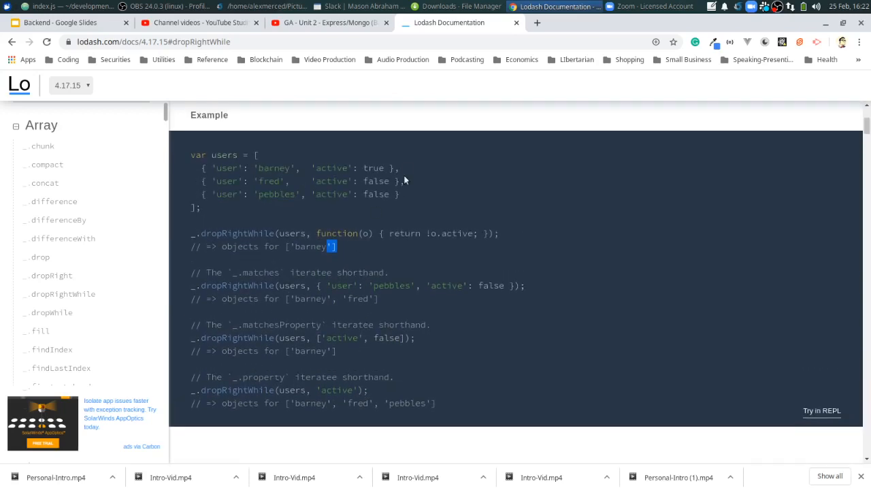
scroll("down", 3)
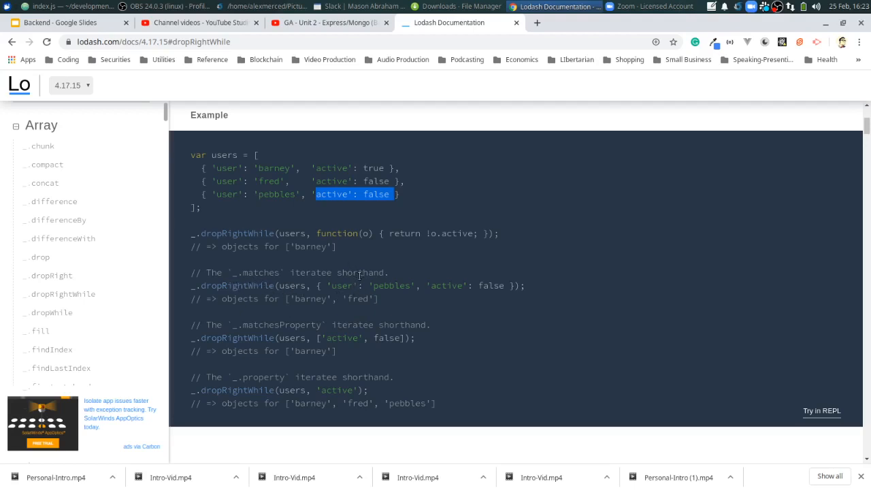
mouse_move(448, 283)
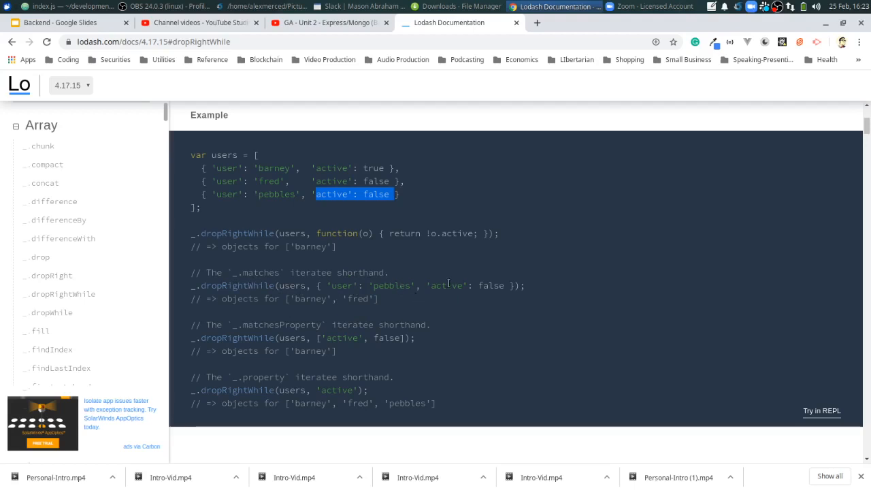
mouse_move(510, 300)
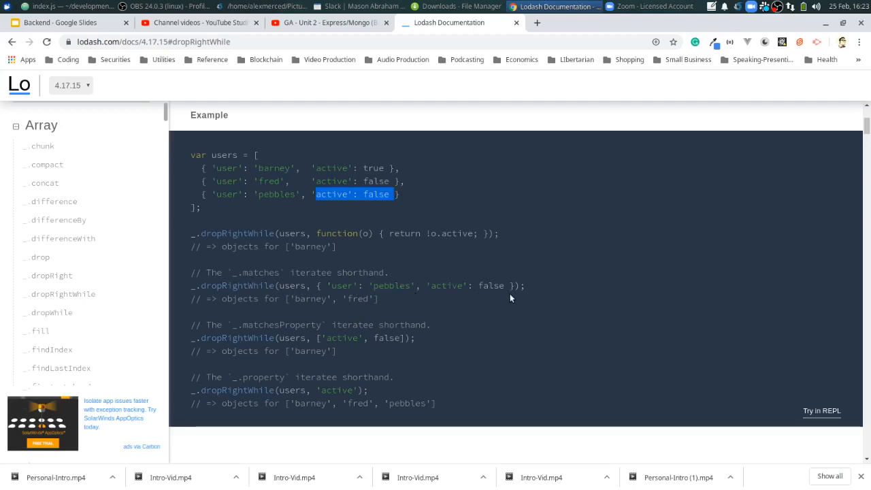
left_click(297, 194)
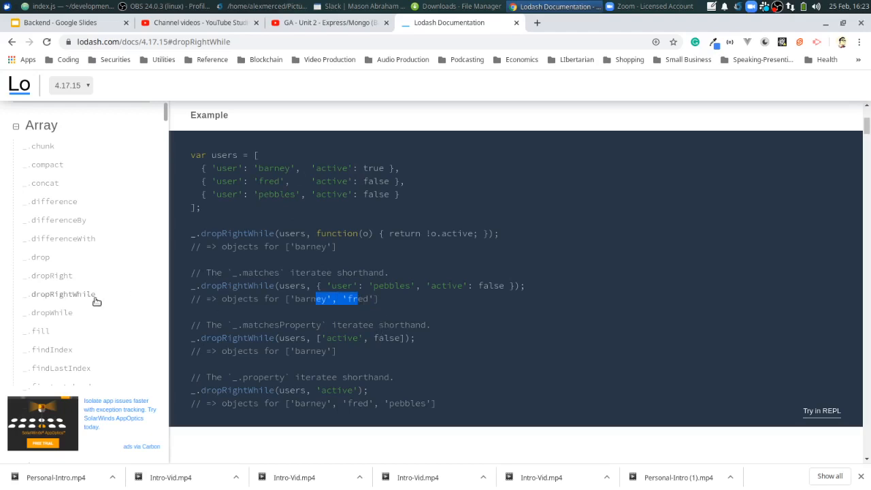
mouse_move(62, 318)
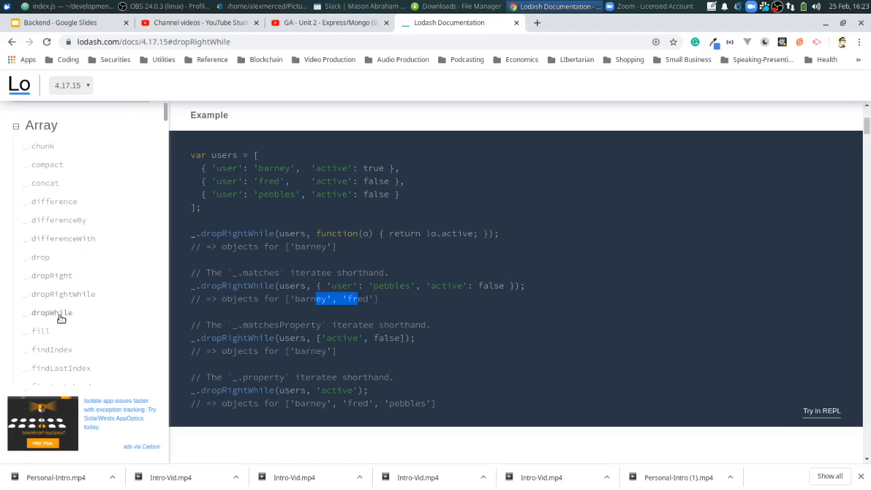
mouse_move(53, 313)
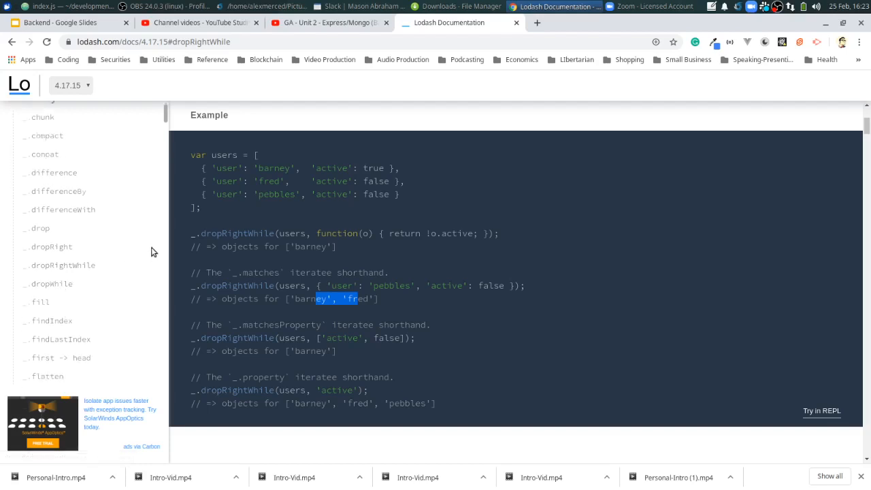
scroll("down", 3)
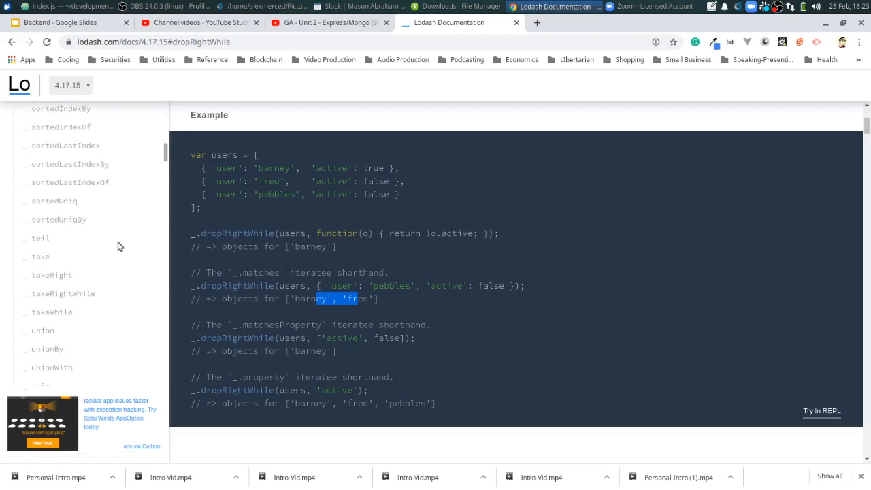
scroll("down", 3)
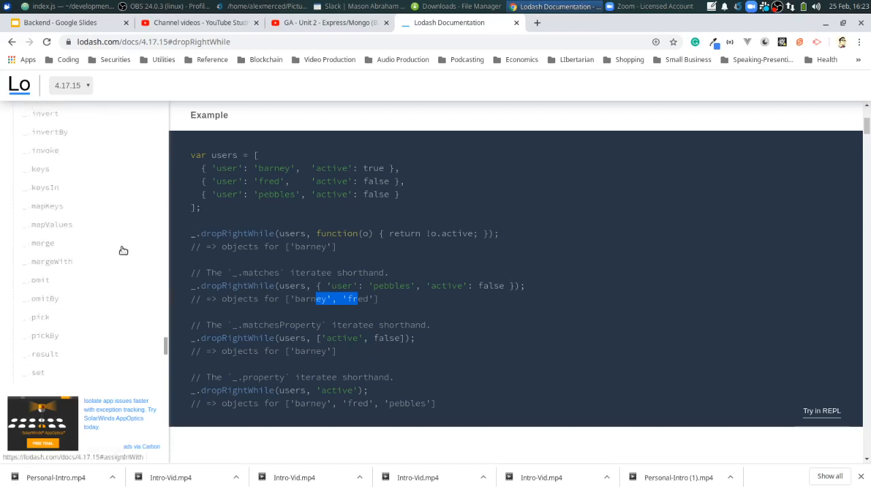
scroll("down", 3)
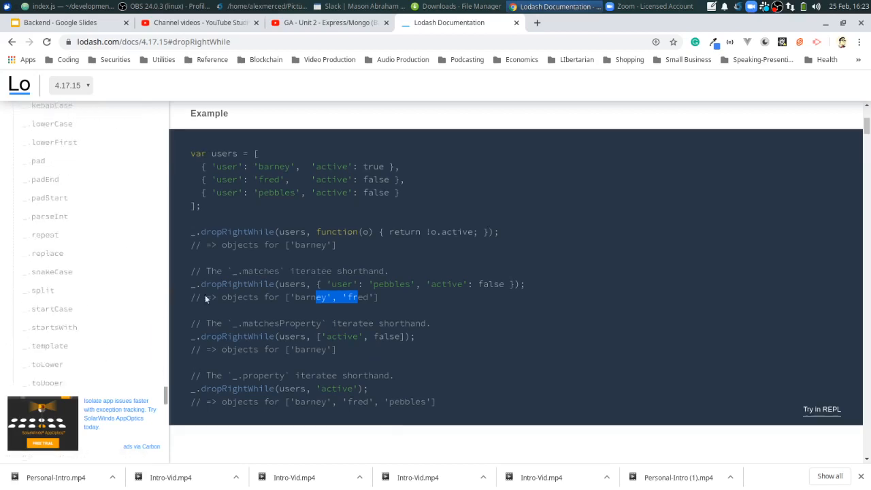